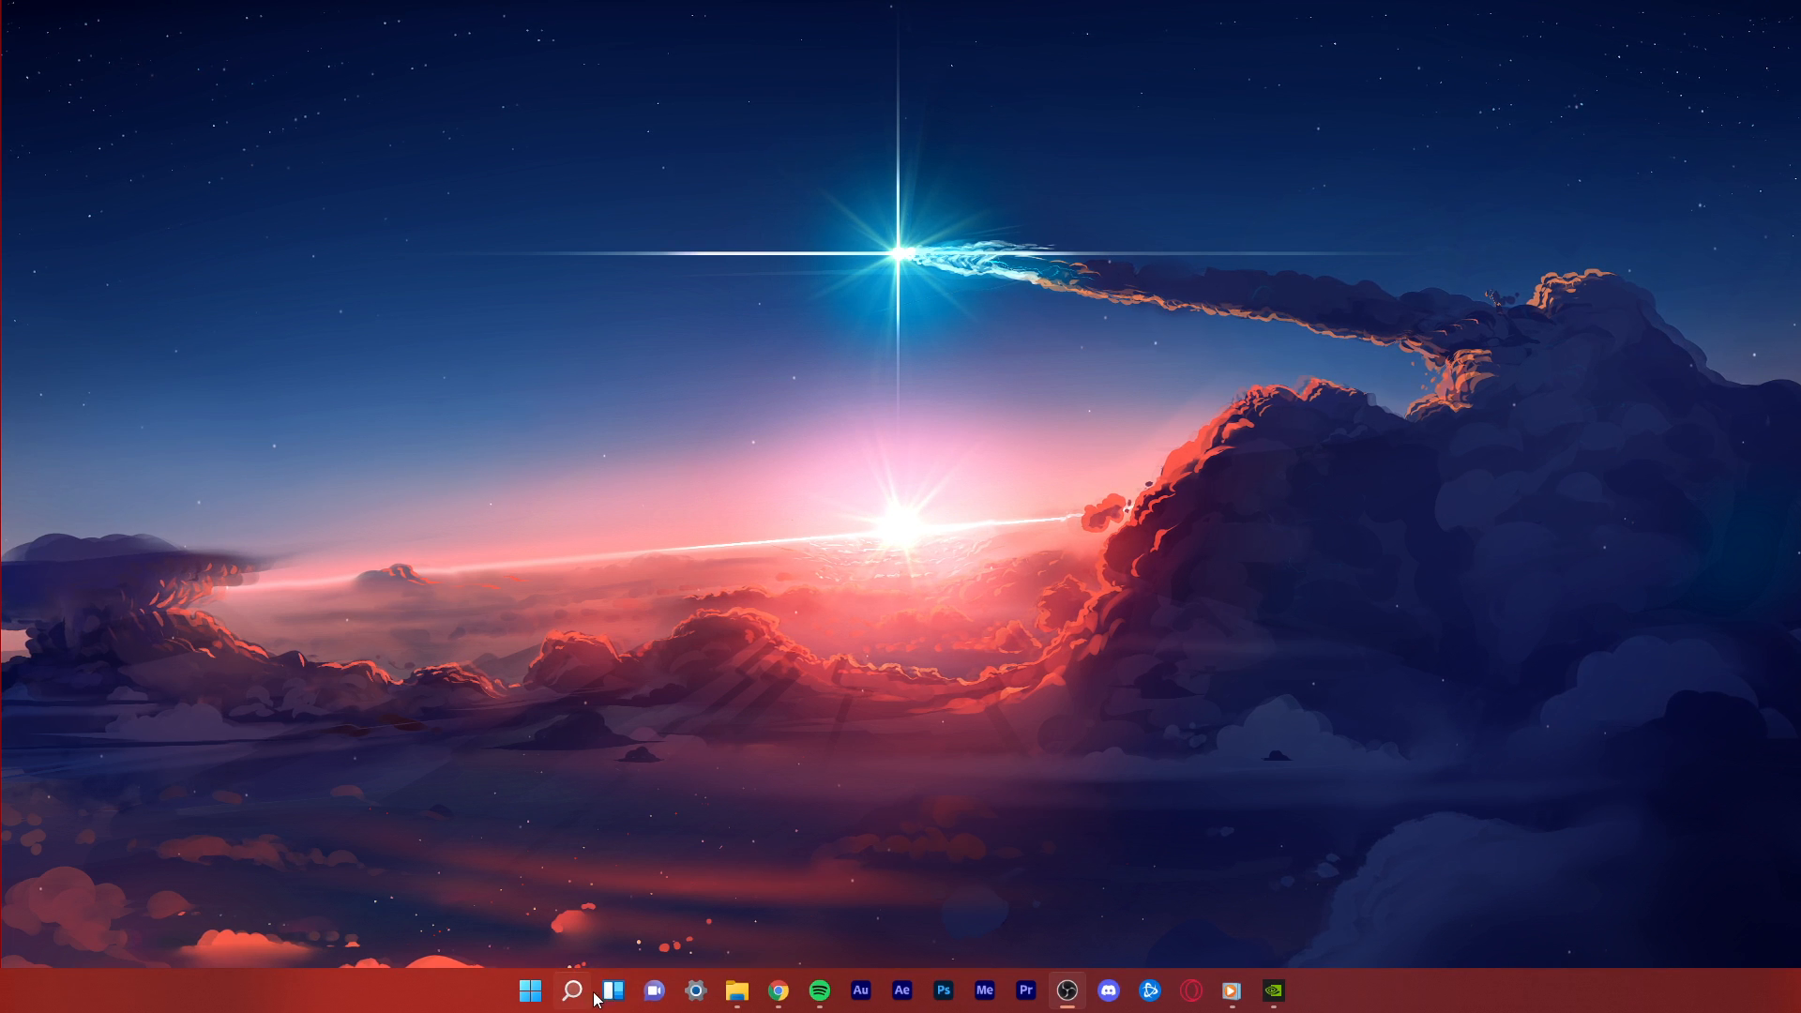
# Step: Navigate File Explorer to D: > Program Files toward the VALORANT live folder
pyautogui.click(735, 991)
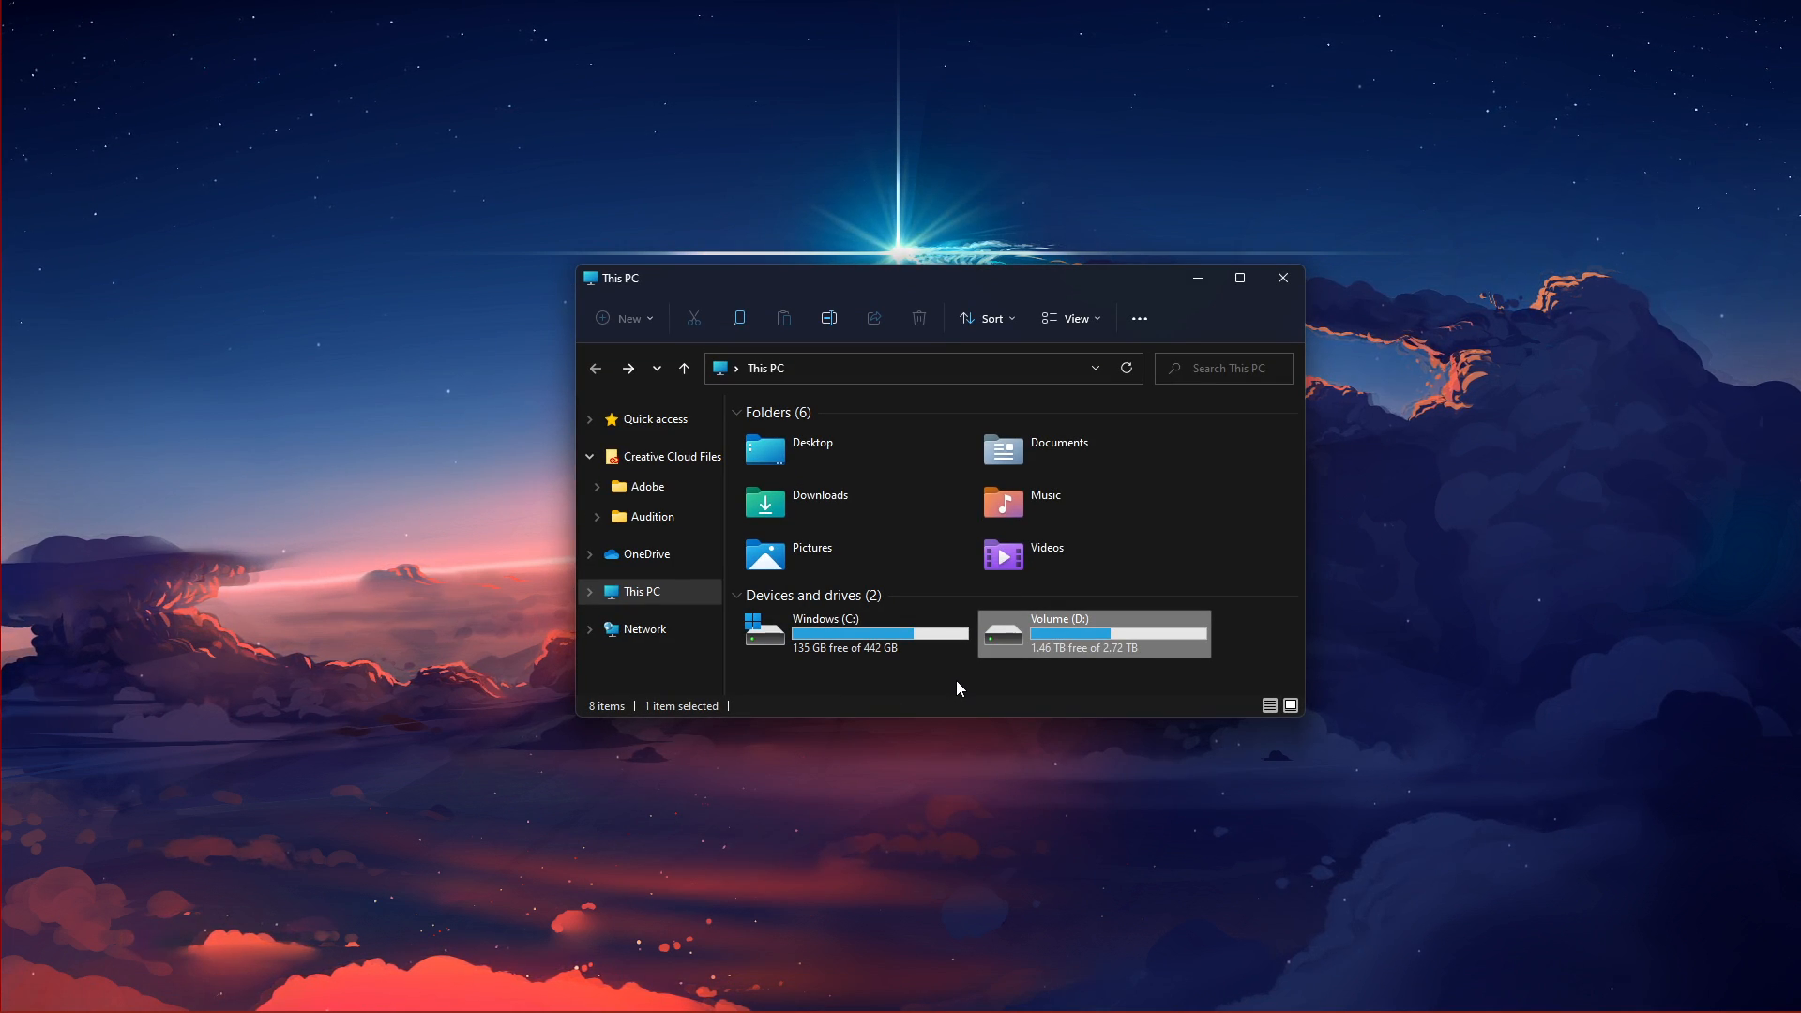
pyautogui.moveTo(1151, 632)
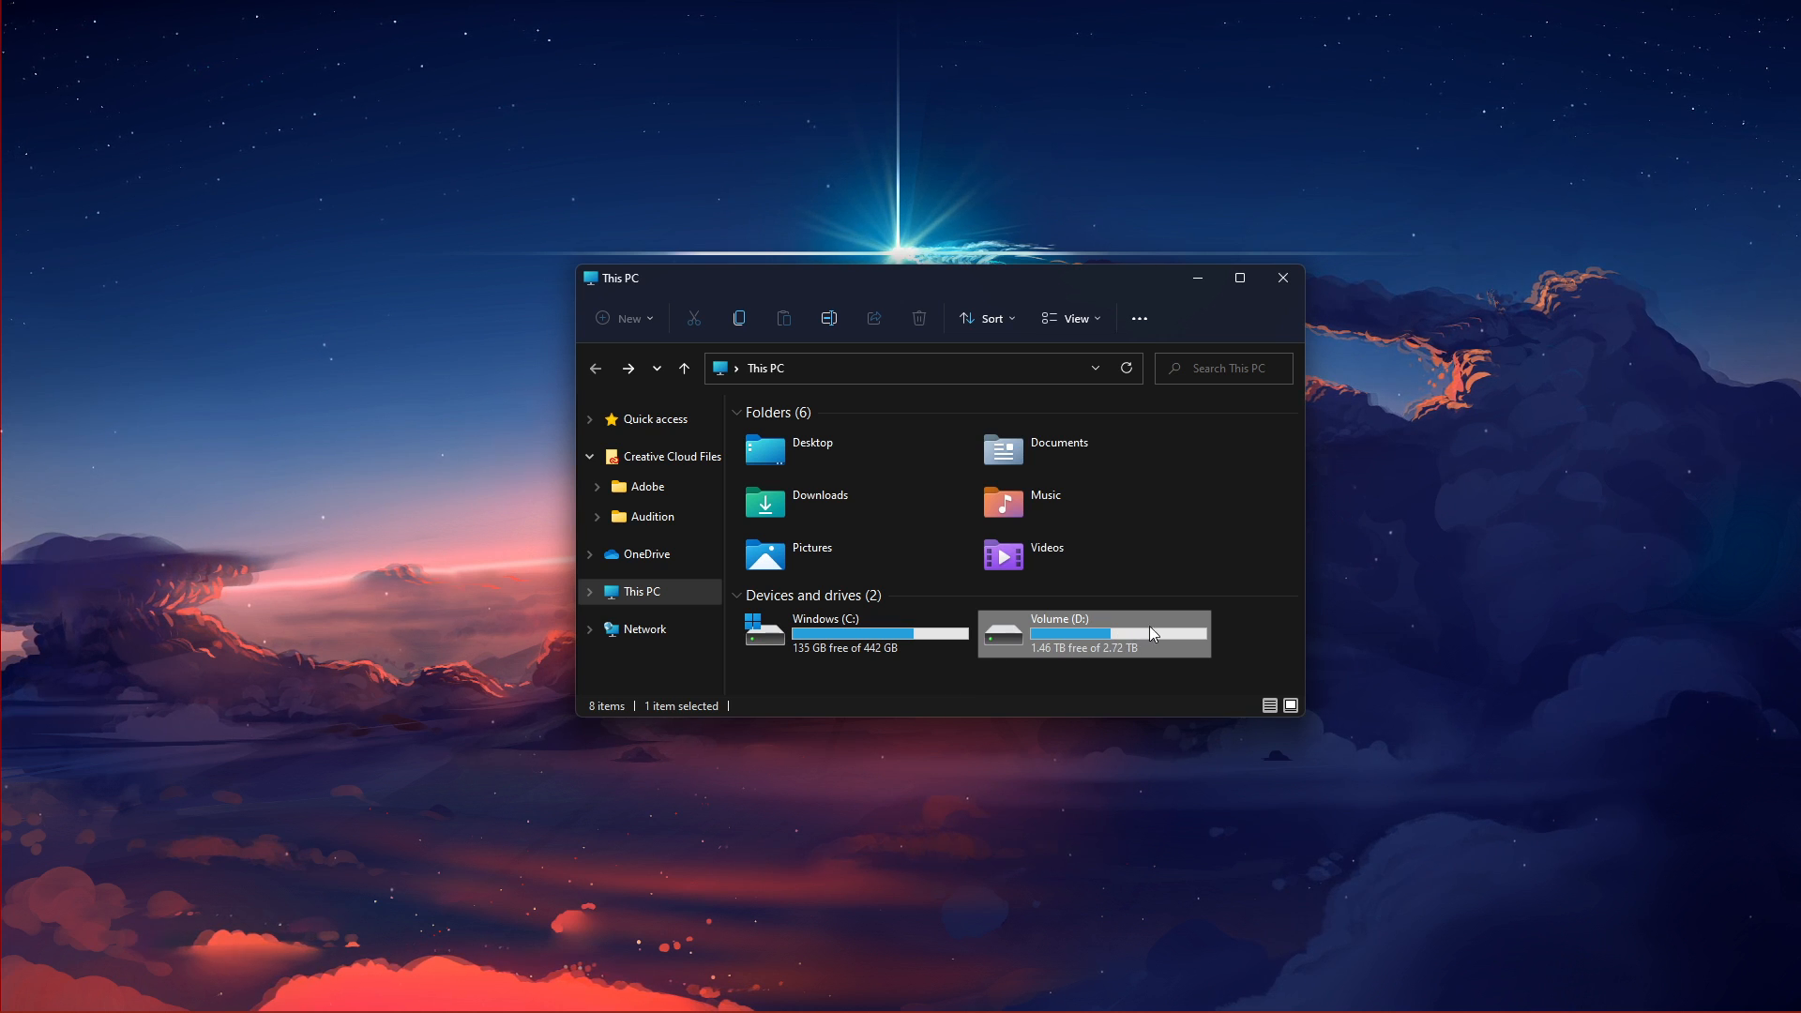
pyautogui.doubleClick(1091, 632)
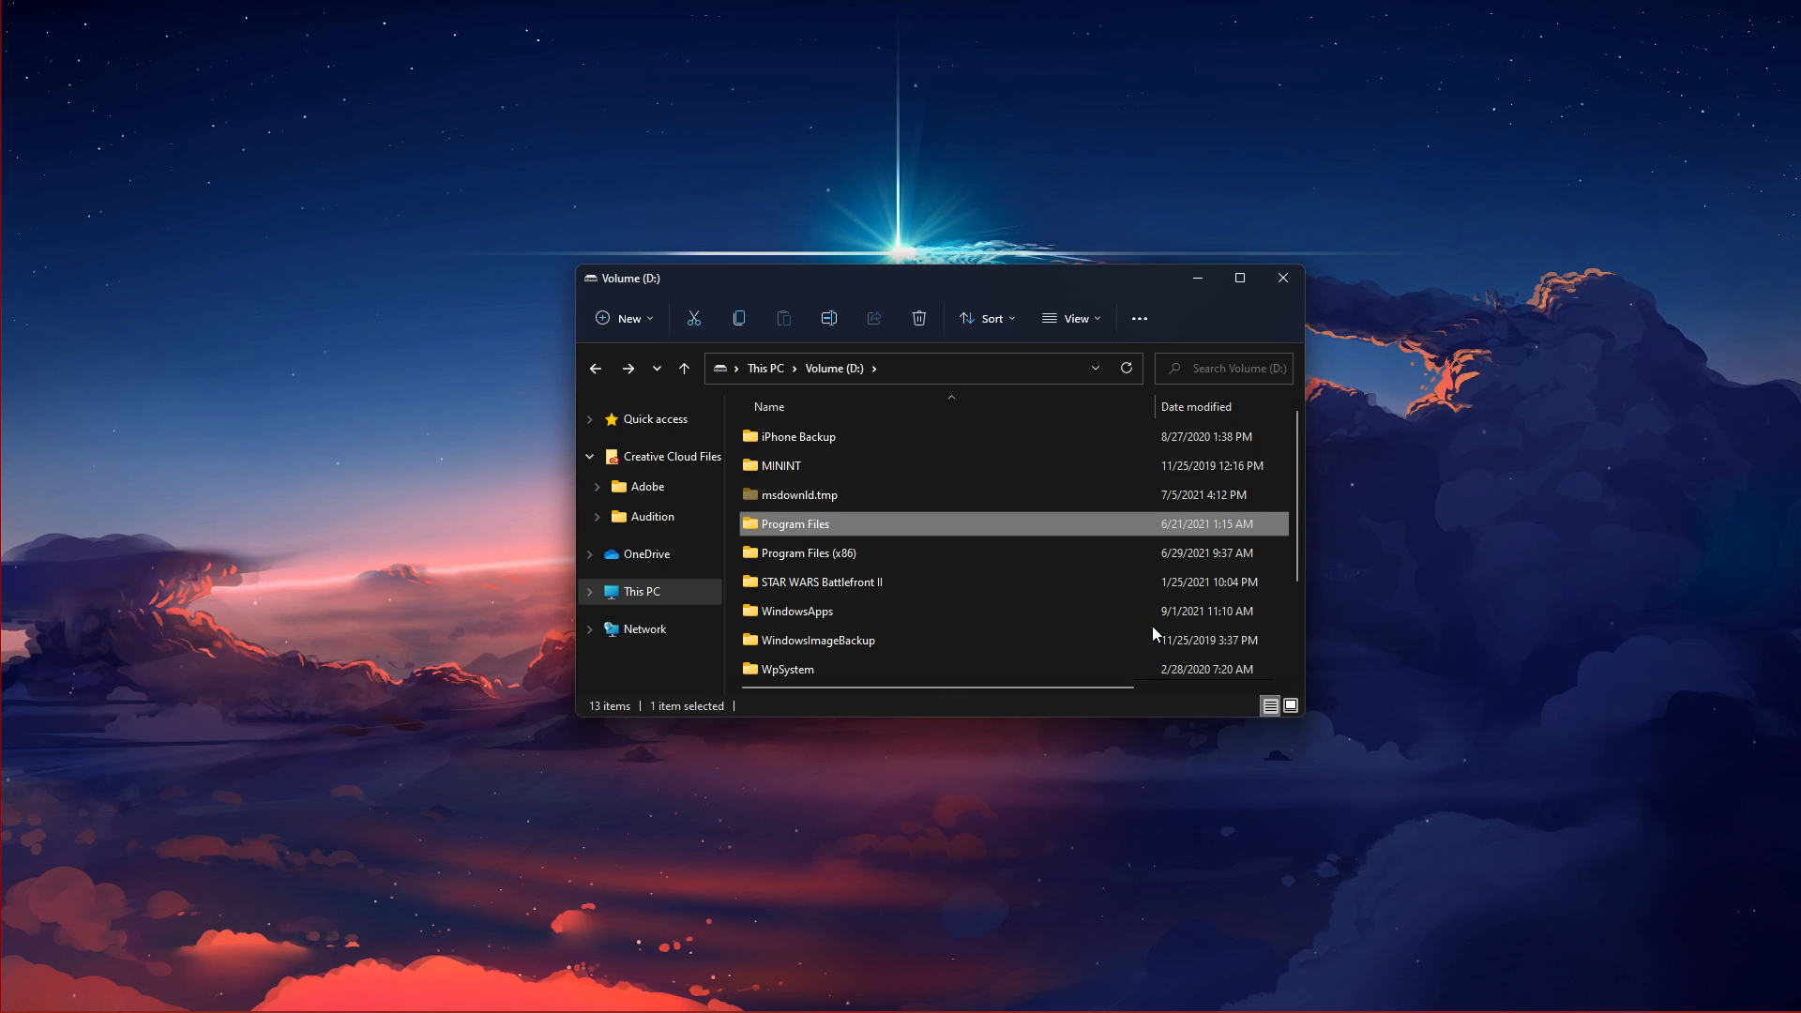
pyautogui.doubleClick(795, 523)
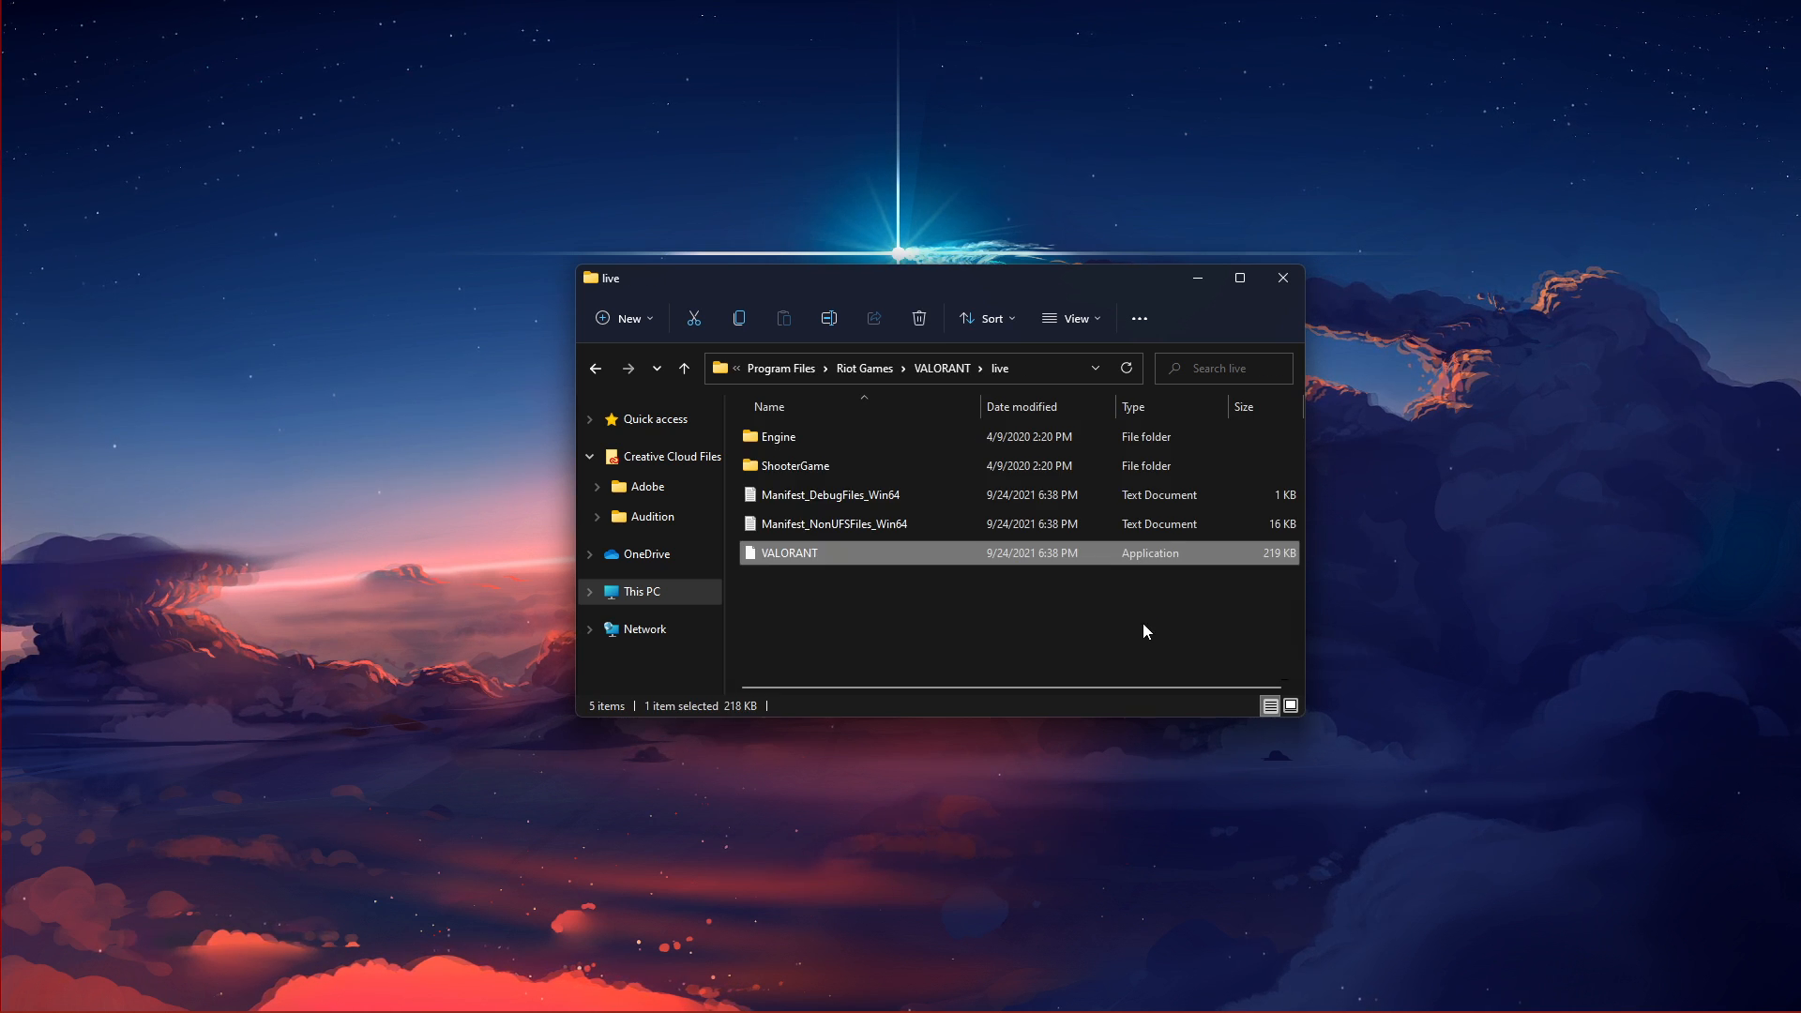
# Step: Set VALORANT.exe to Windows 7 compatibility with fullscreen optimizations disabled and apply it
pyautogui.rightClick(790, 551)
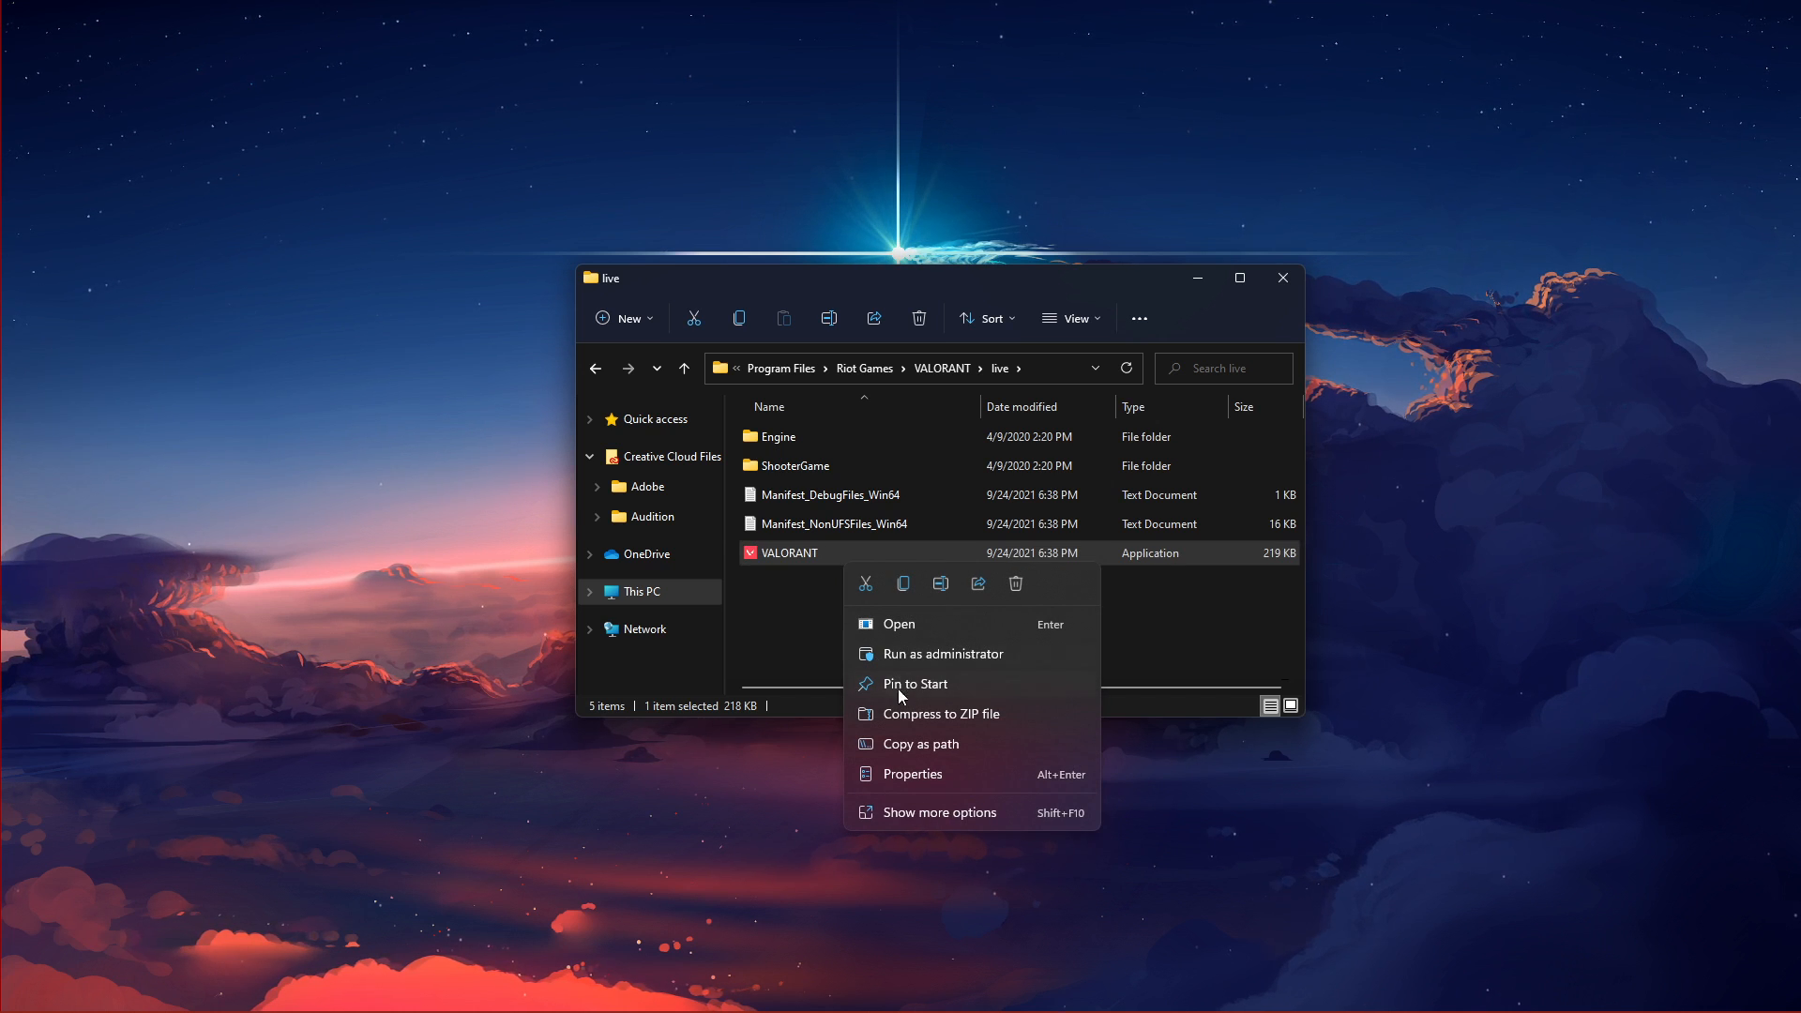
pyautogui.click(909, 773)
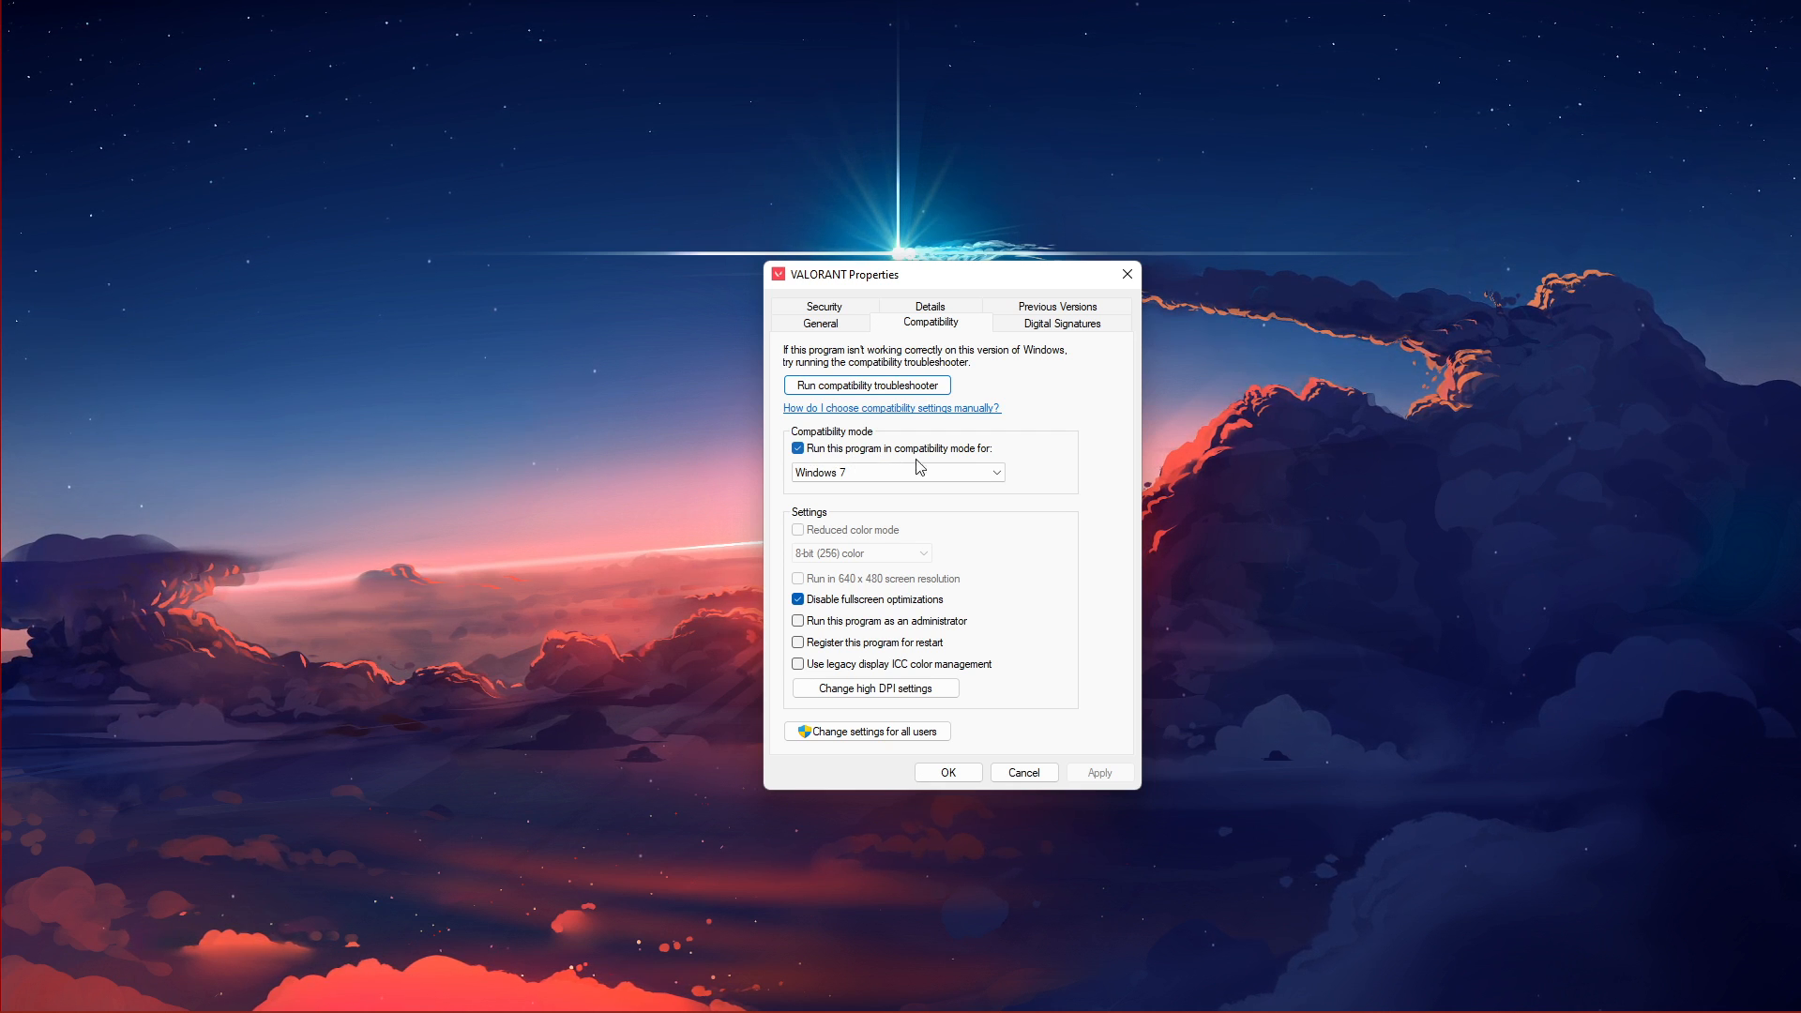
pyautogui.click(897, 473)
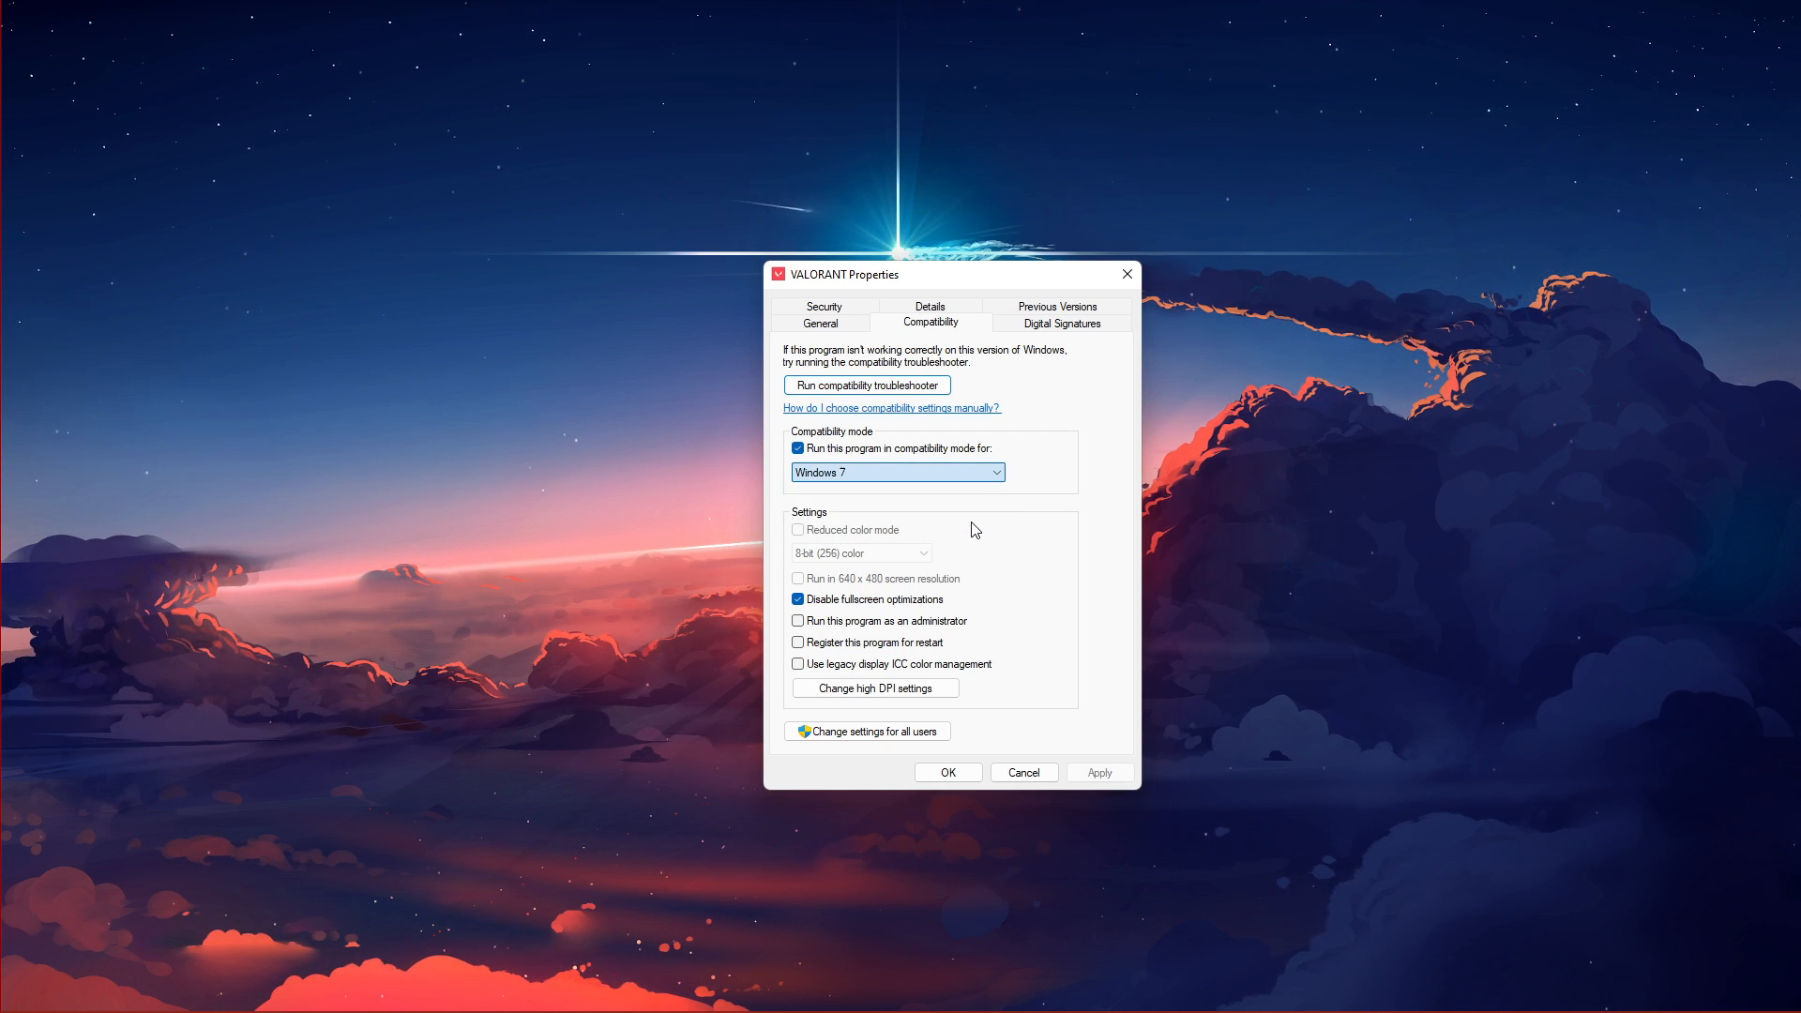
pyautogui.click(799, 599)
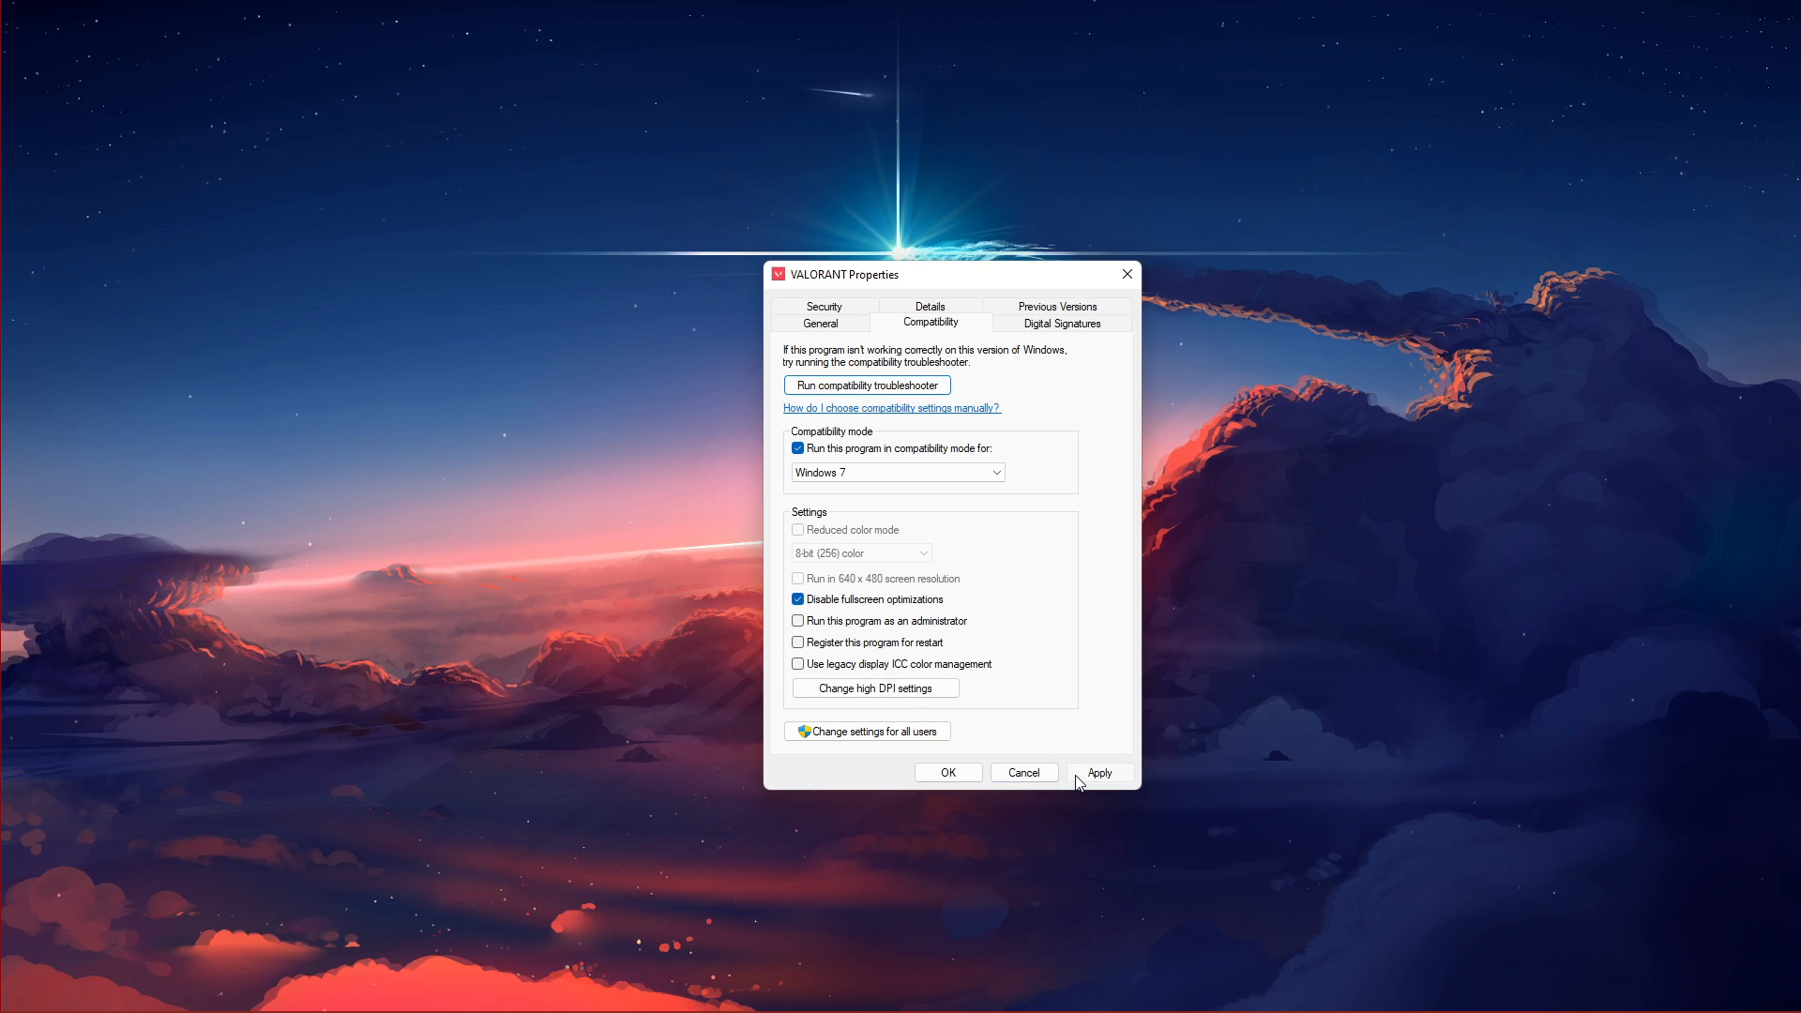
pyautogui.click(1098, 771)
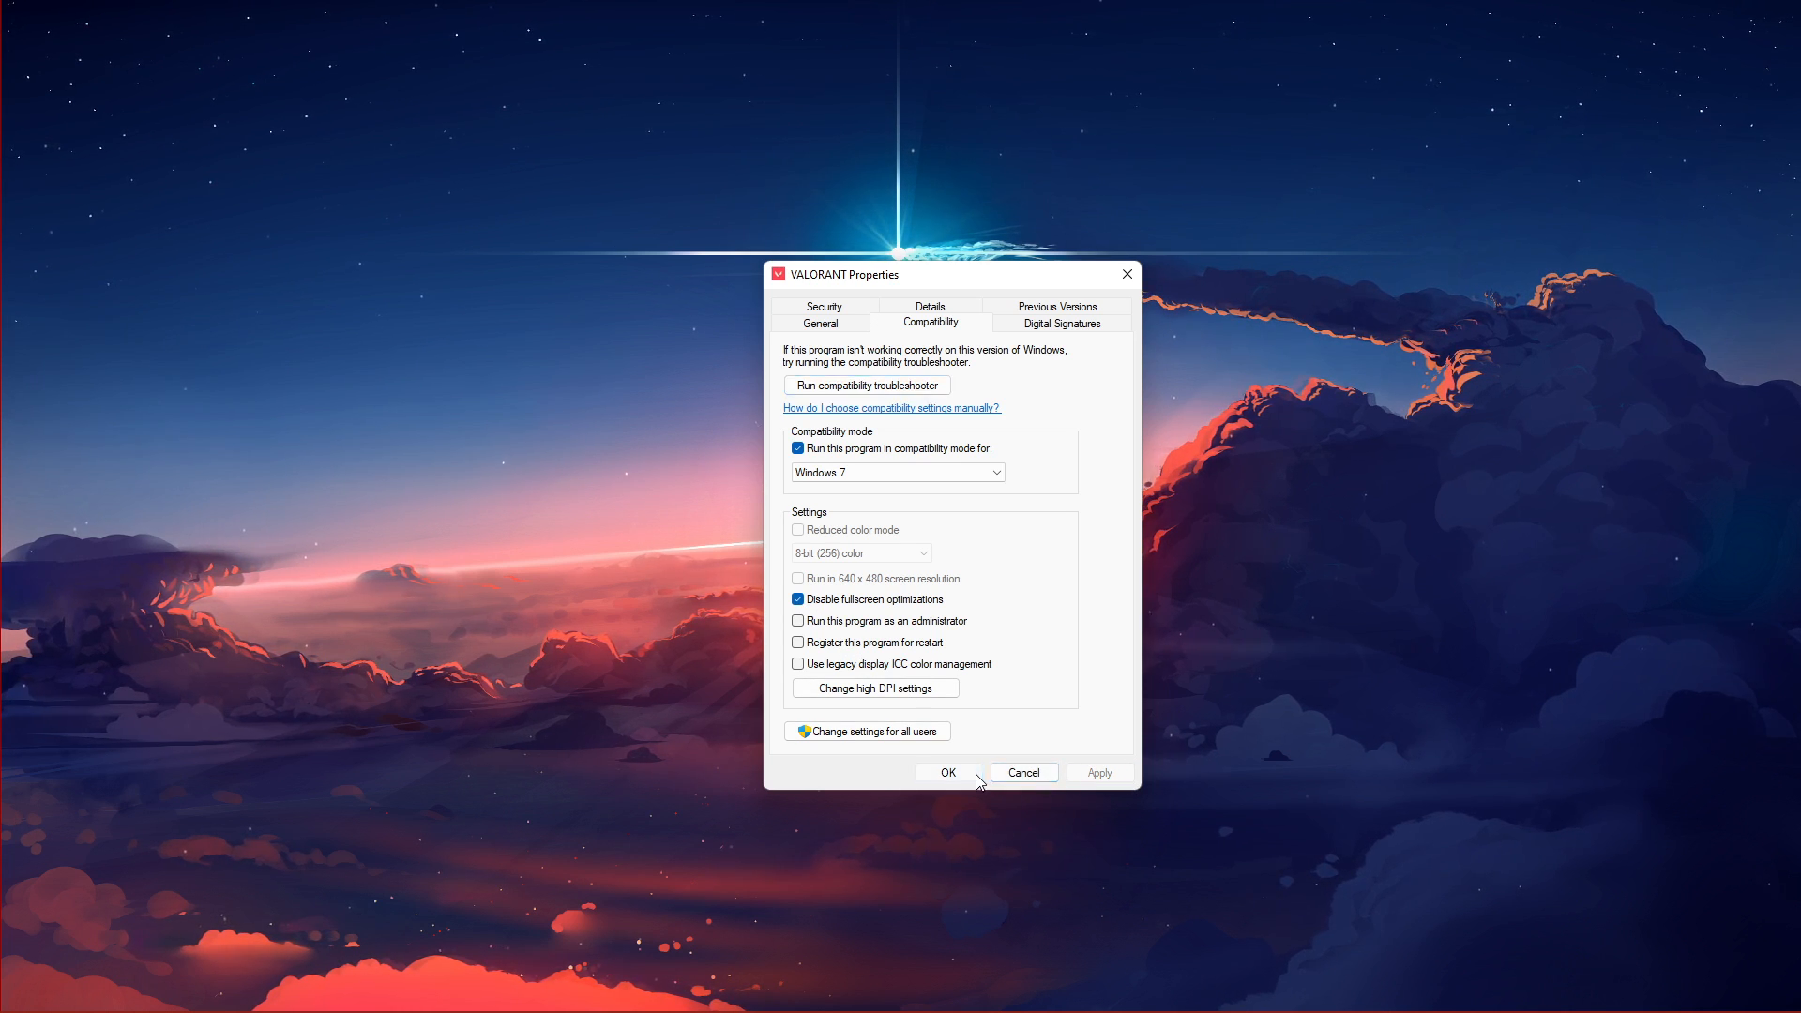
pyautogui.click(945, 771)
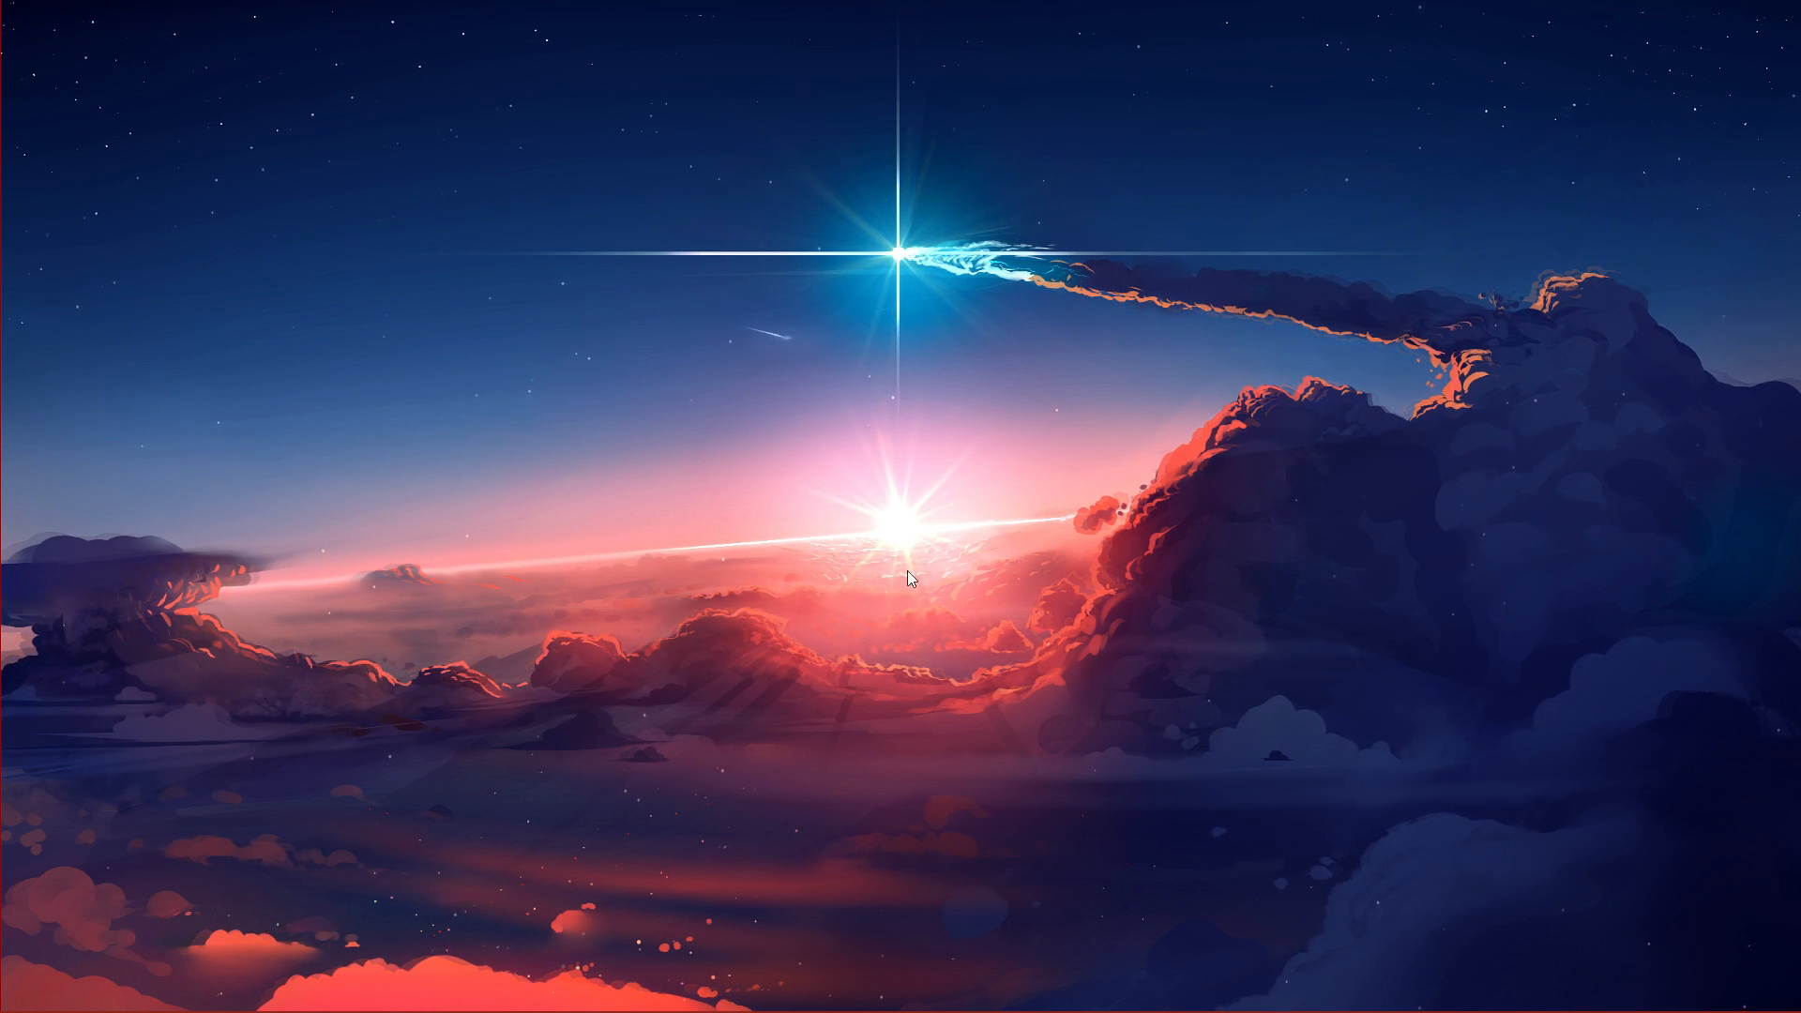
pyautogui.rightClick(908, 578)
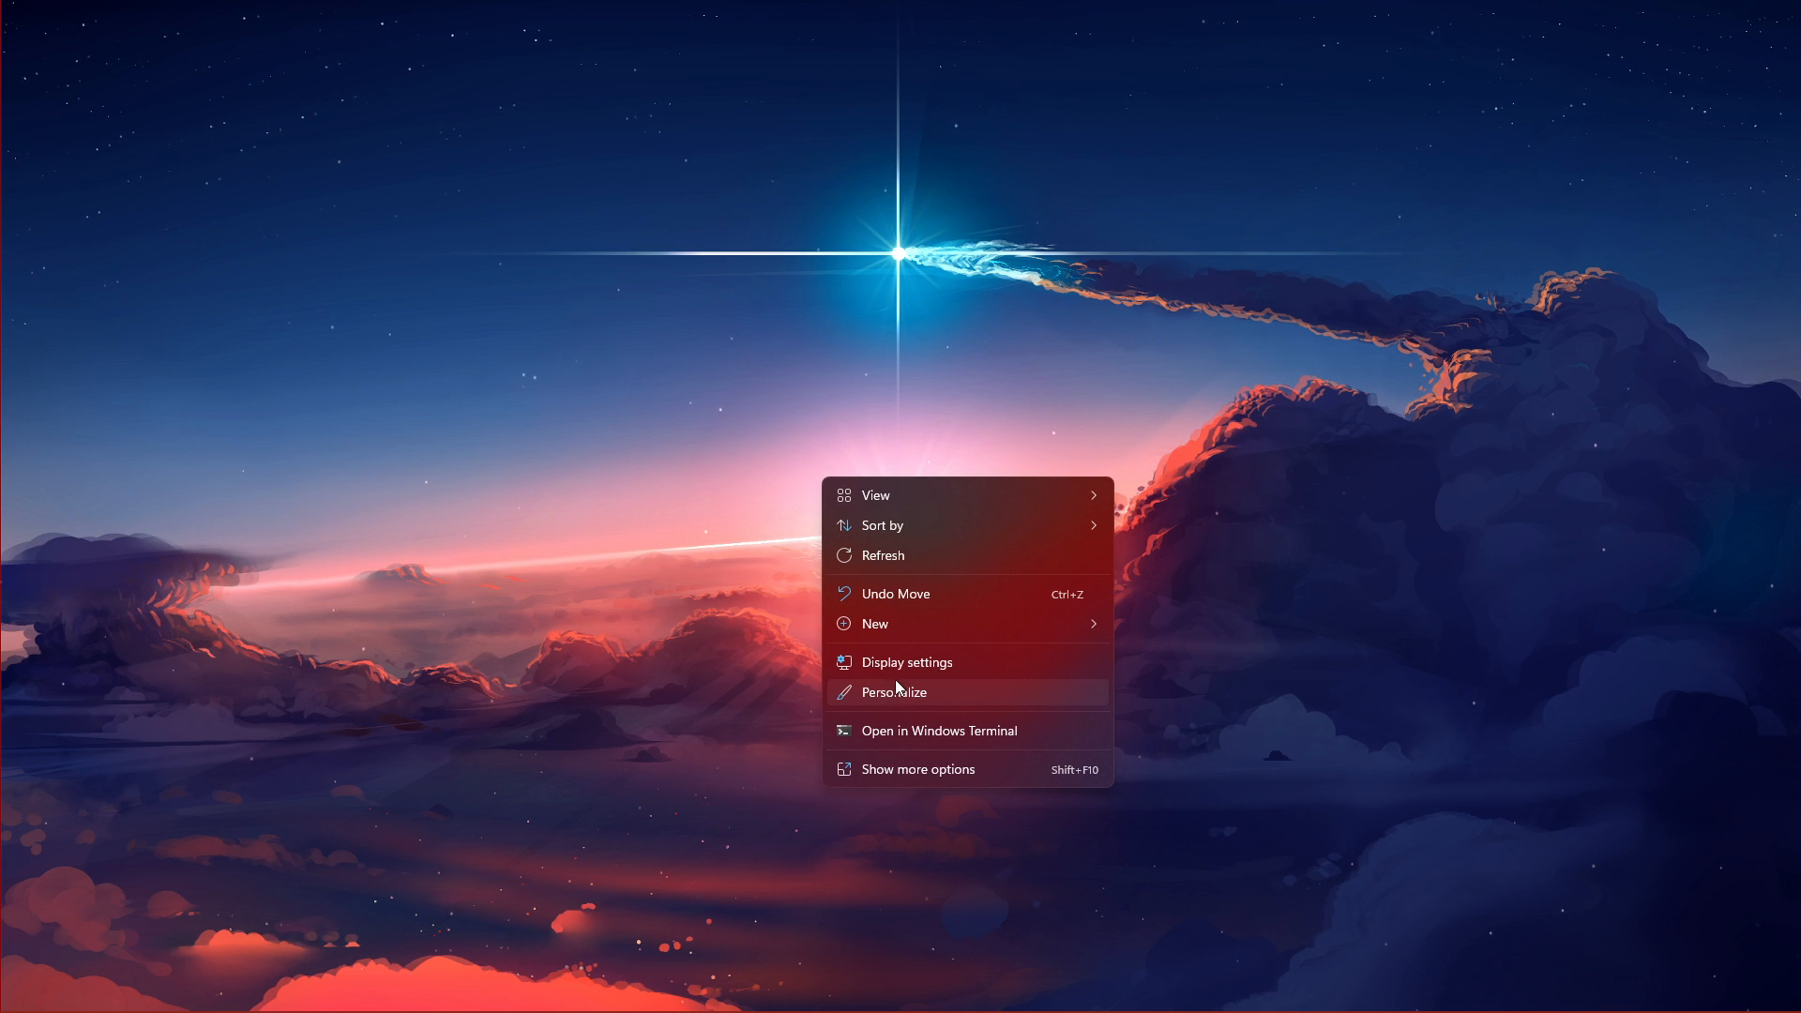
pyautogui.click(904, 662)
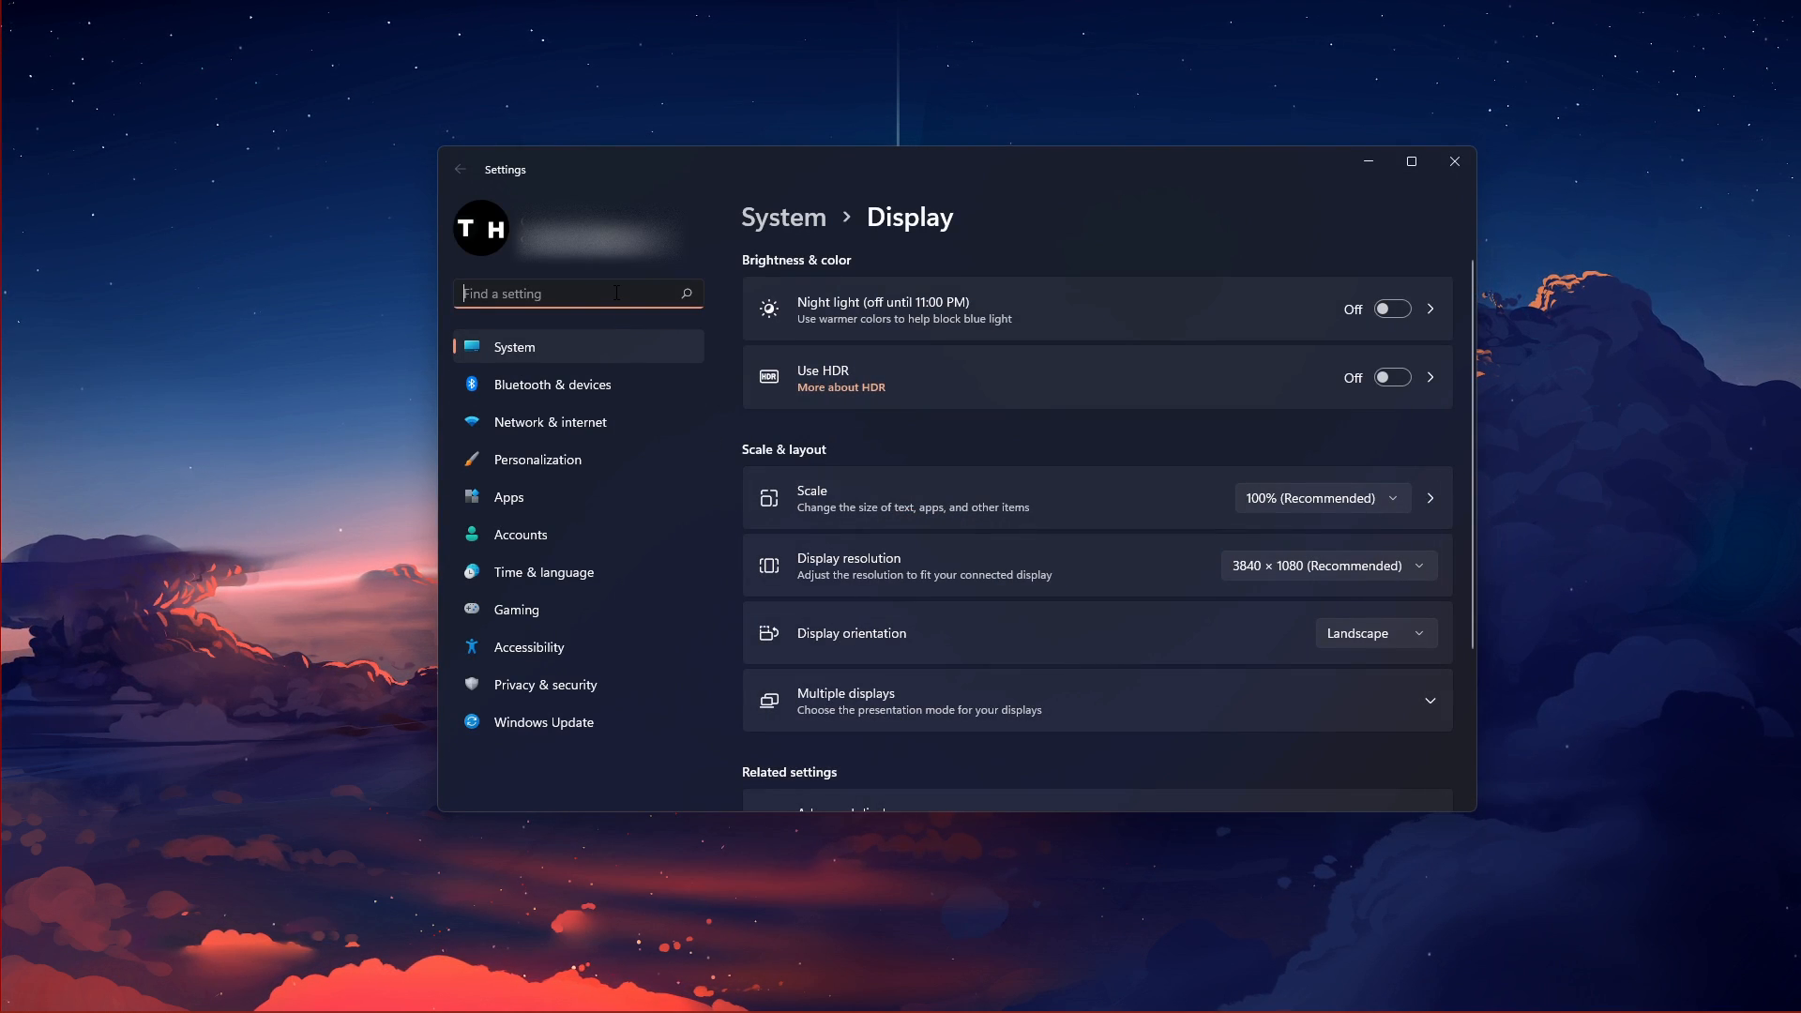
pyautogui.write('display')
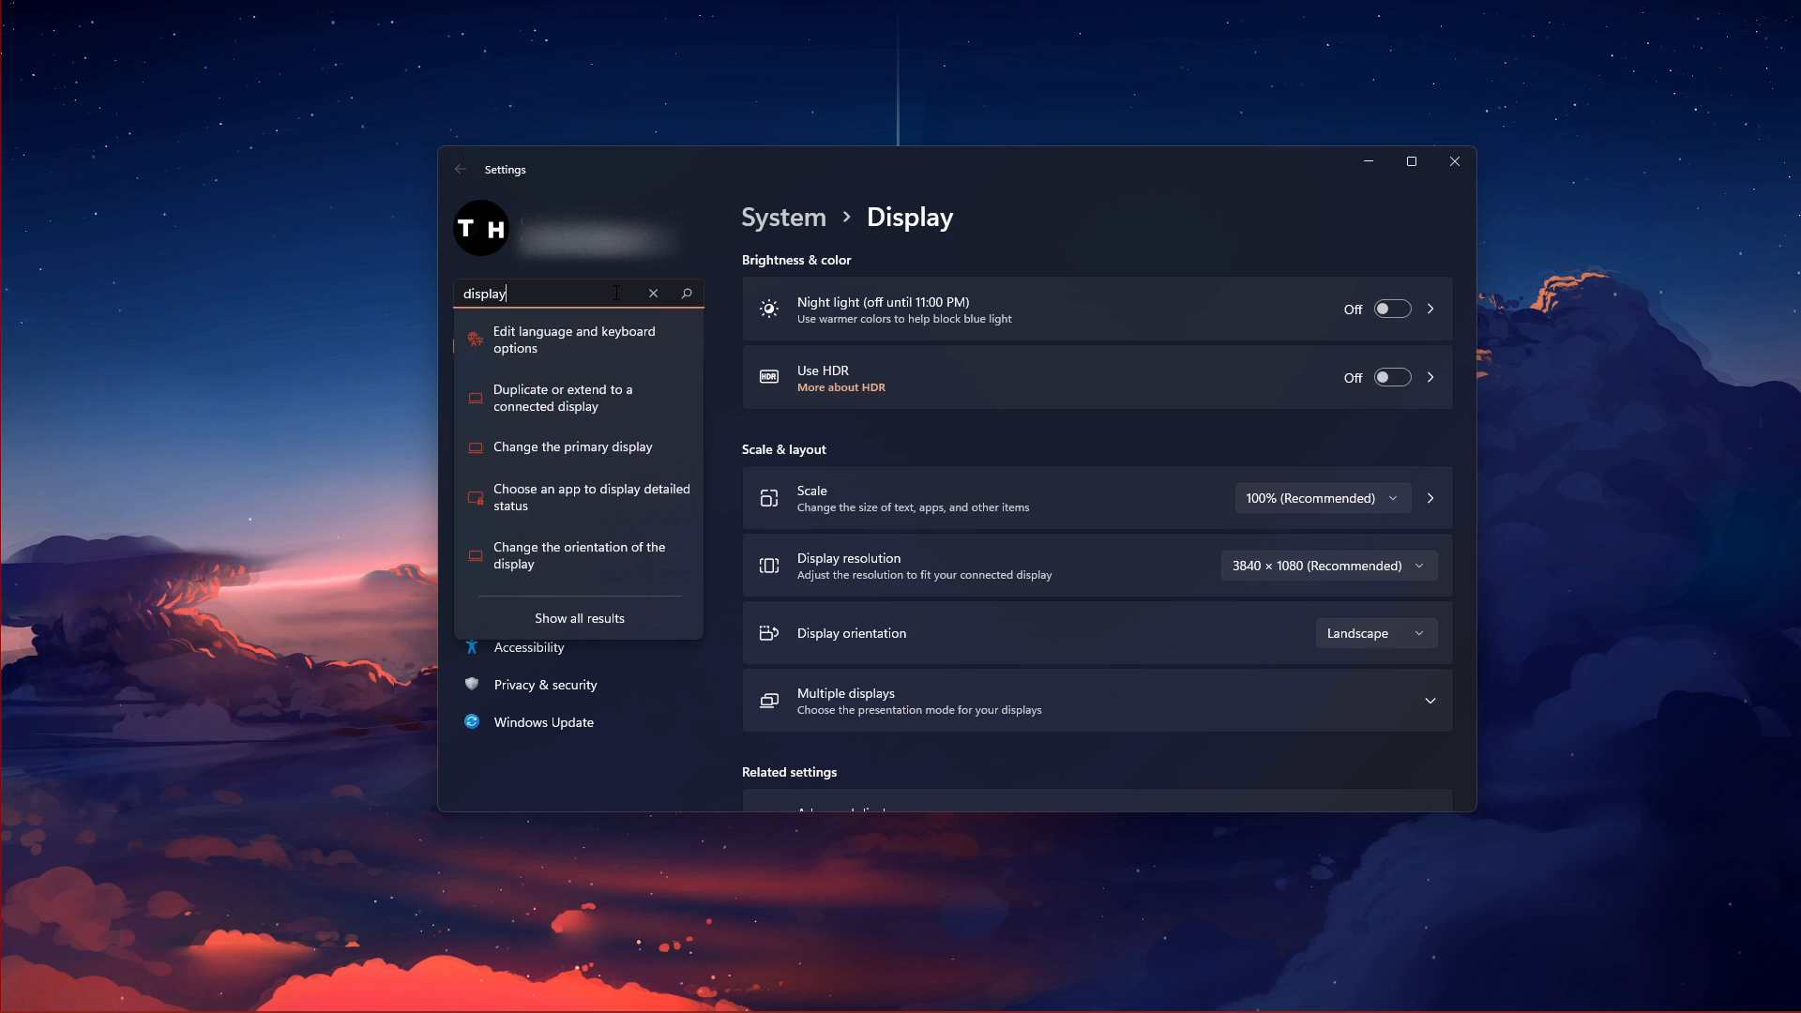
pyautogui.click(653, 293)
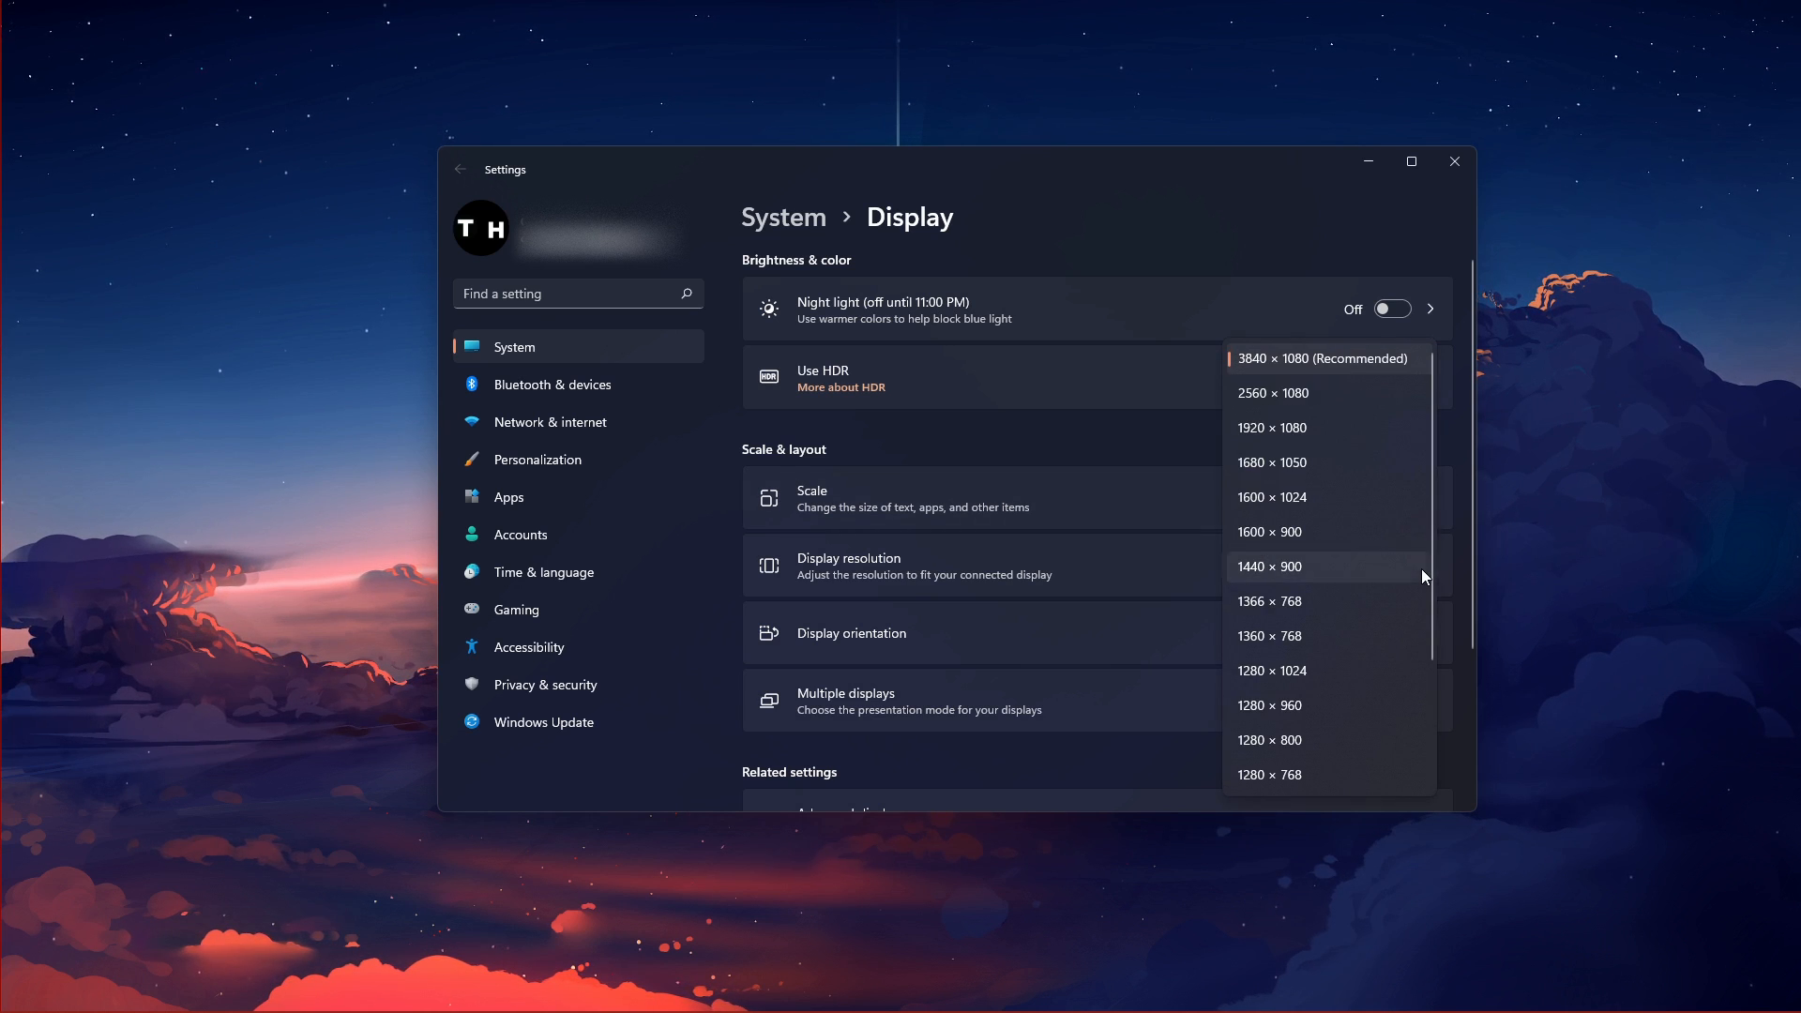
pyautogui.moveTo(1368, 375)
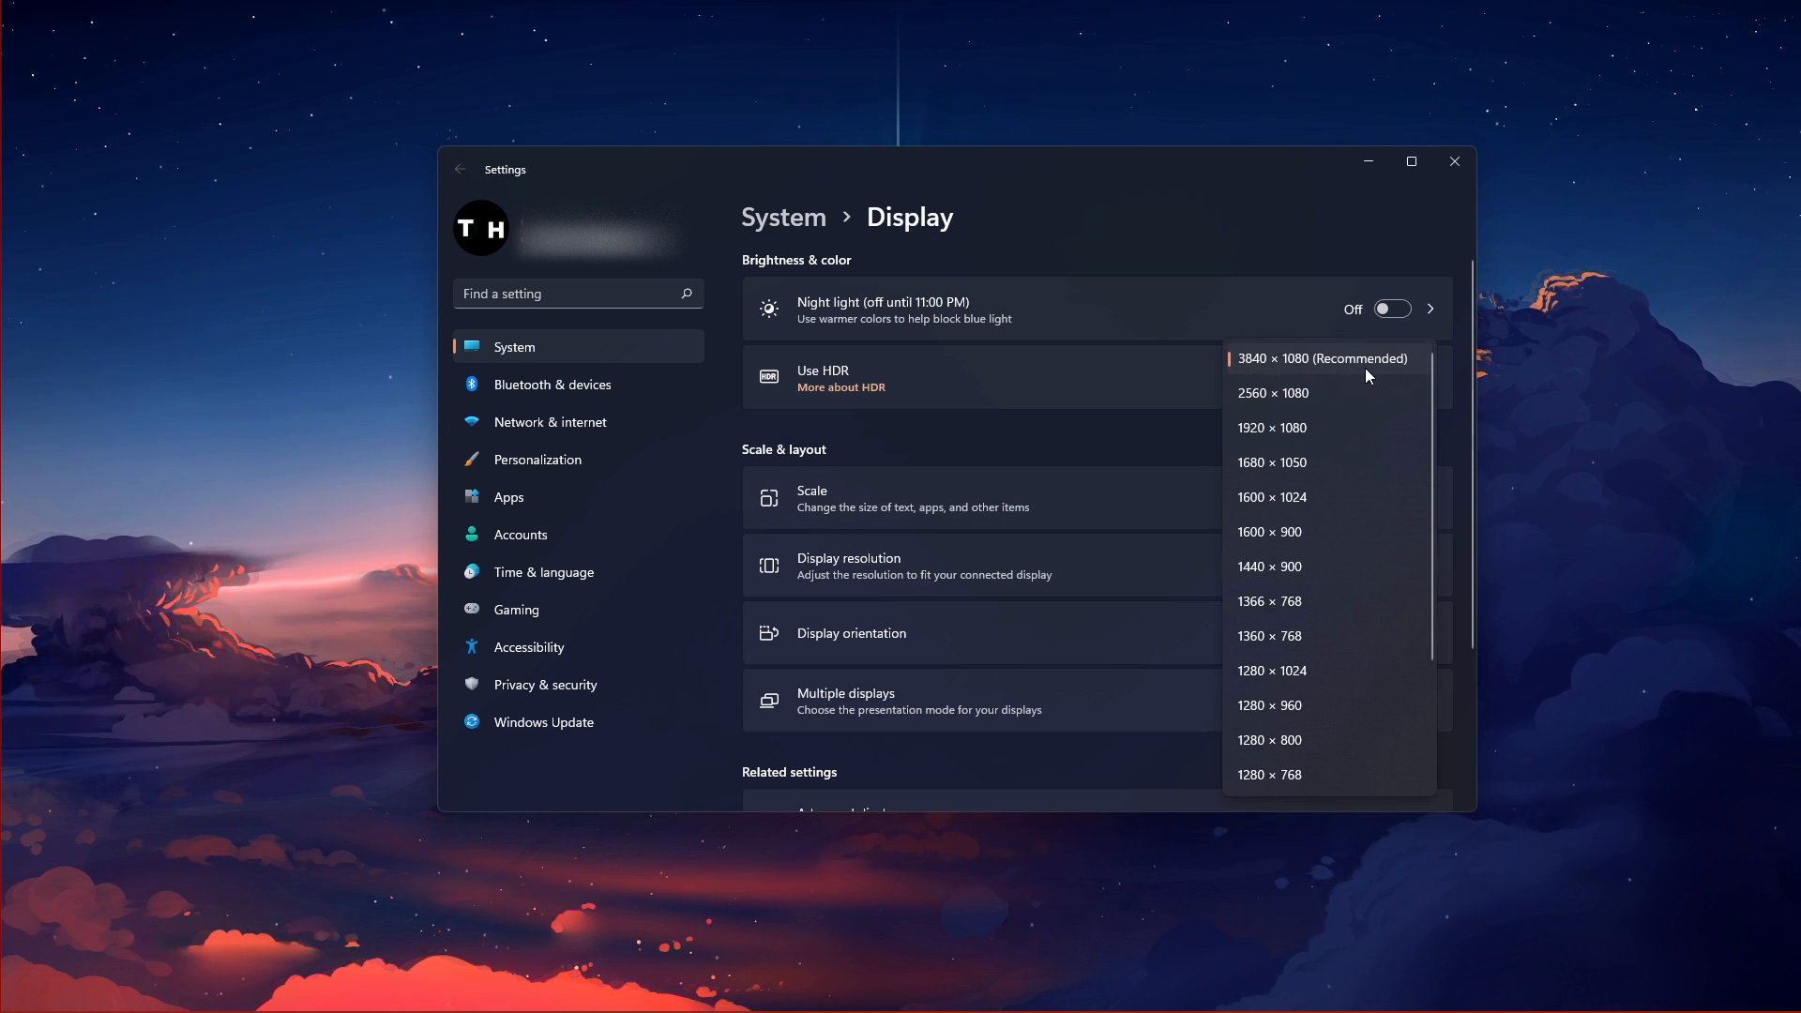
pyautogui.click(1320, 356)
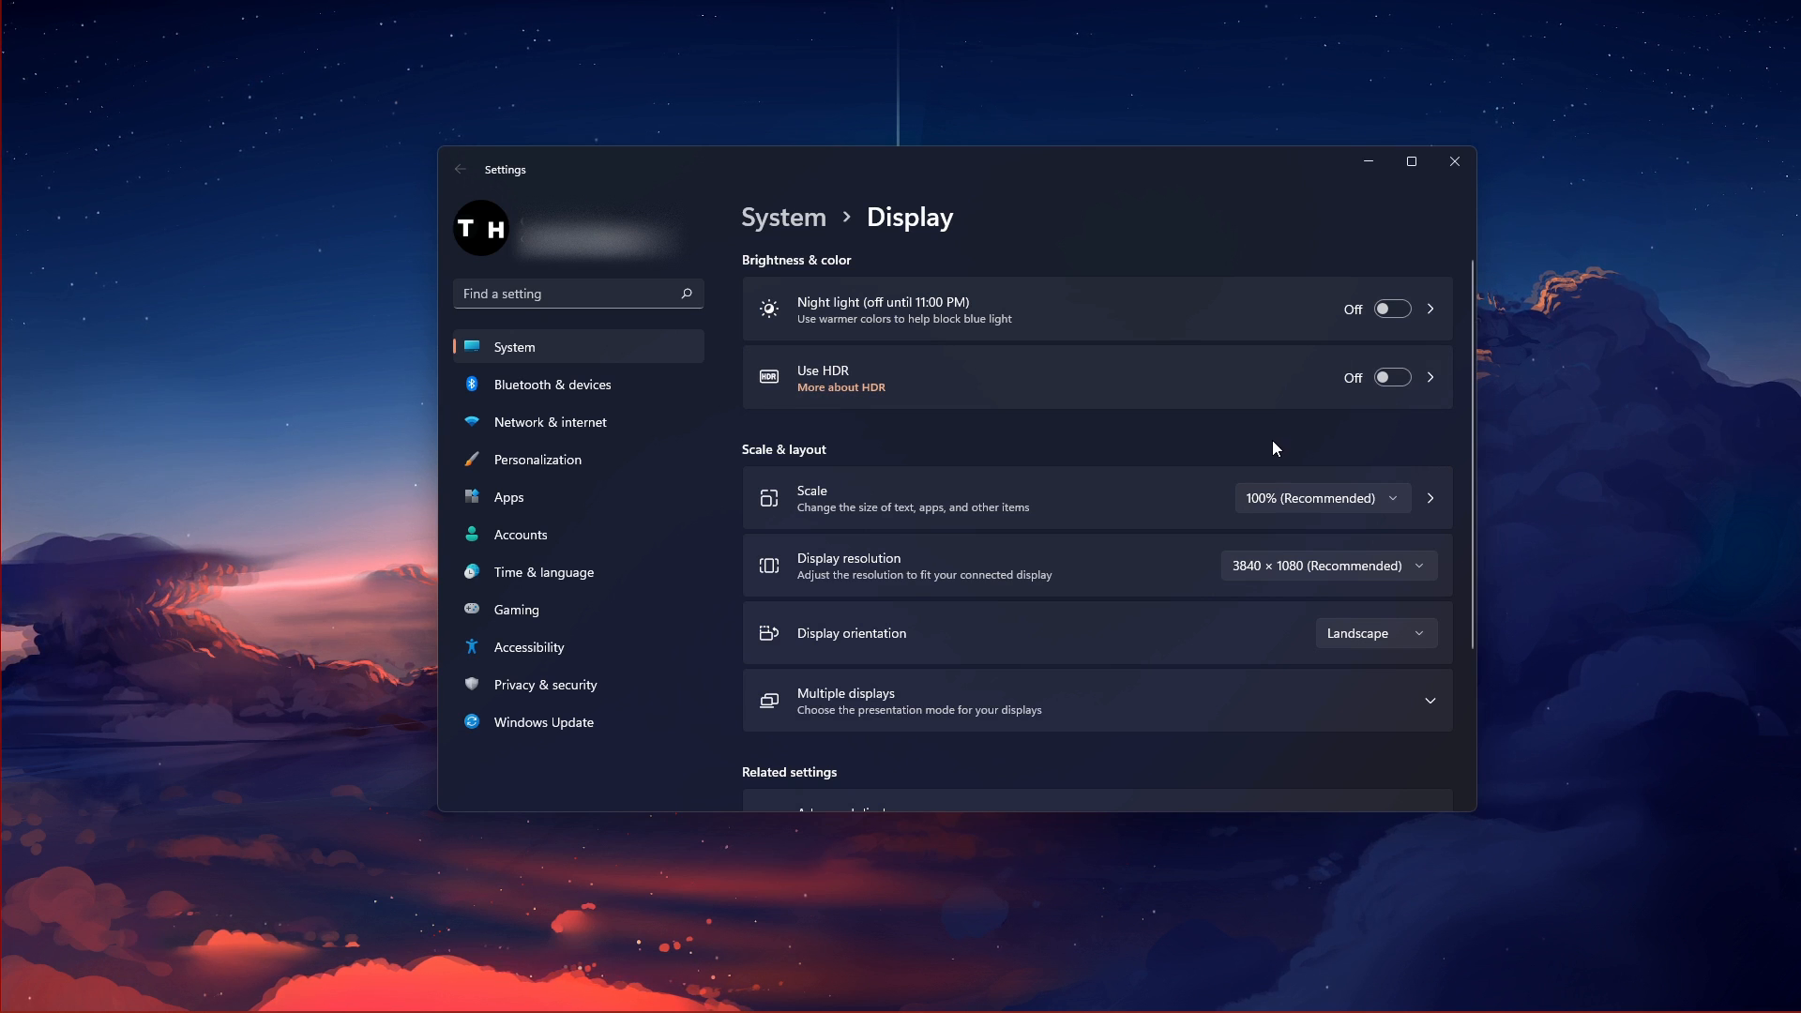
pyautogui.moveTo(1454, 162)
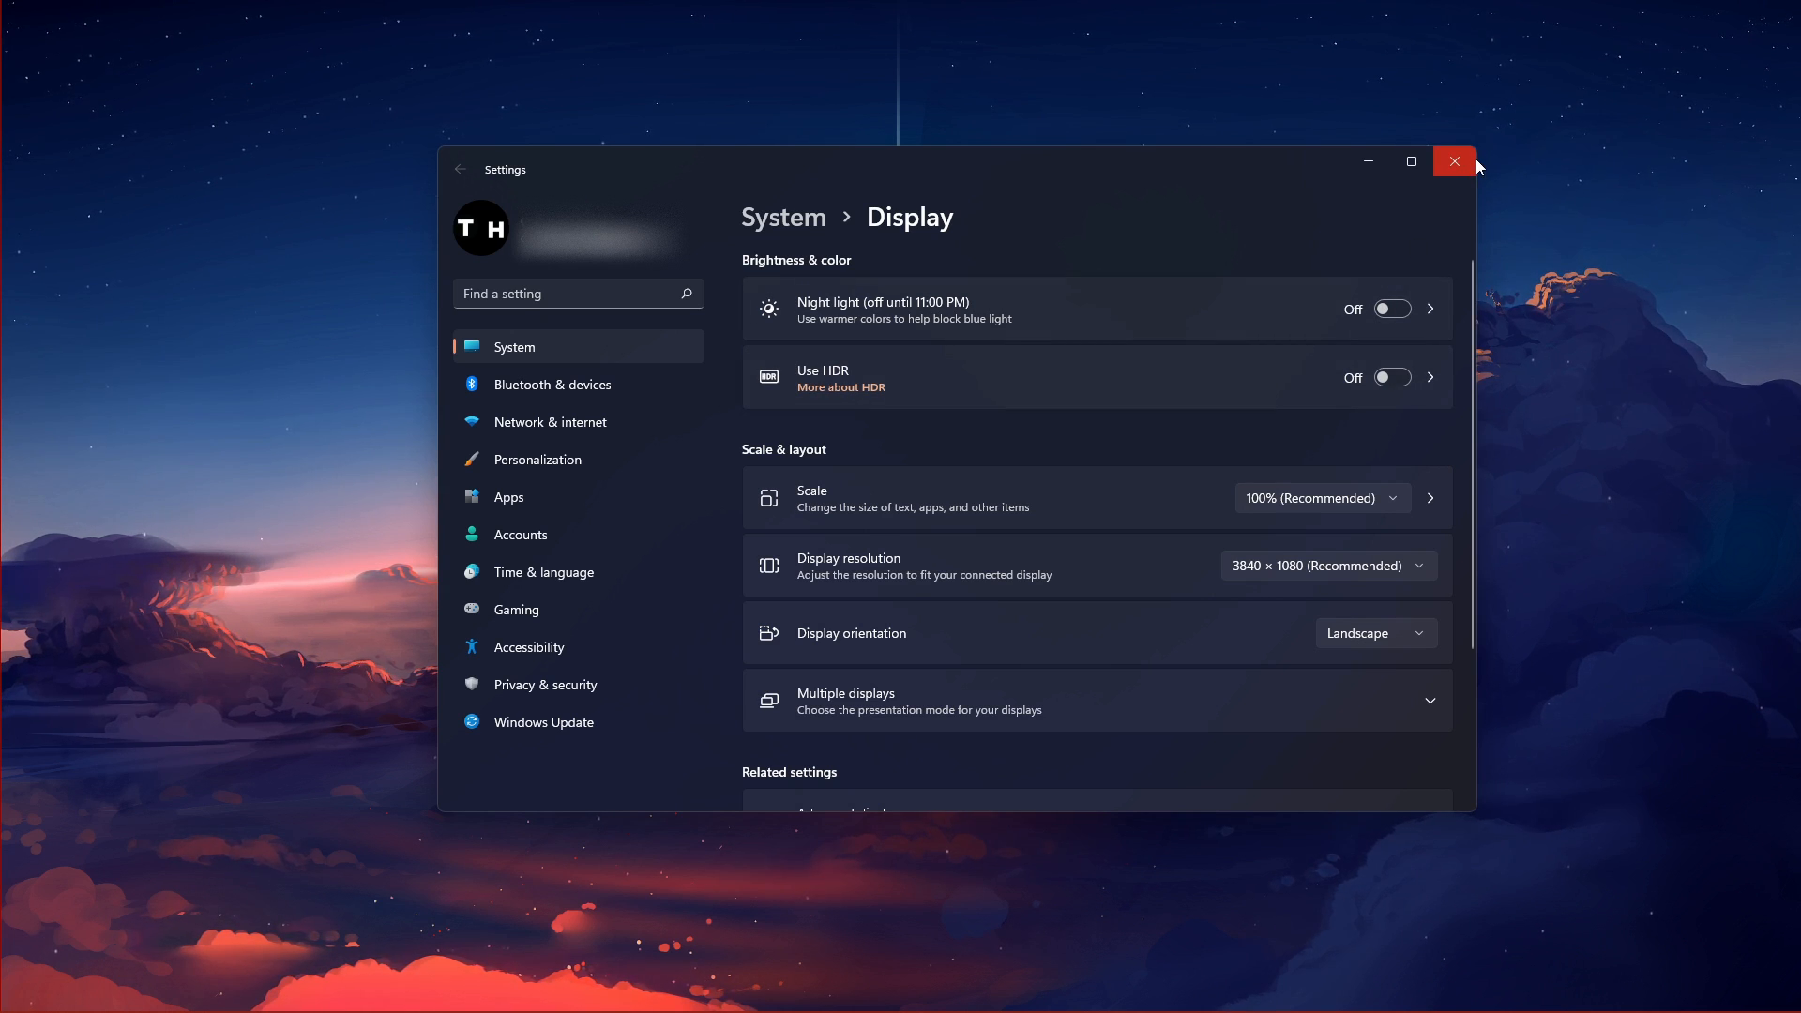
pyautogui.click(1453, 161)
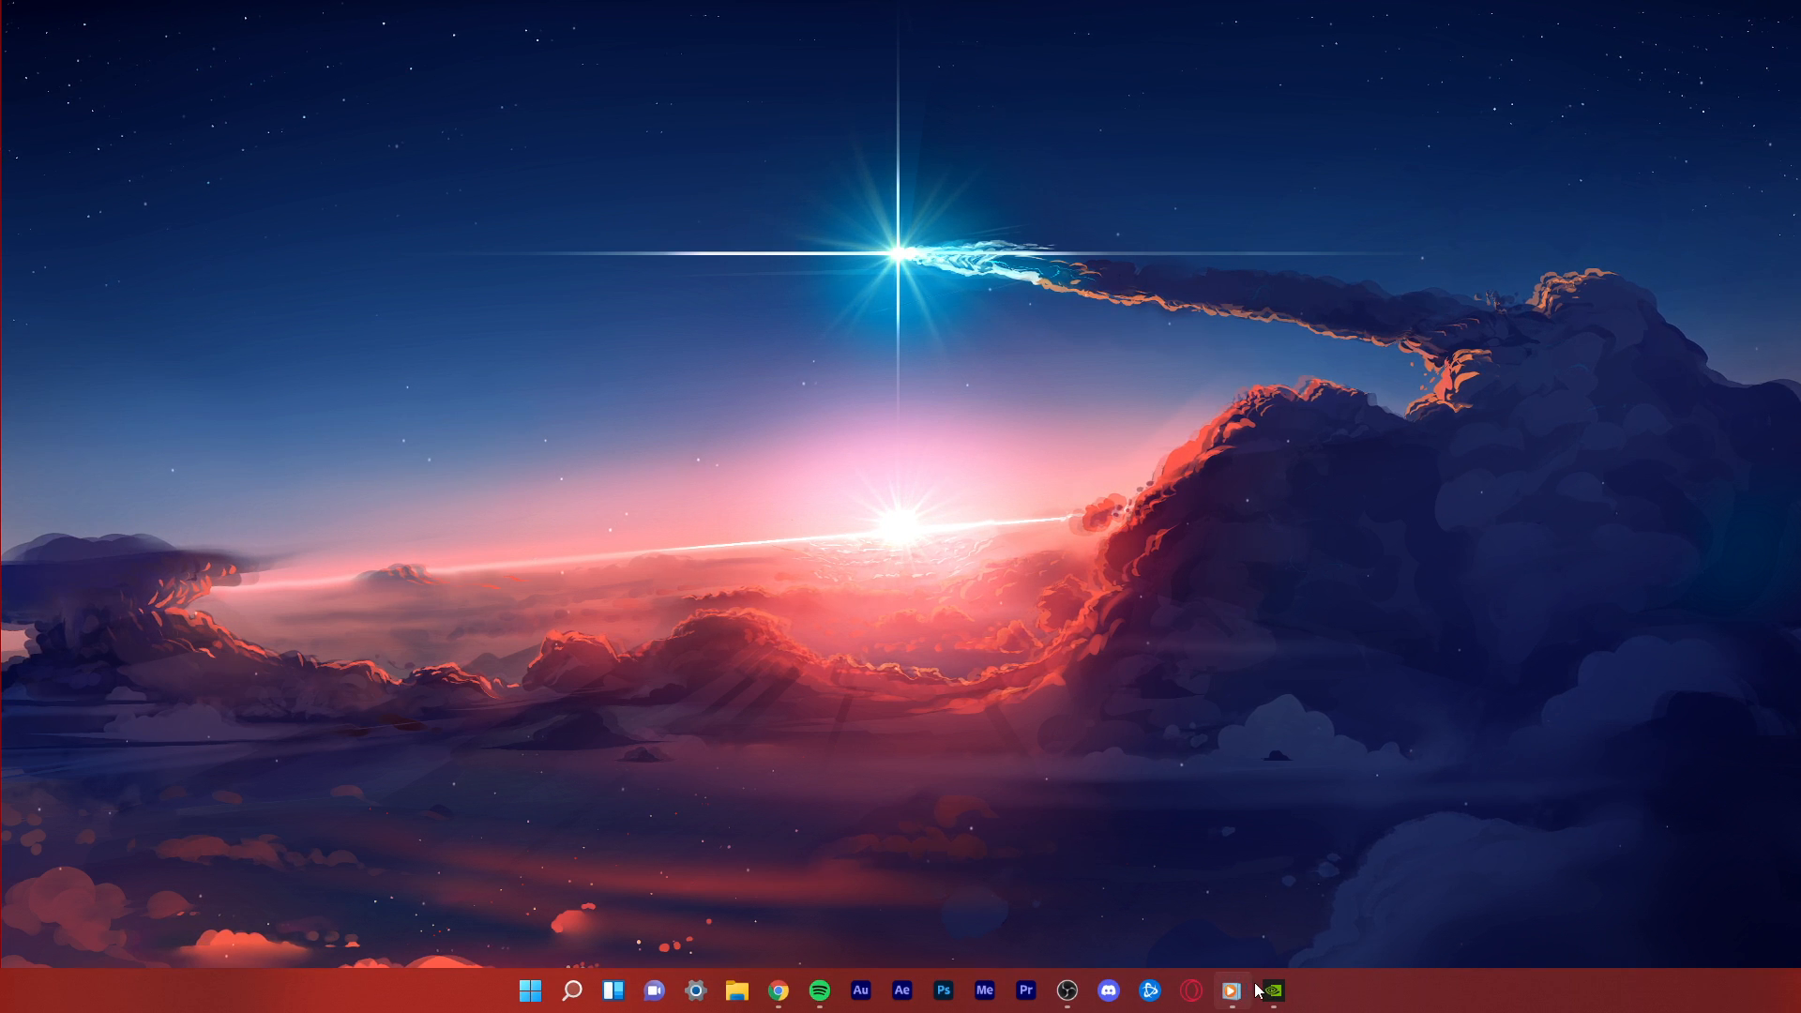
# Step: Check GeForce Experience drivers and confirm Game Ready Driver 510.10 is current
pyautogui.click(1271, 990)
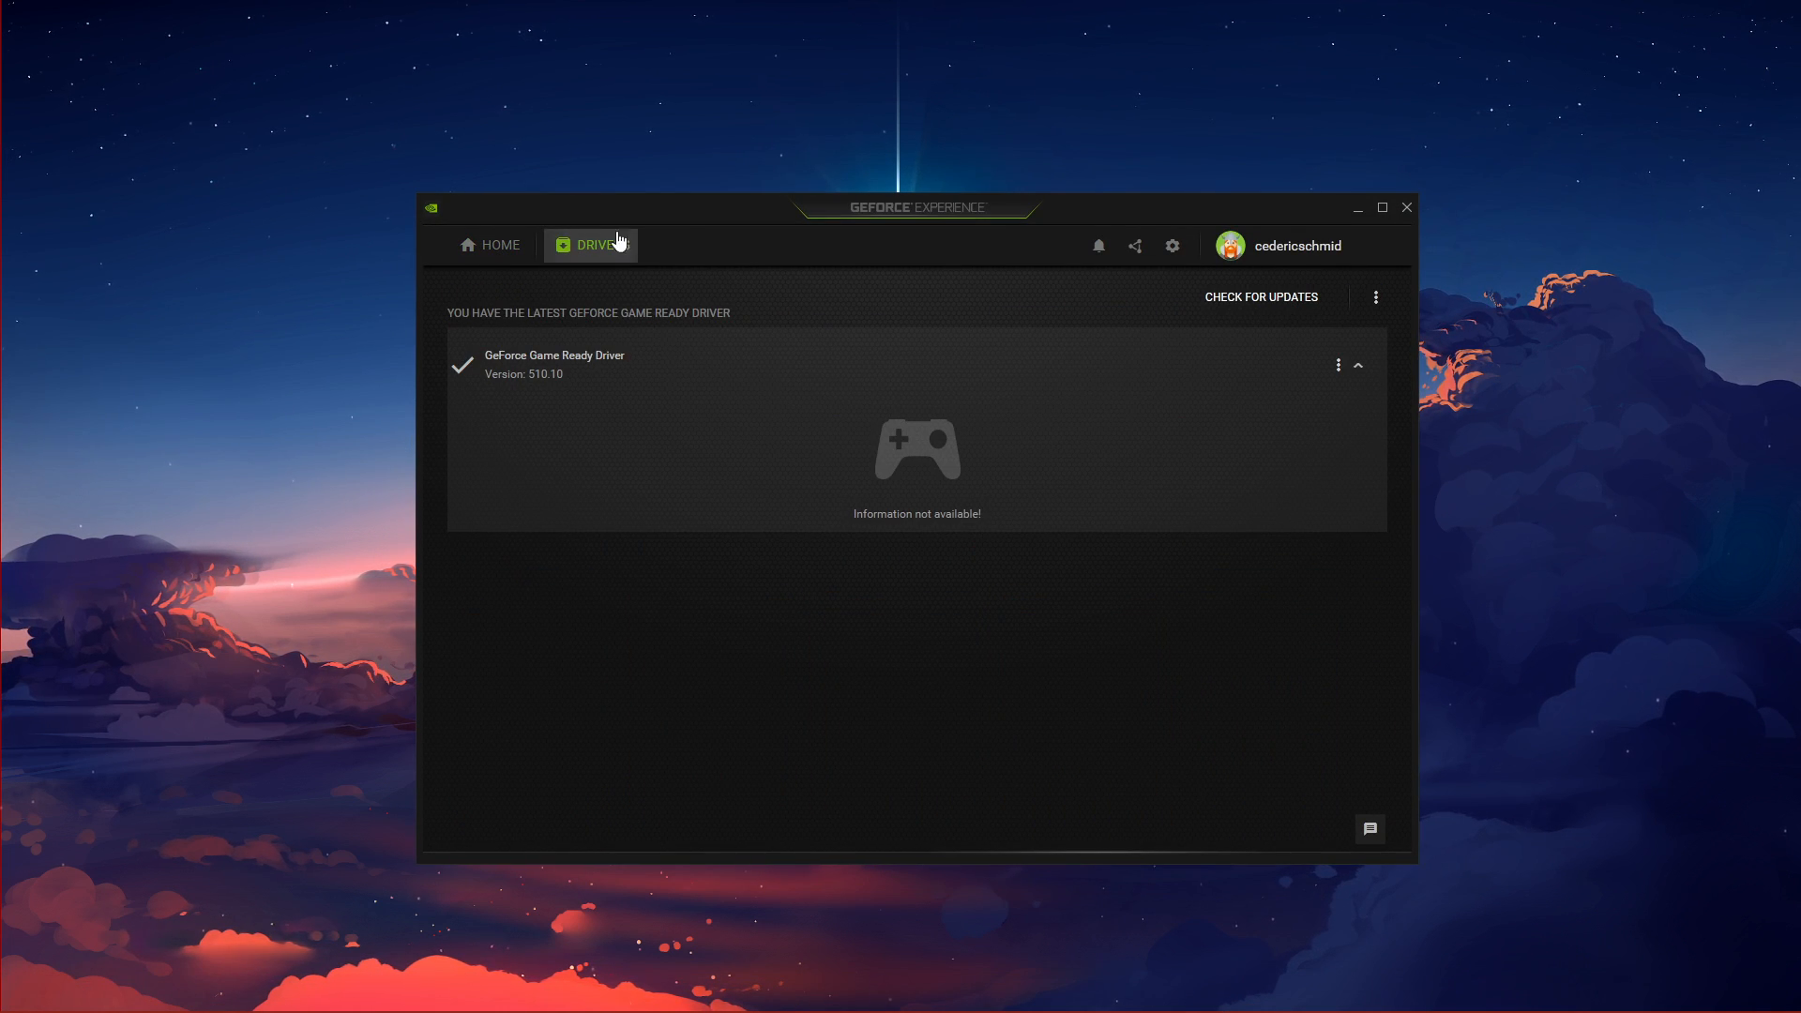
pyautogui.moveTo(895, 222)
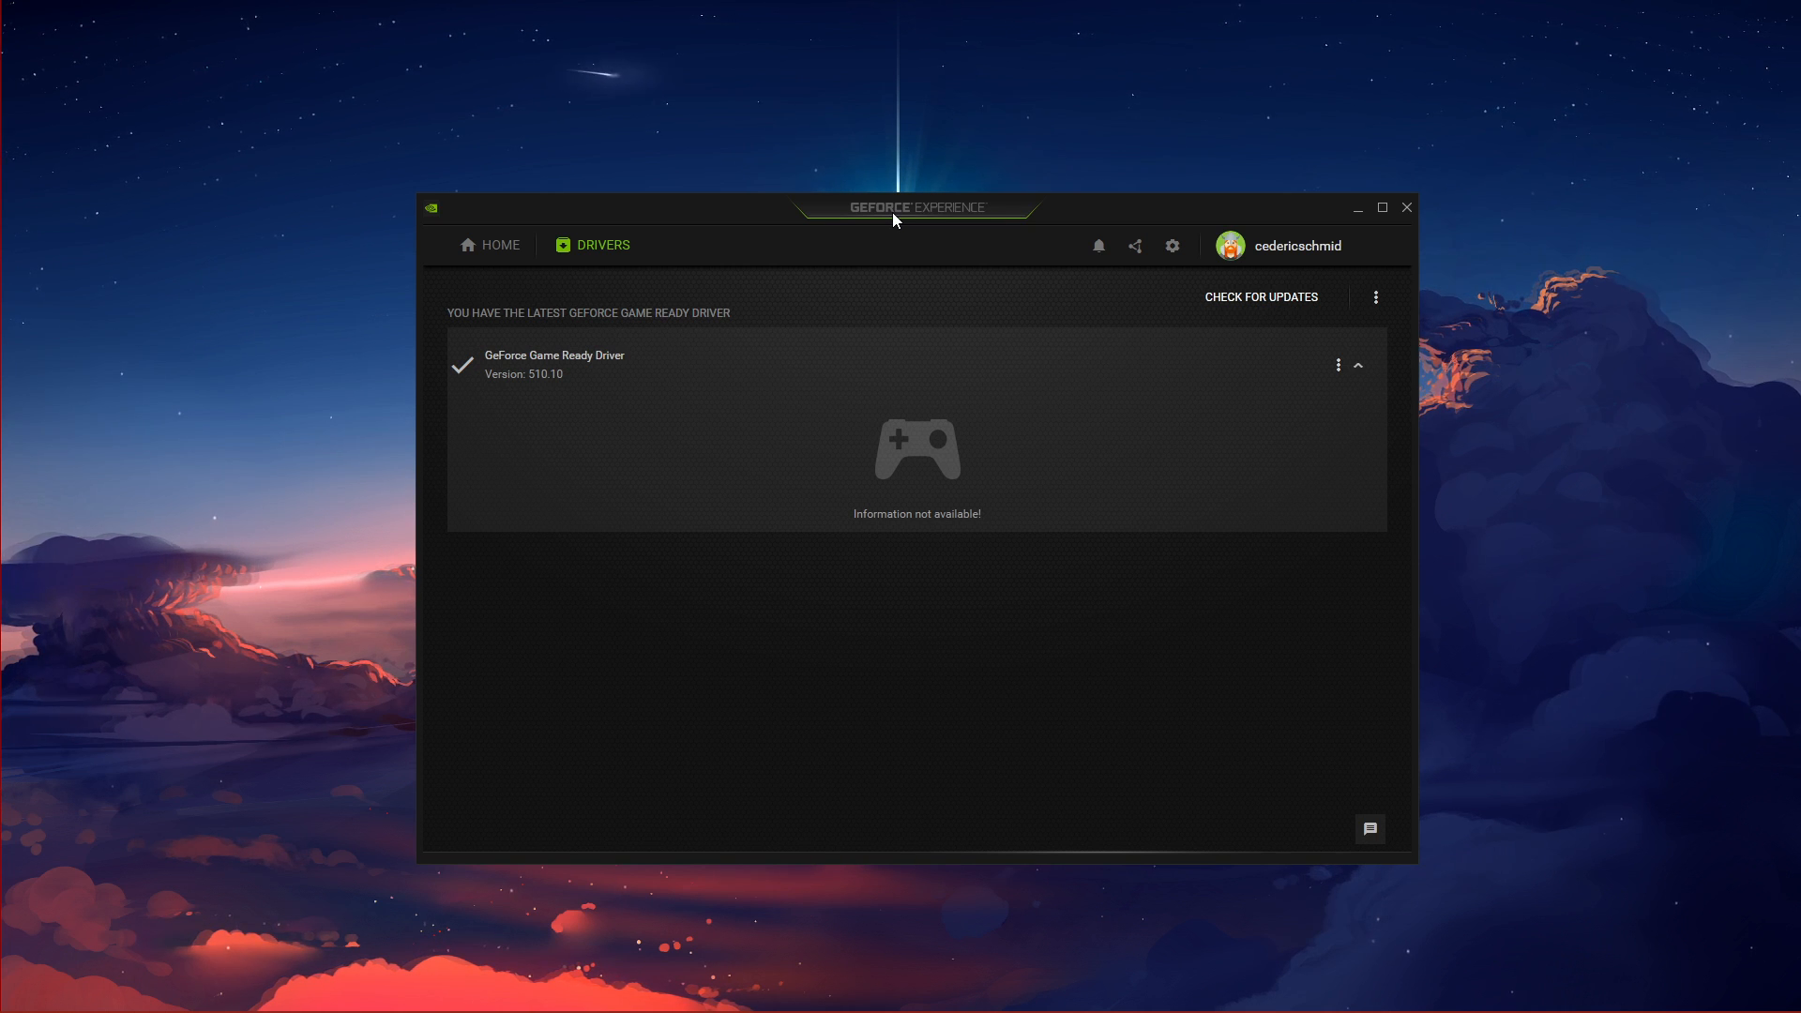
pyautogui.moveTo(1137, 298)
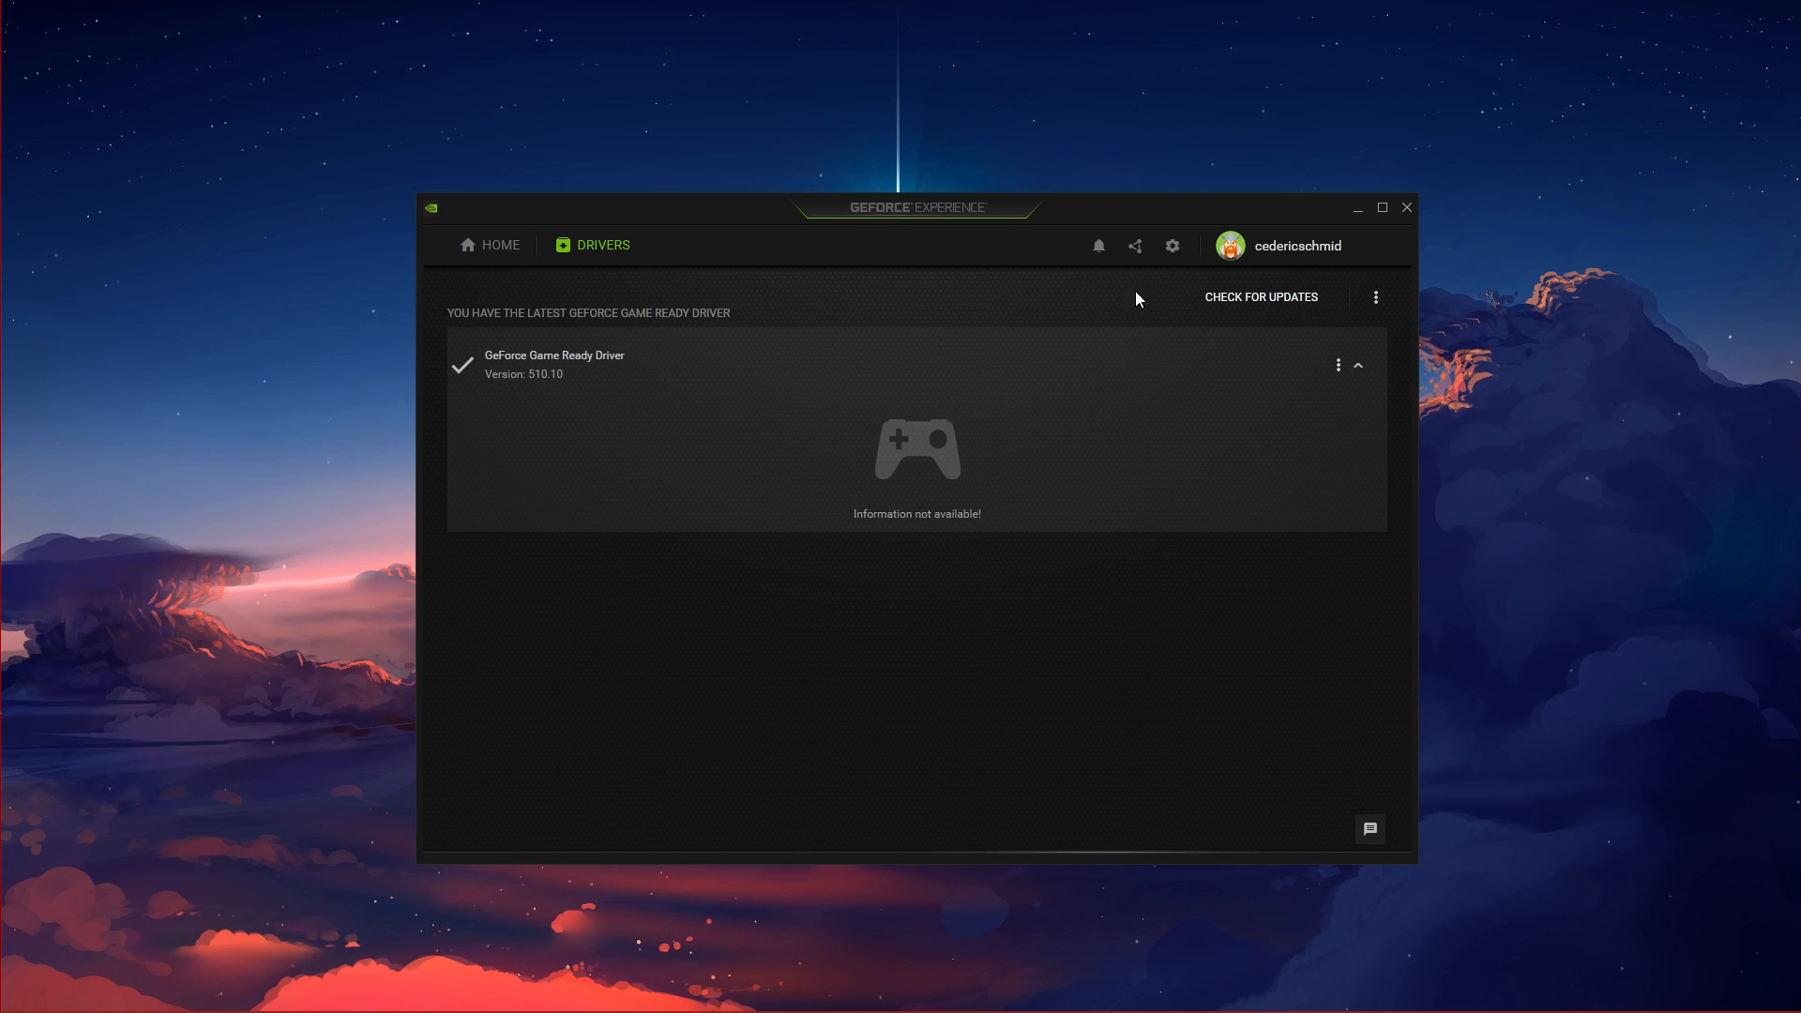
pyautogui.click(1260, 297)
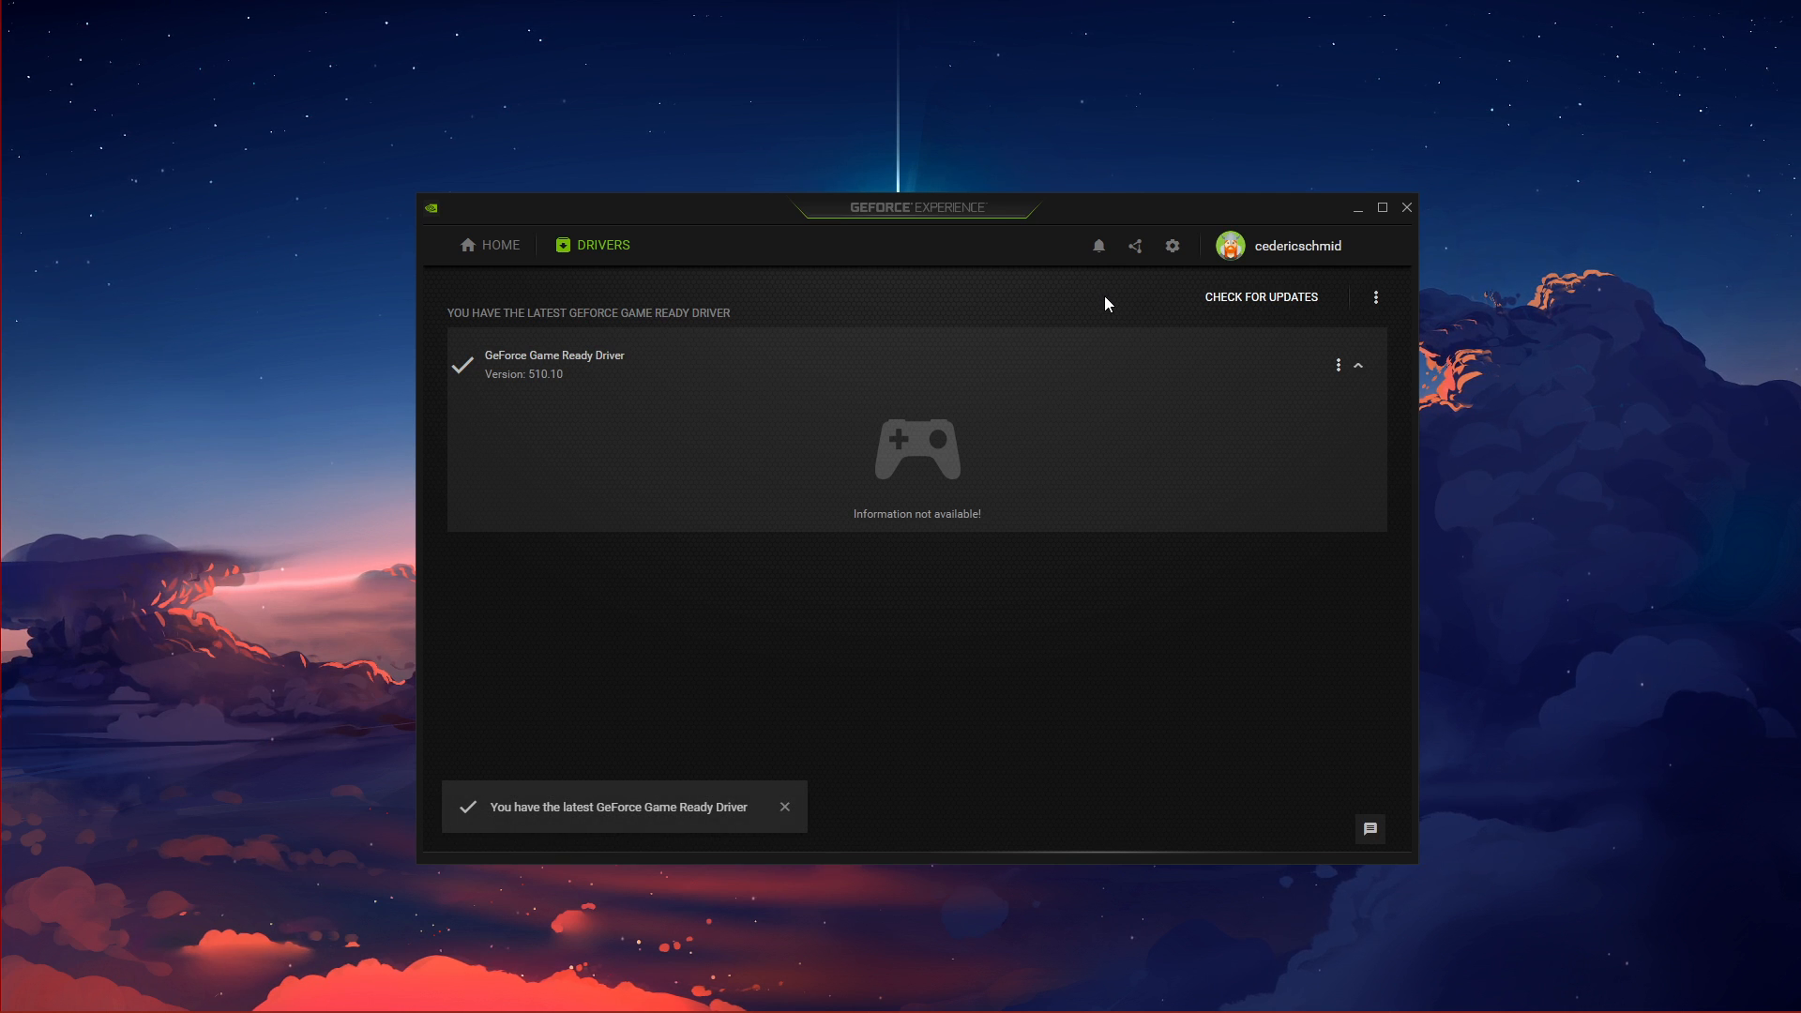
pyautogui.click(1338, 366)
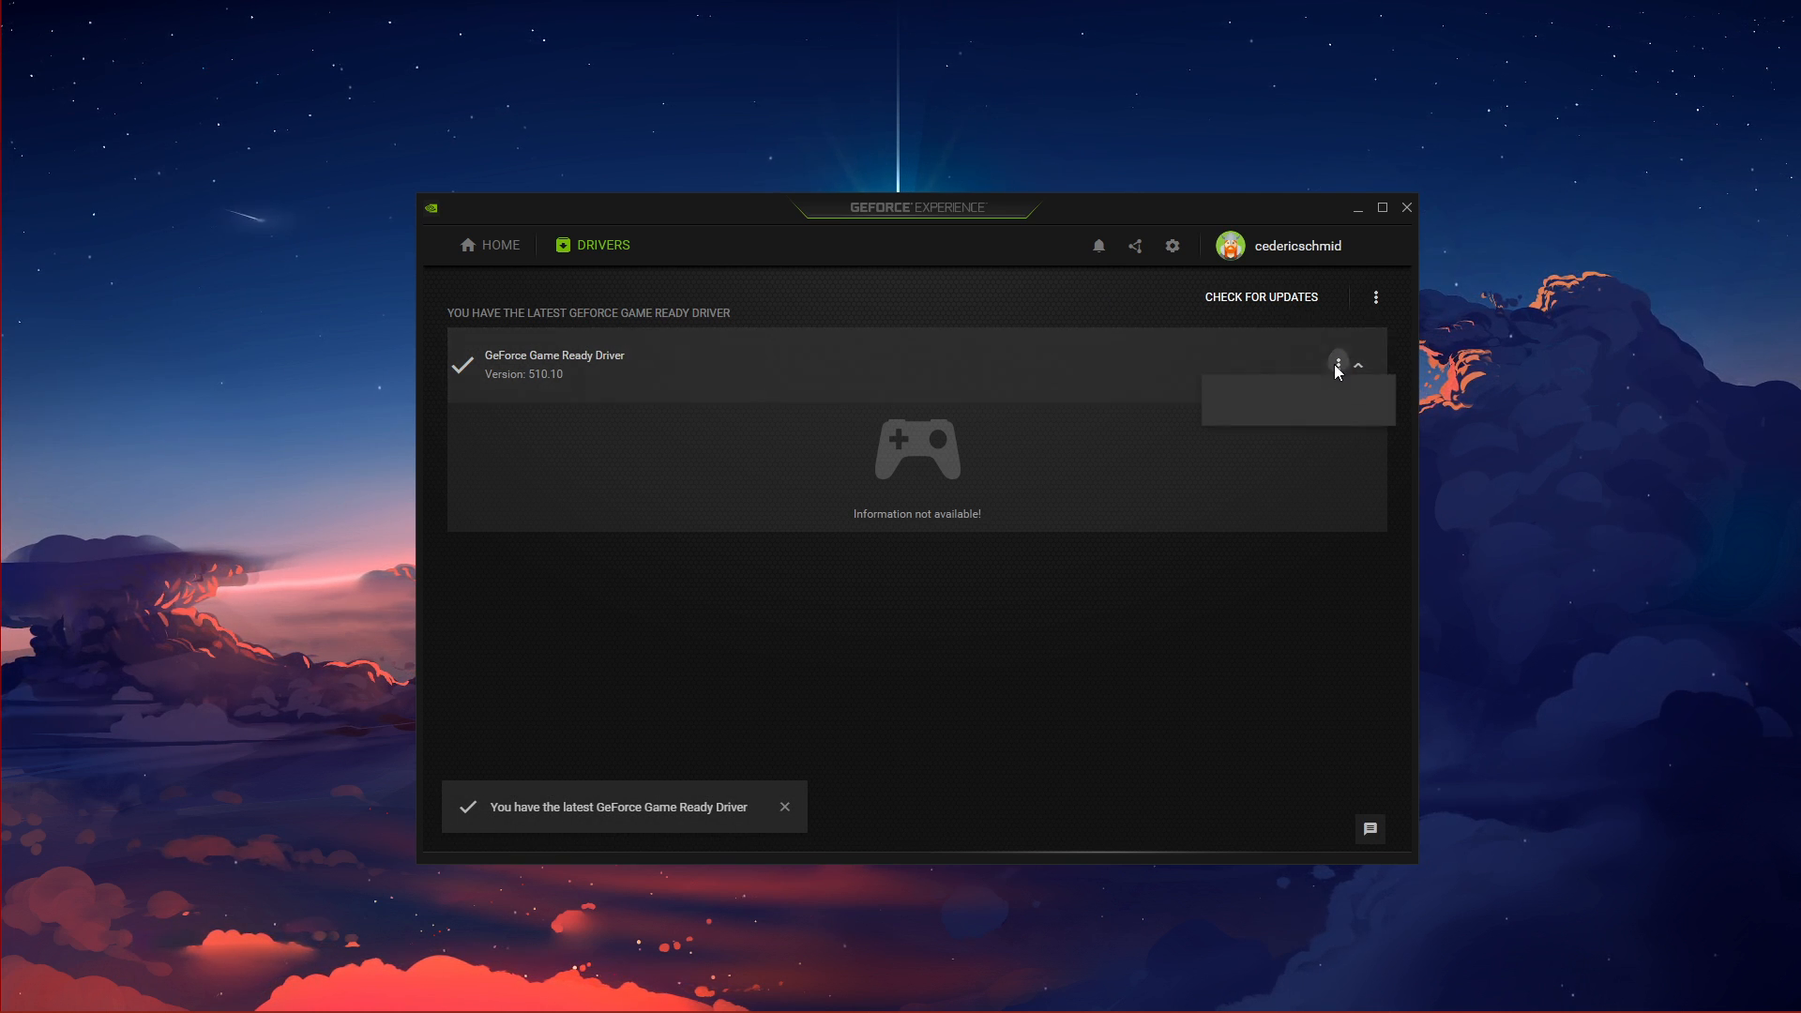
pyautogui.moveTo(1131, 313)
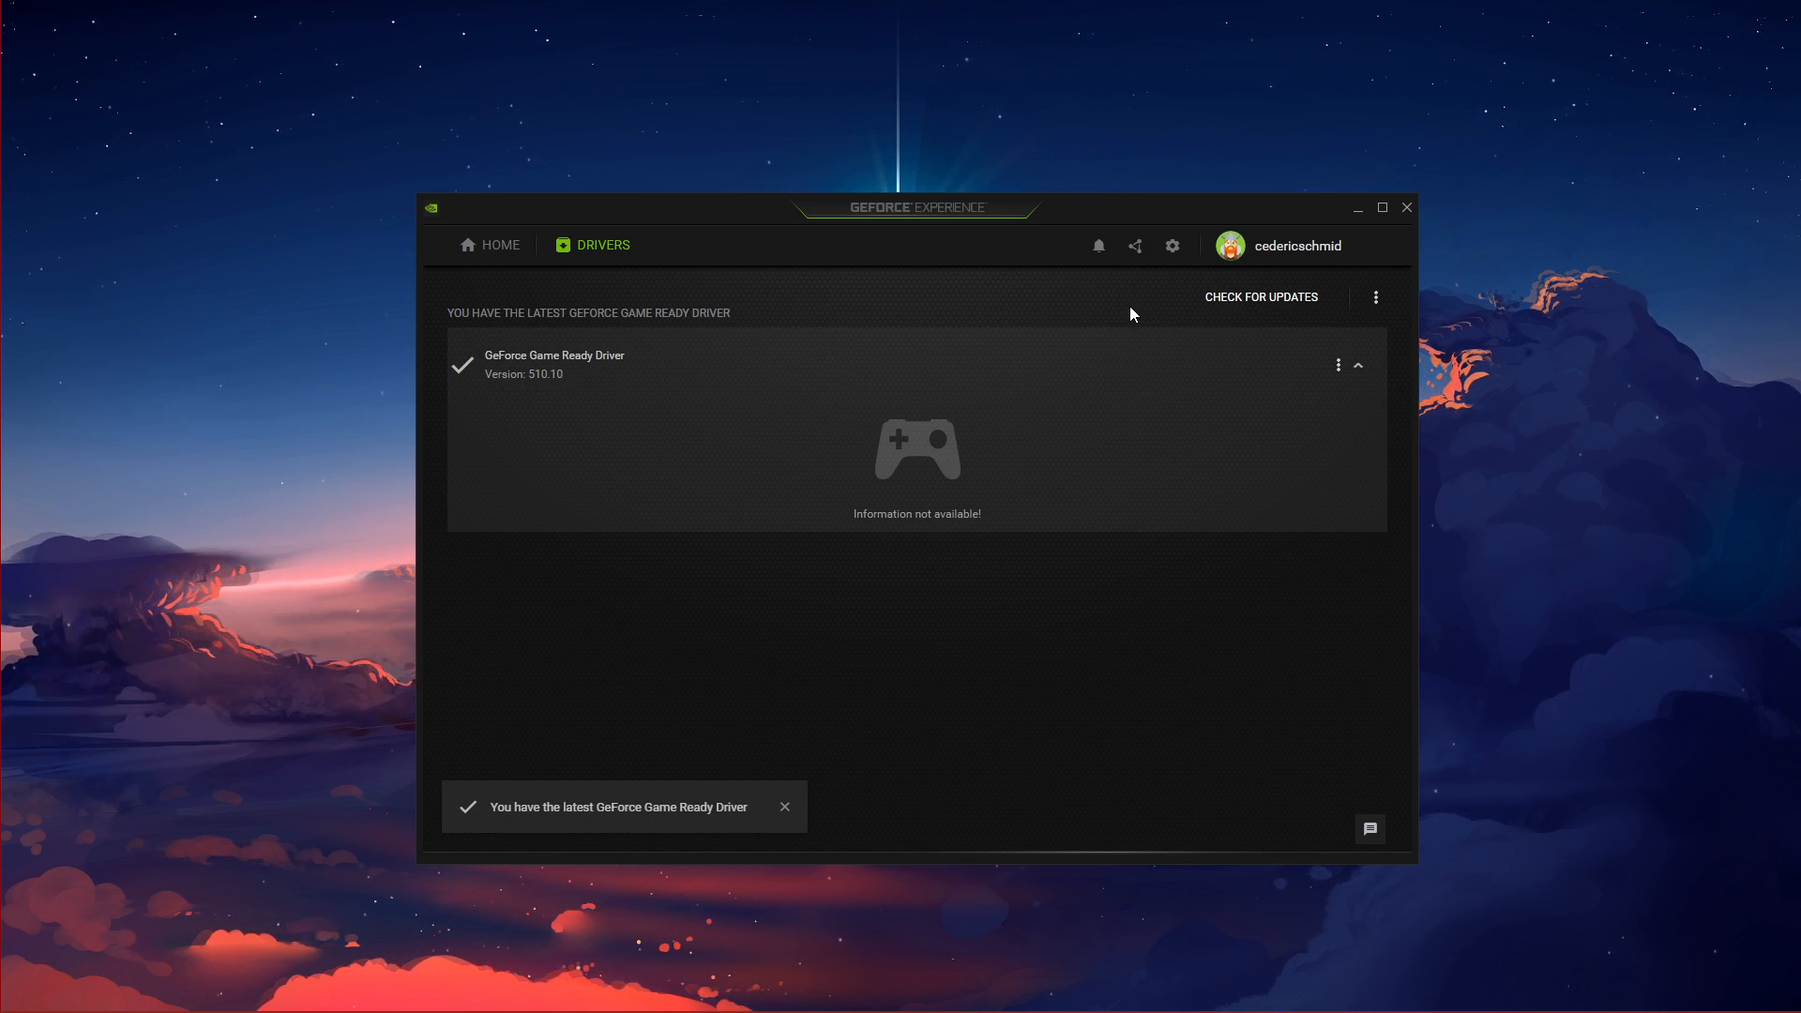
pyautogui.click(784, 807)
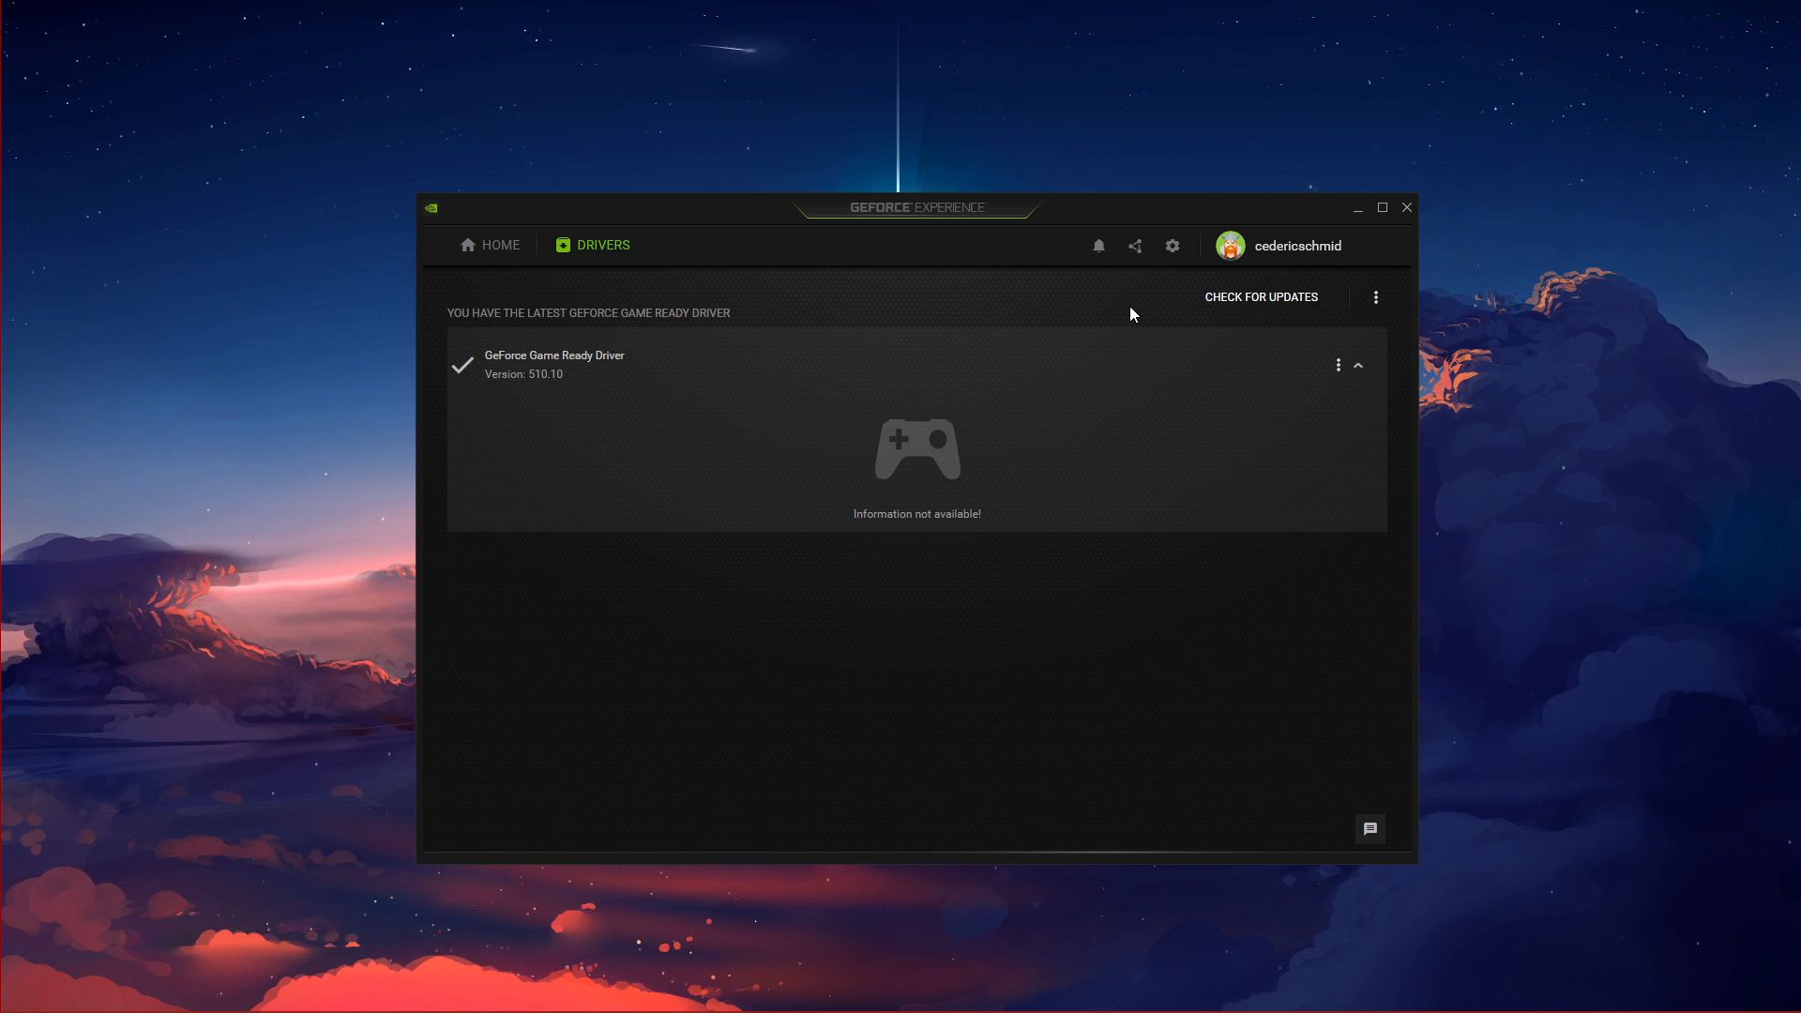
pyautogui.click(1405, 208)
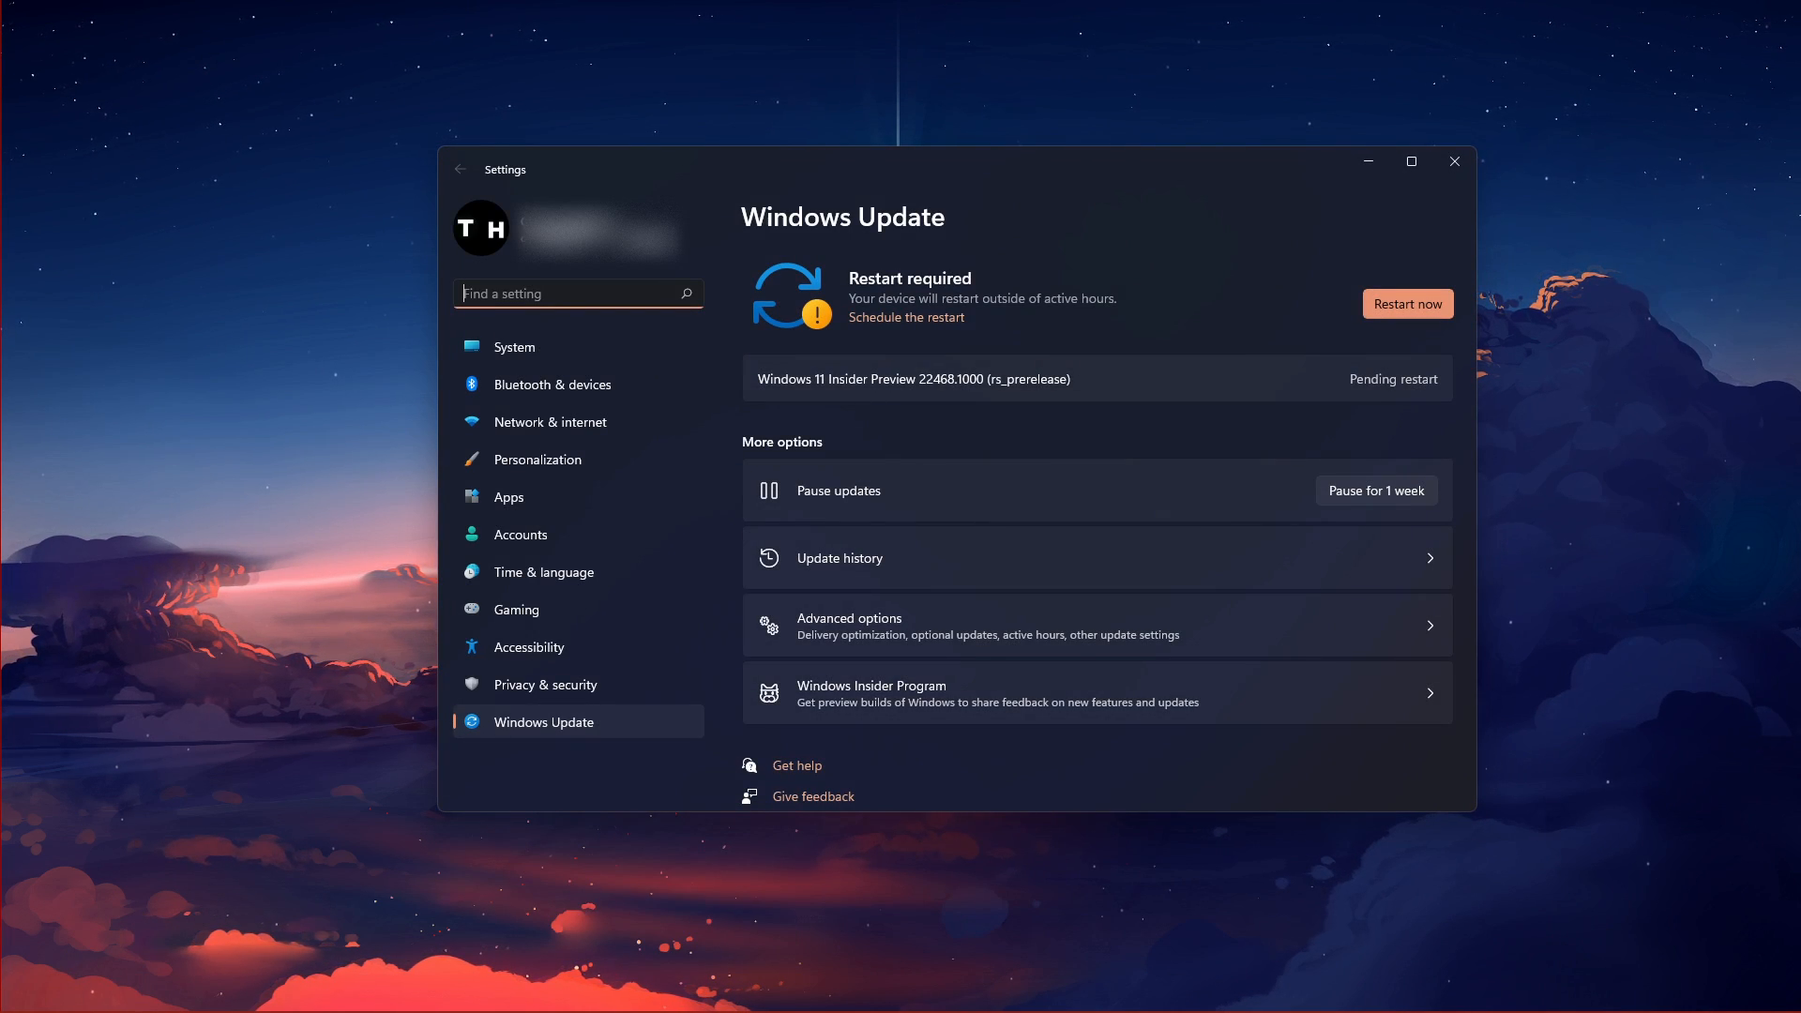
pyautogui.moveTo(1629, 621)
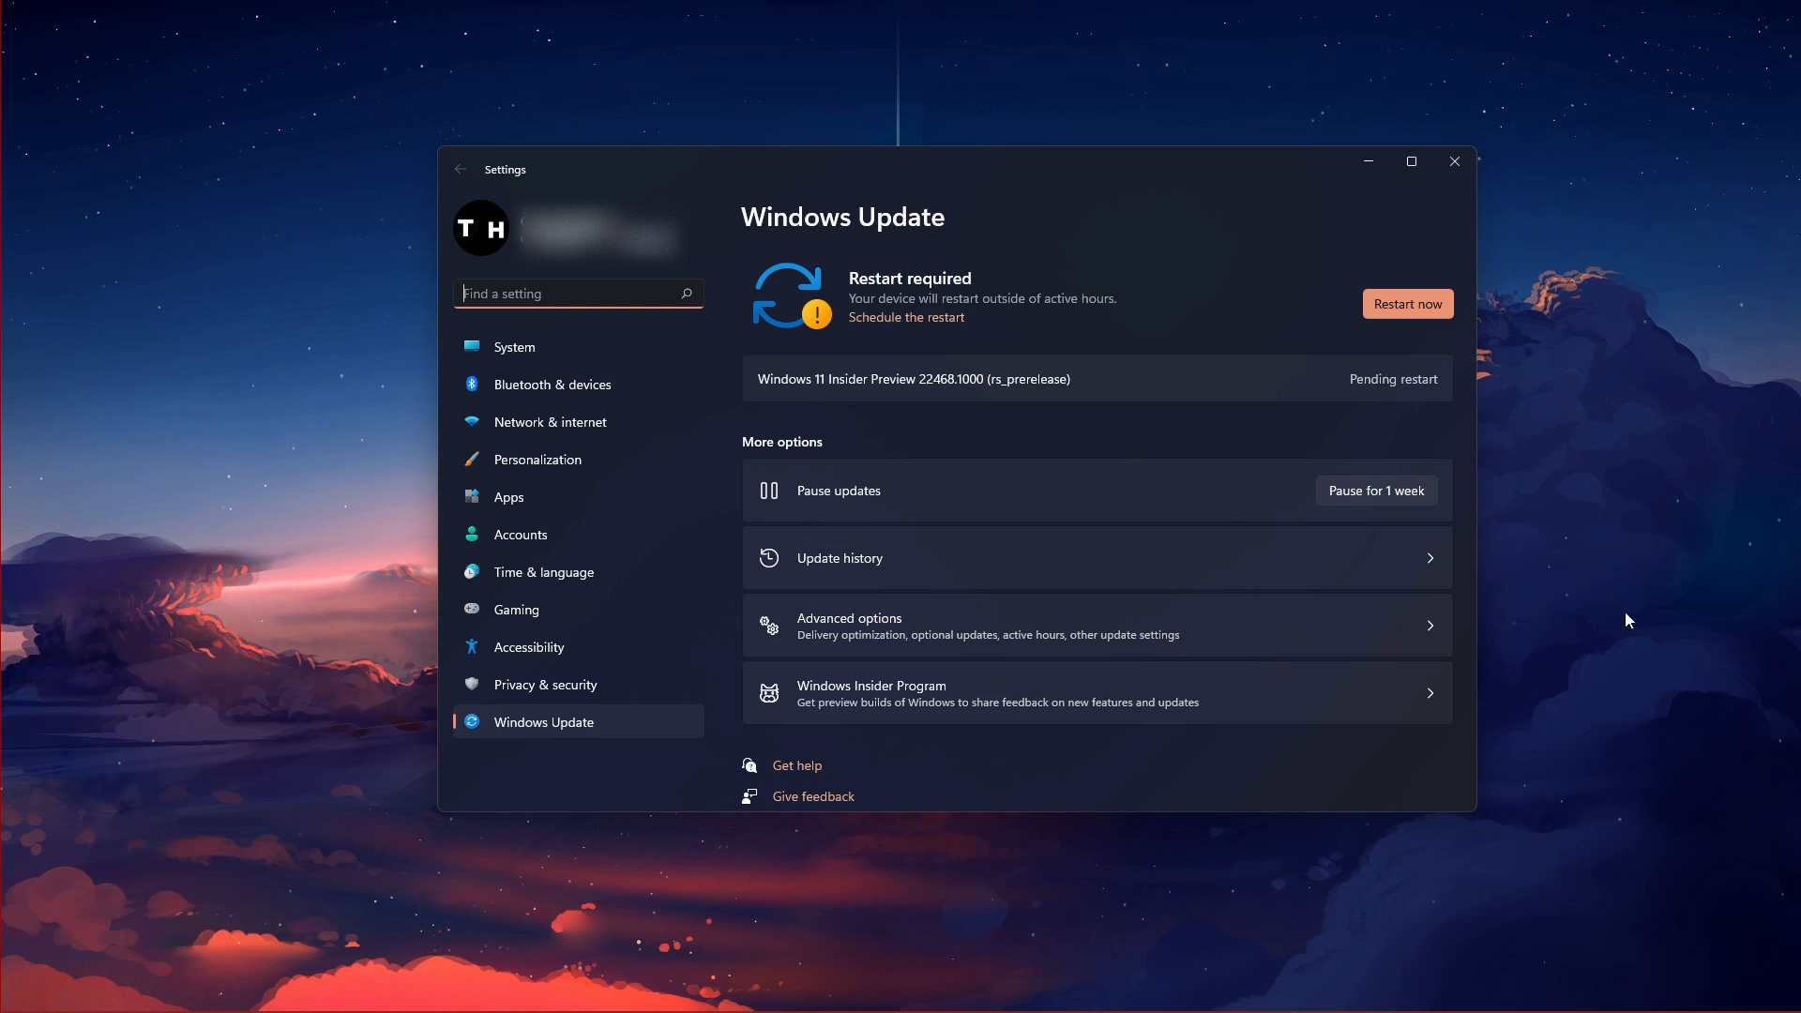
pyautogui.moveTo(1384, 334)
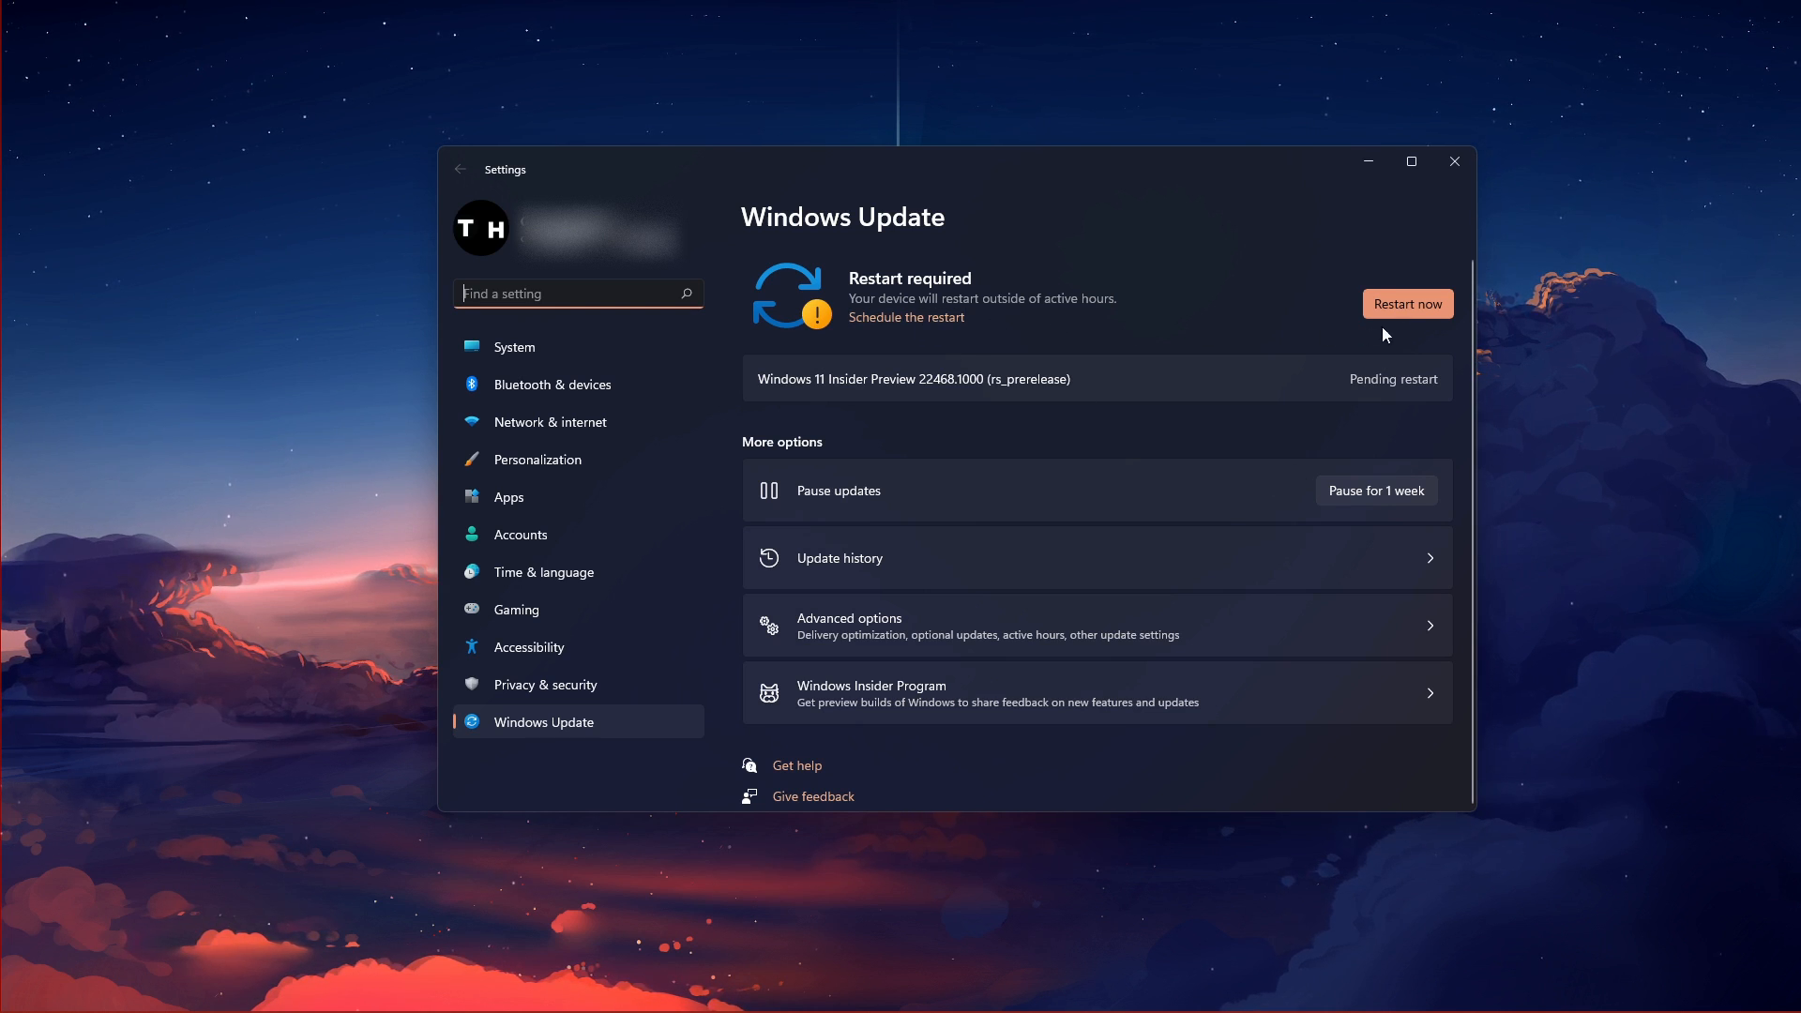
pyautogui.moveTo(1407, 303)
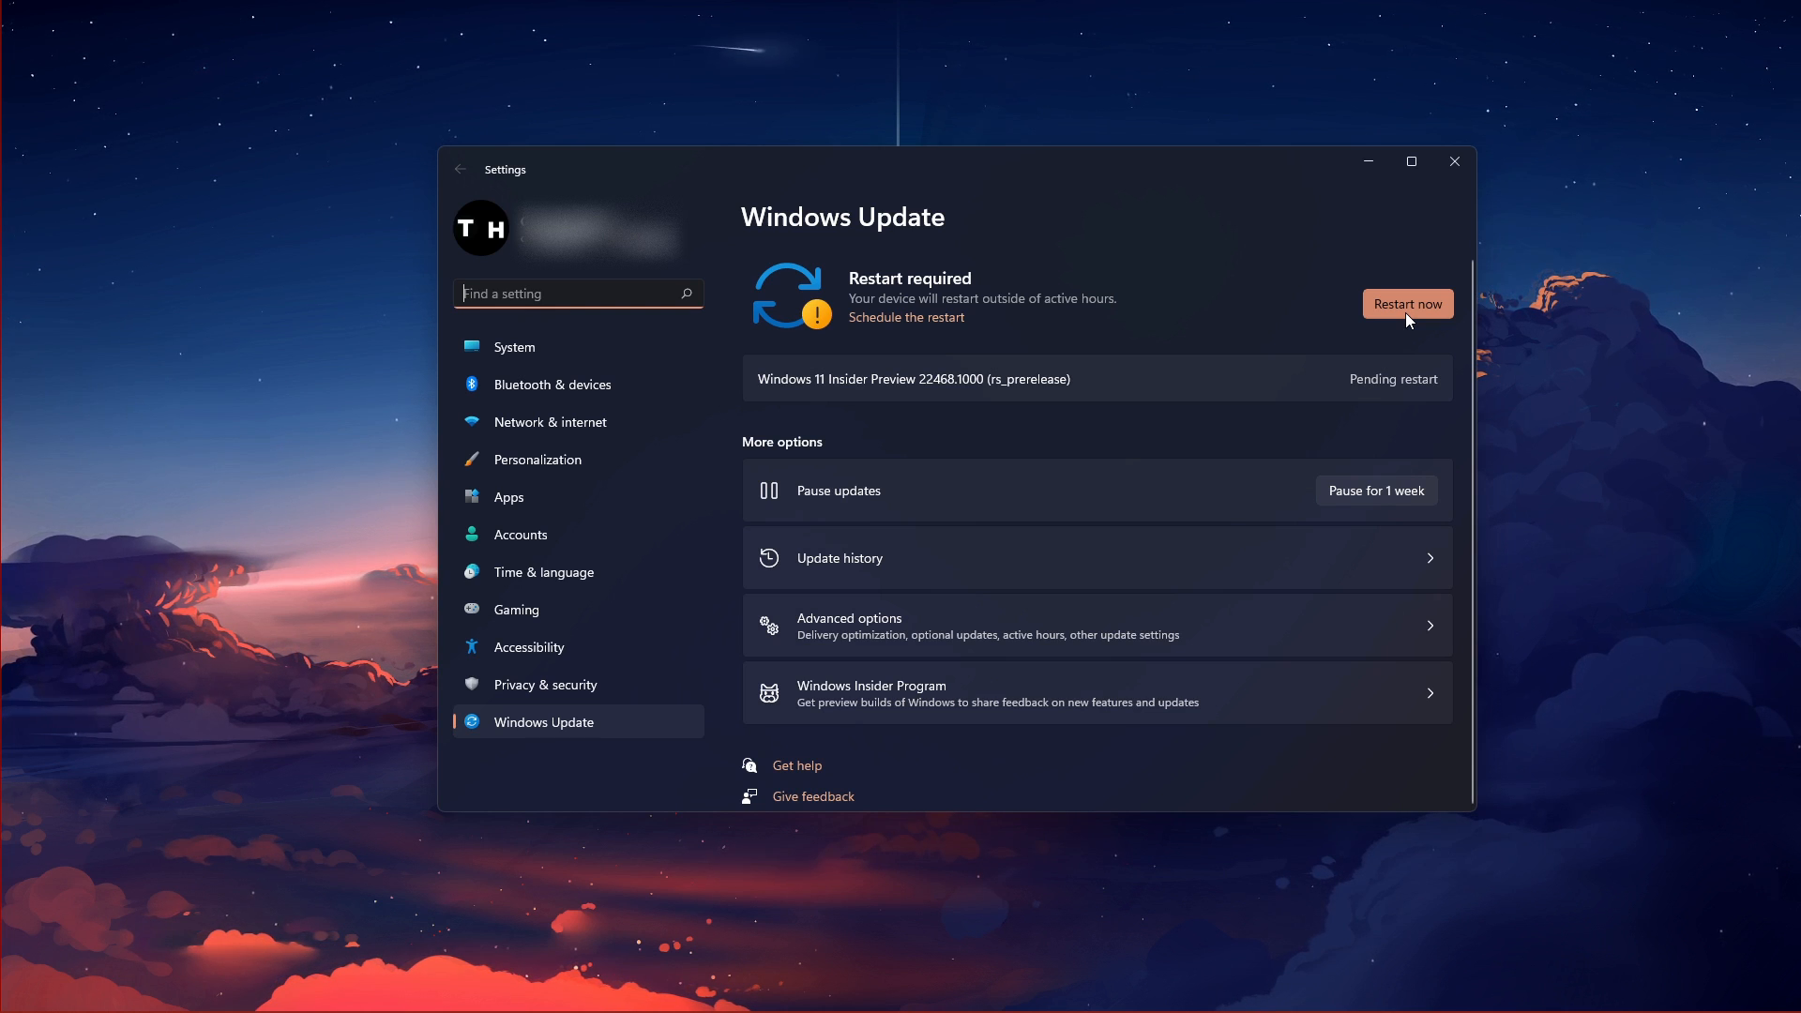
pyautogui.moveTo(1319, 310)
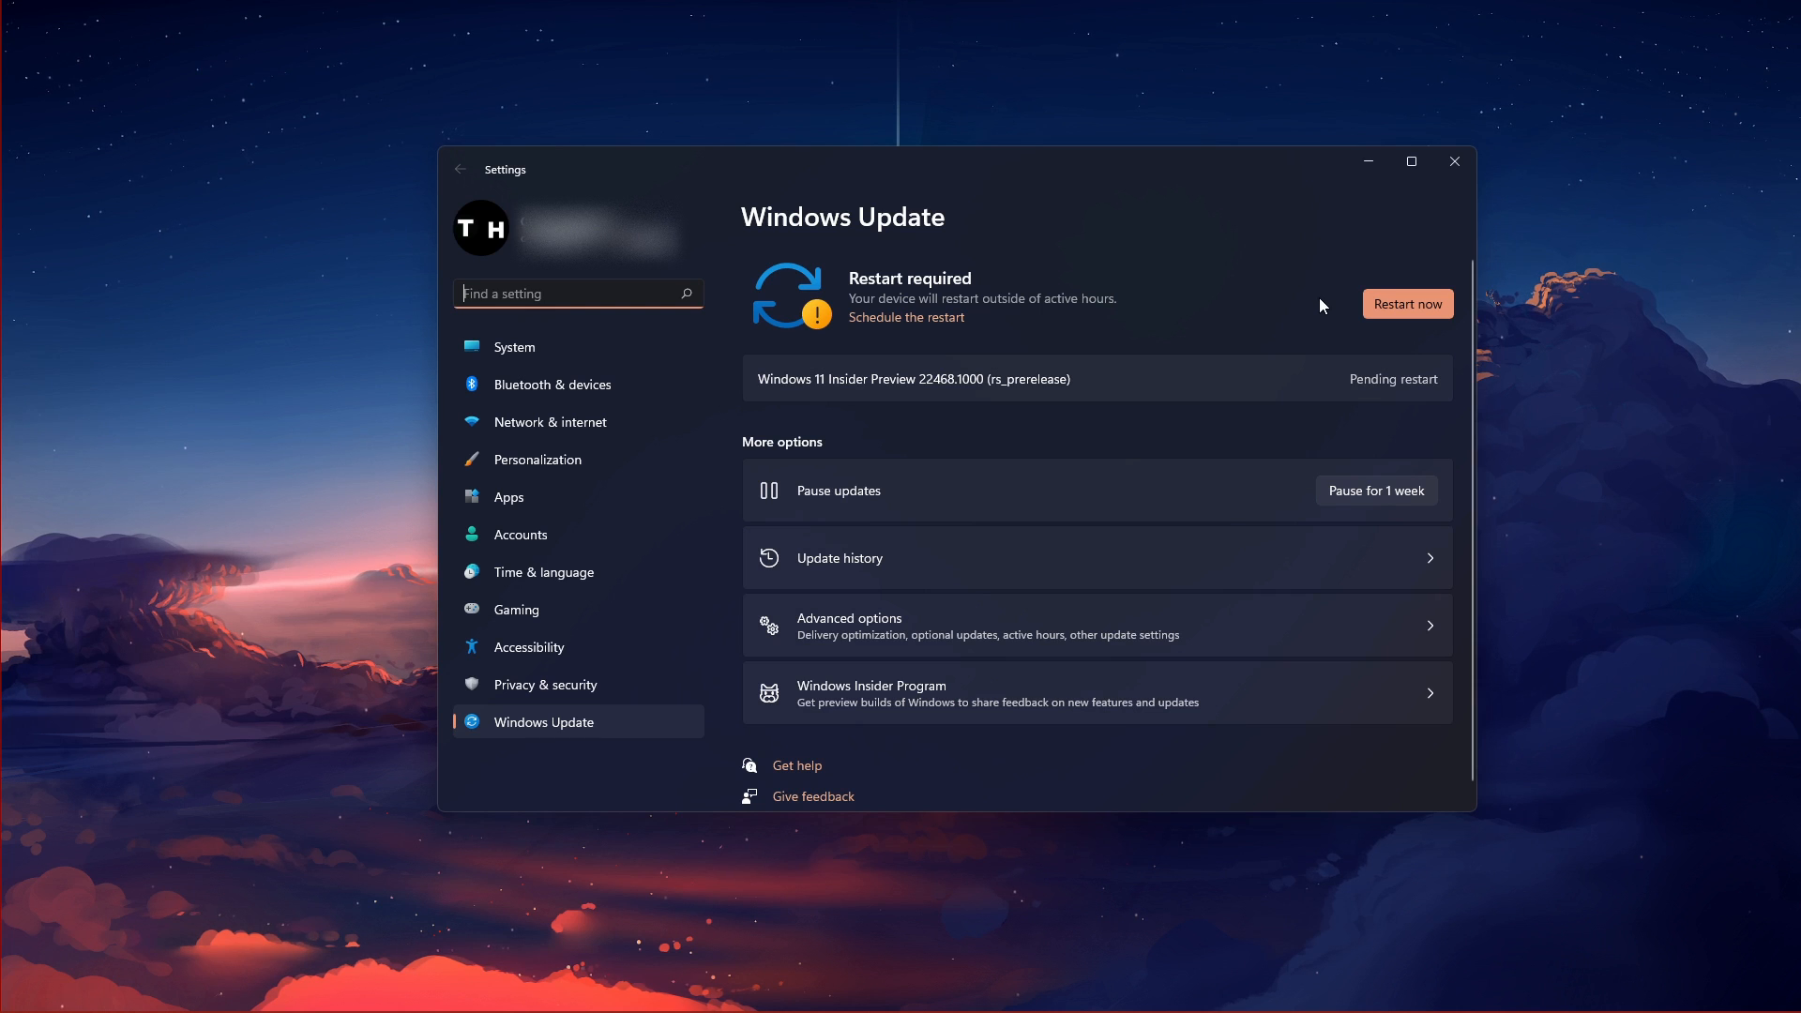
# Step: Close Windows Update after confirming the Windows 11 update awaits restart
pyautogui.click(1451, 161)
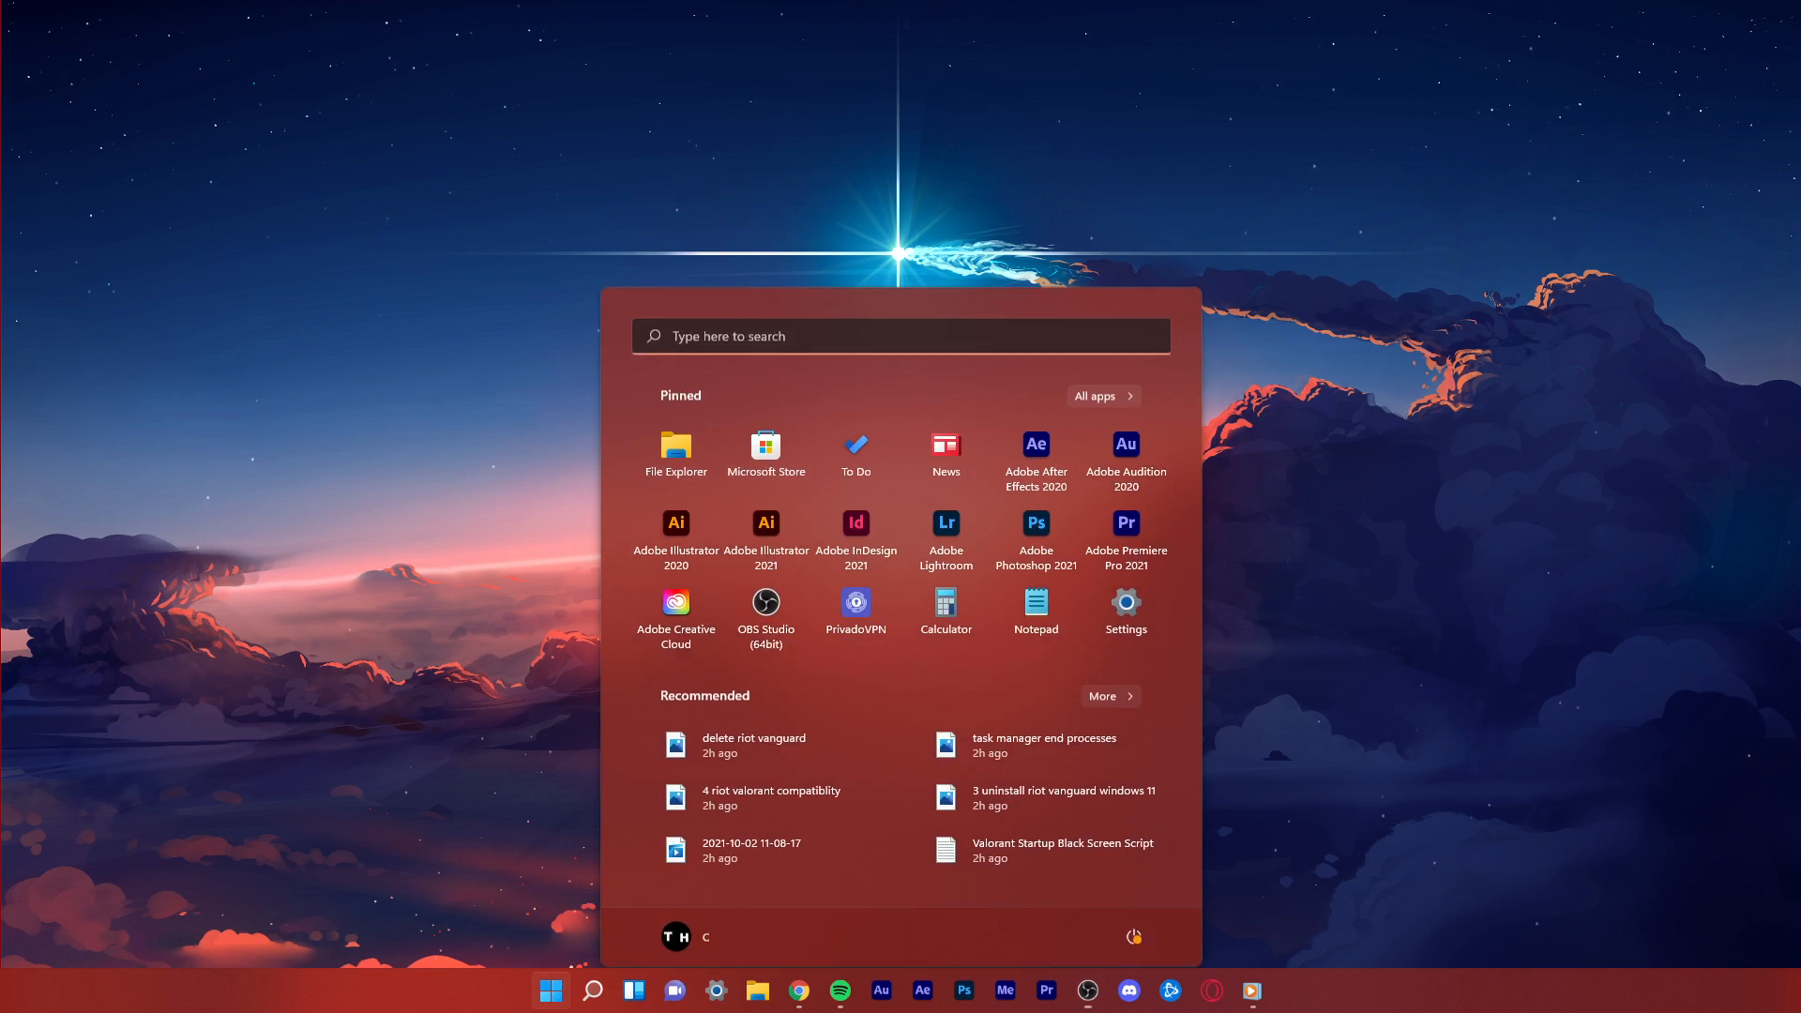
# Step: Search 'control panel' from Start to reach the Control Panel home
pyautogui.write('control panel')
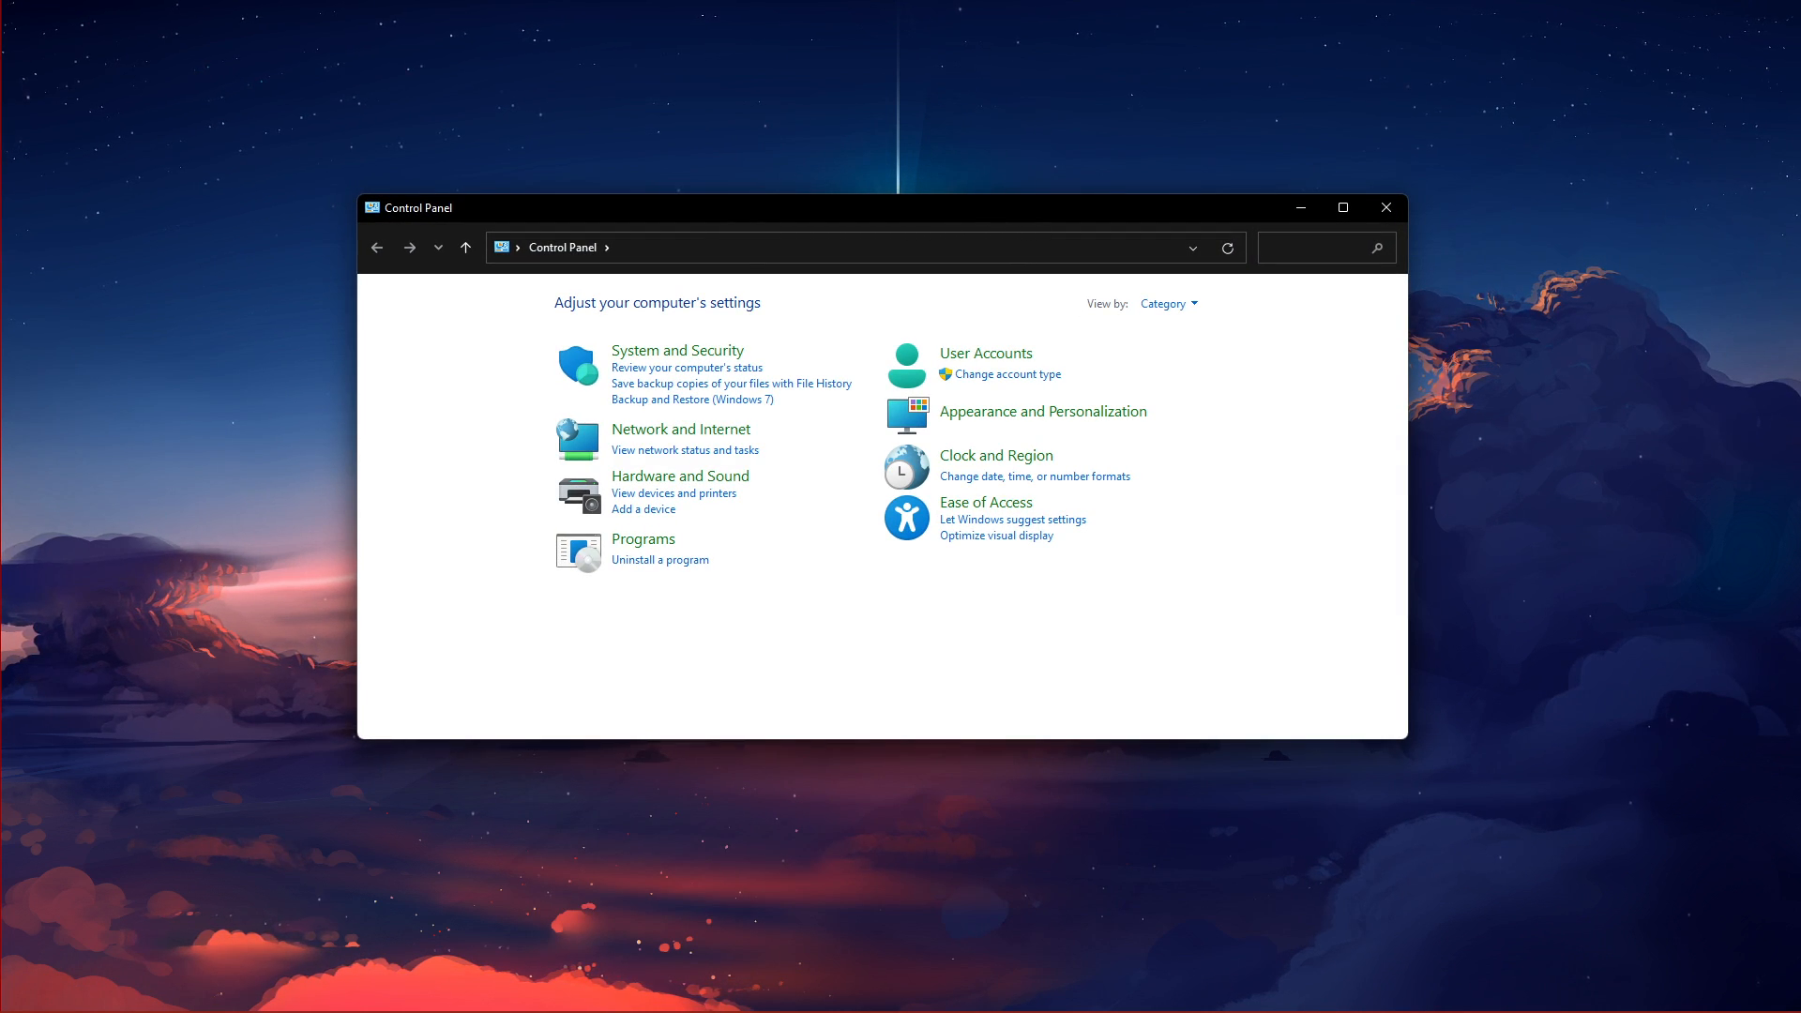
pyautogui.moveTo(1166, 304)
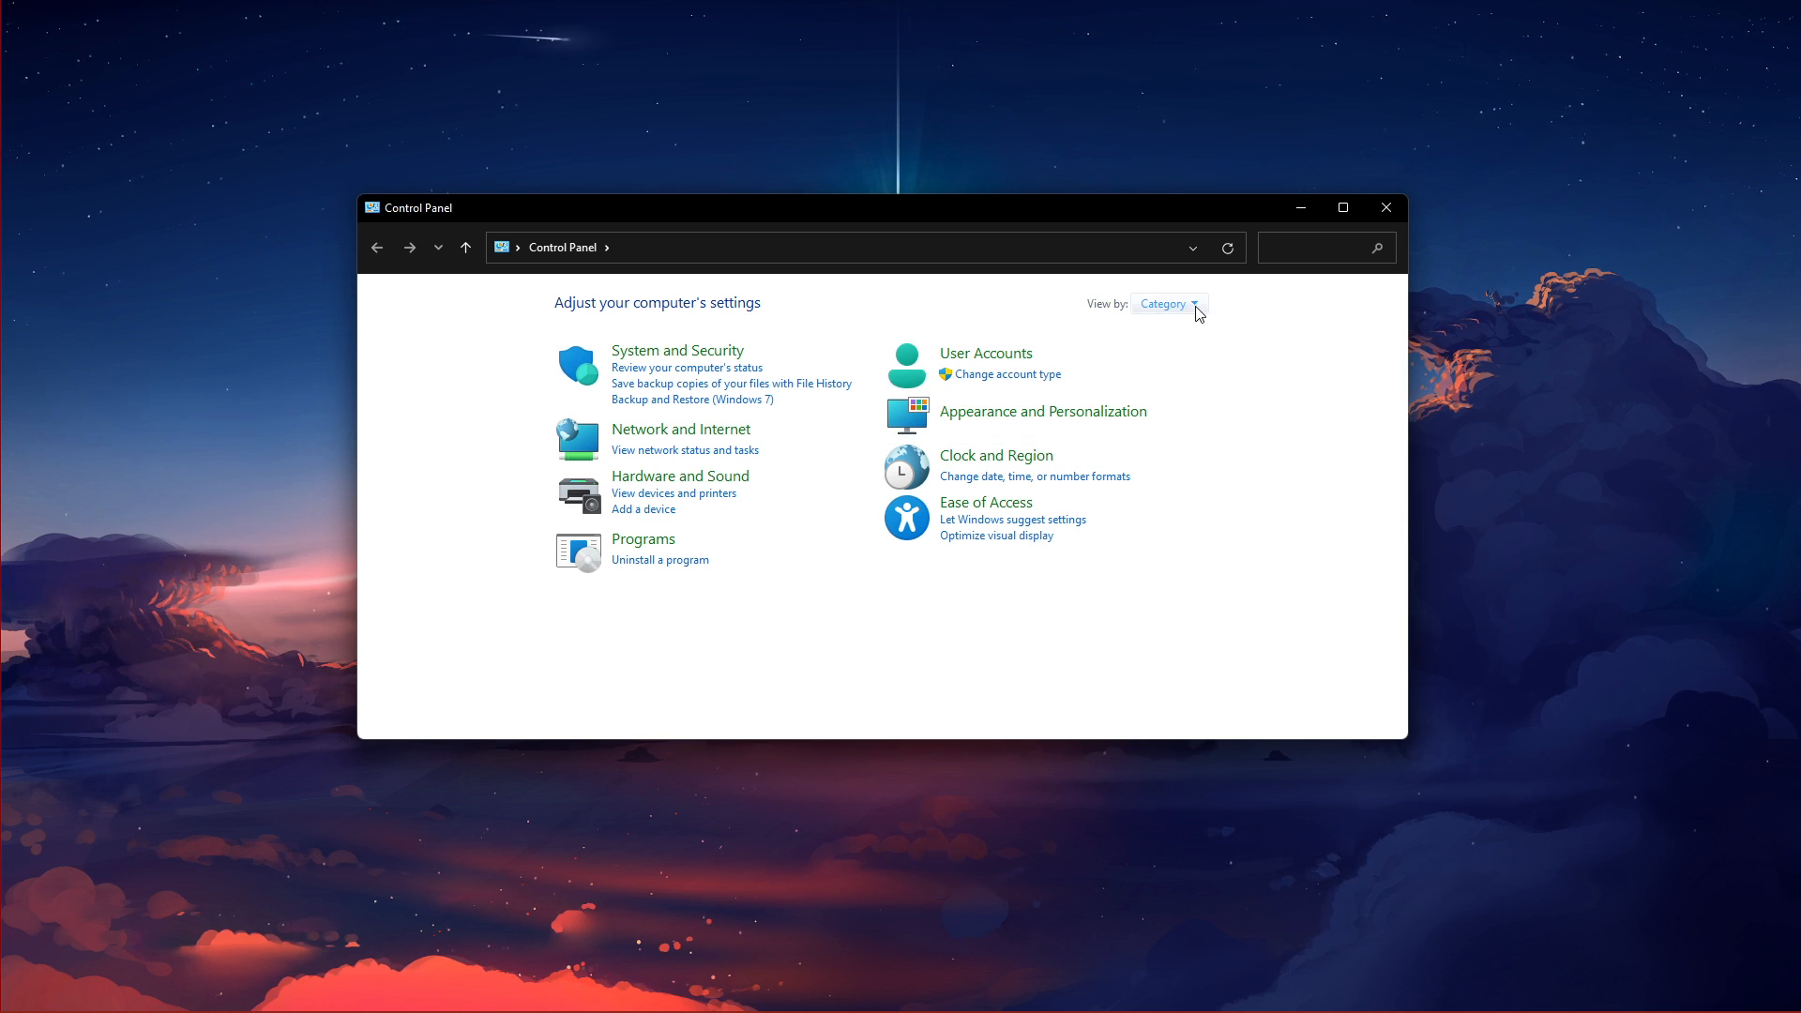
pyautogui.moveTo(1041, 362)
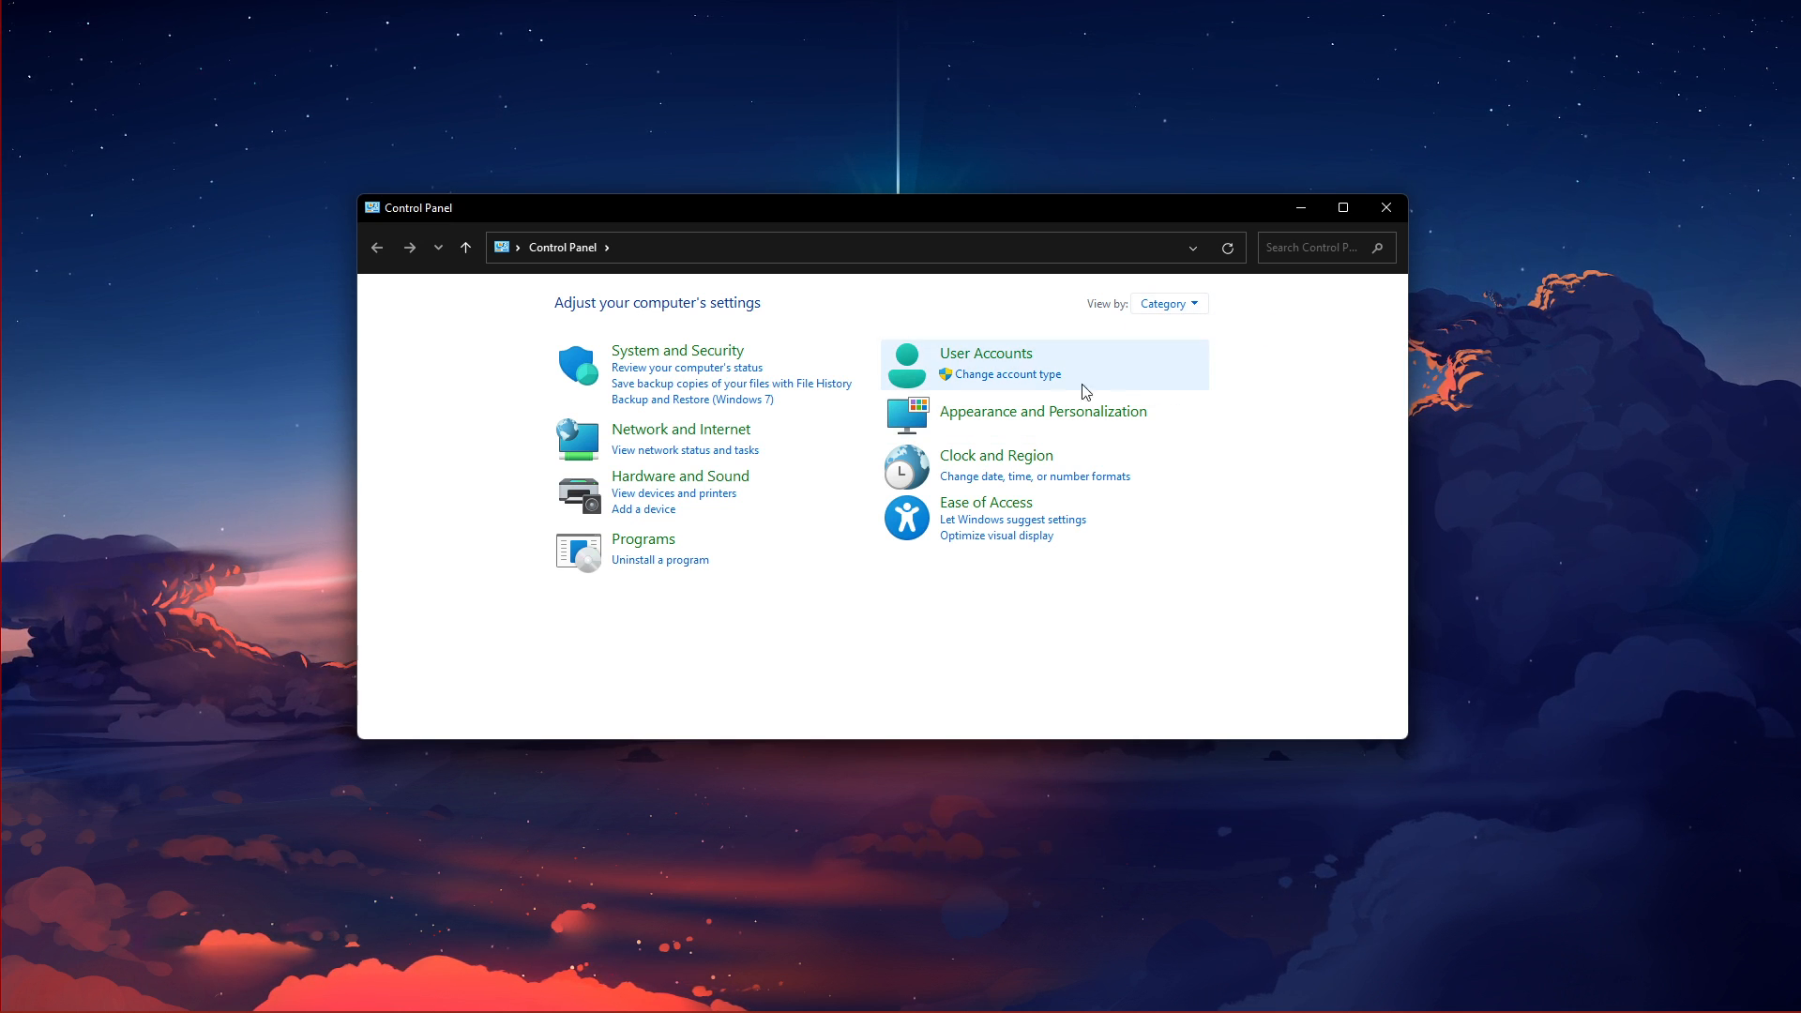
pyautogui.moveTo(634, 570)
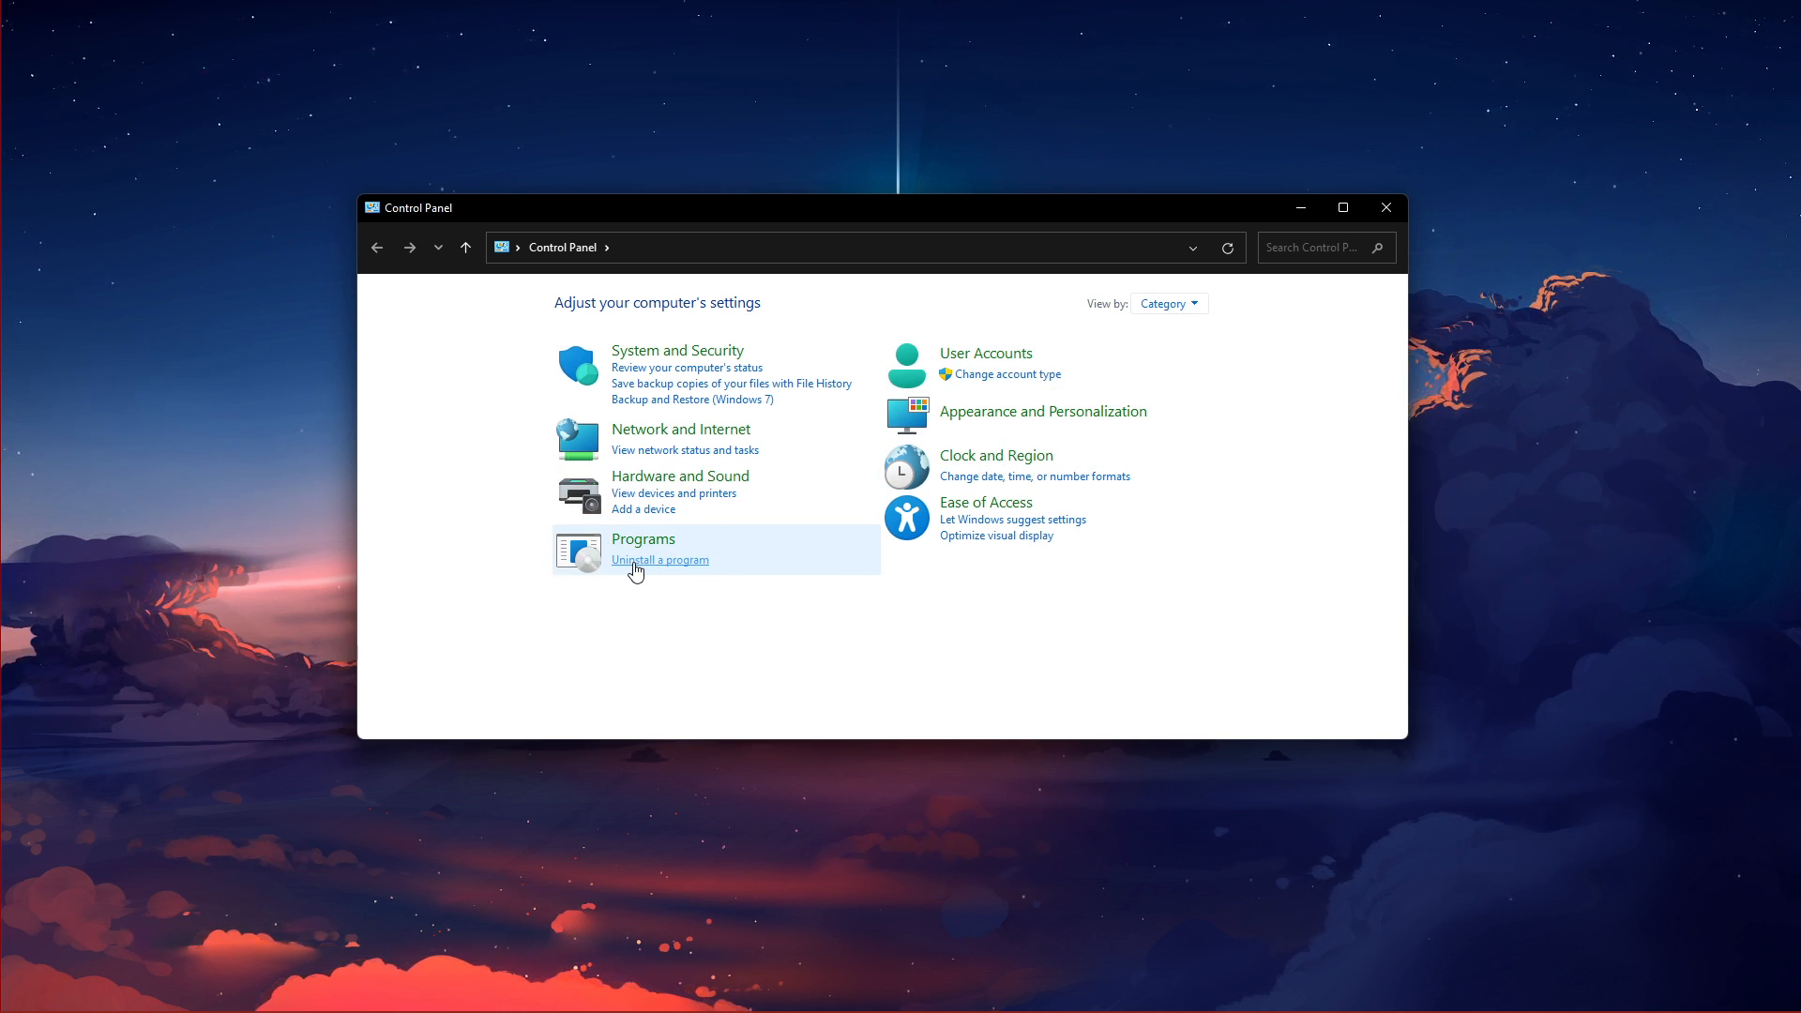
# Step: Locate Riot Vanguard in Programs and Features for uninstalling, then close the list
pyautogui.click(658, 559)
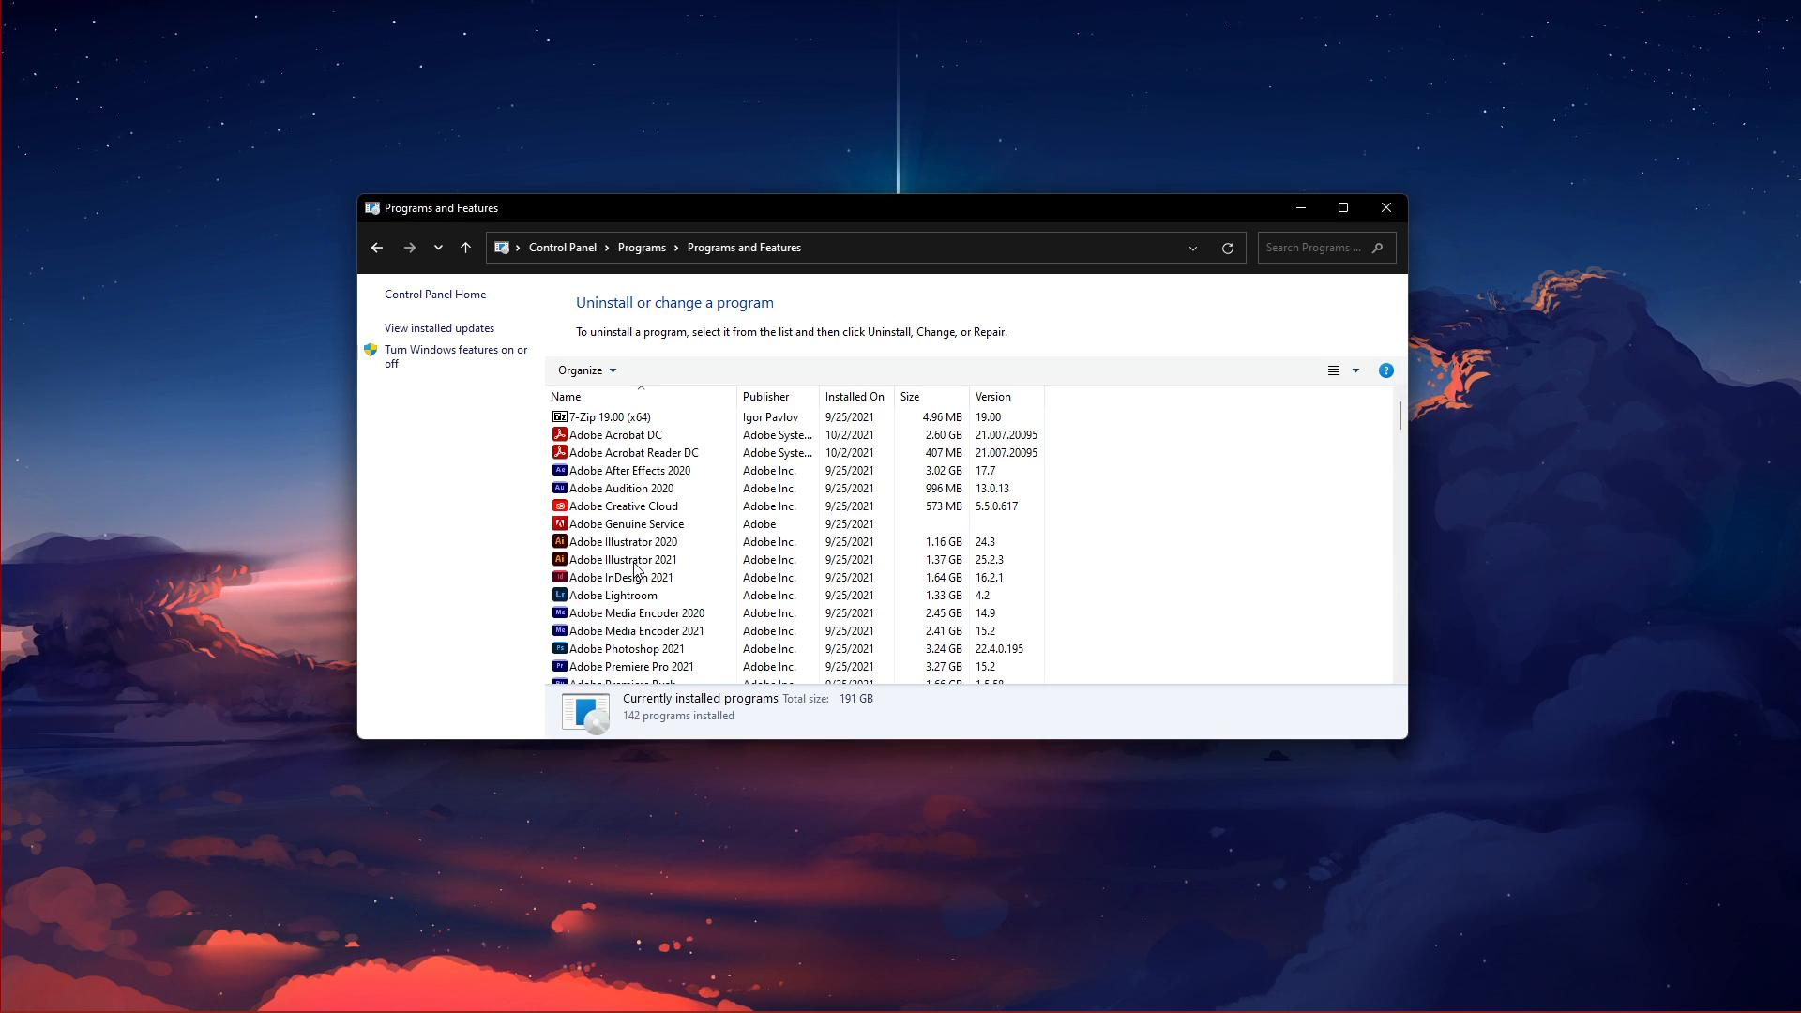
pyautogui.click(607, 416)
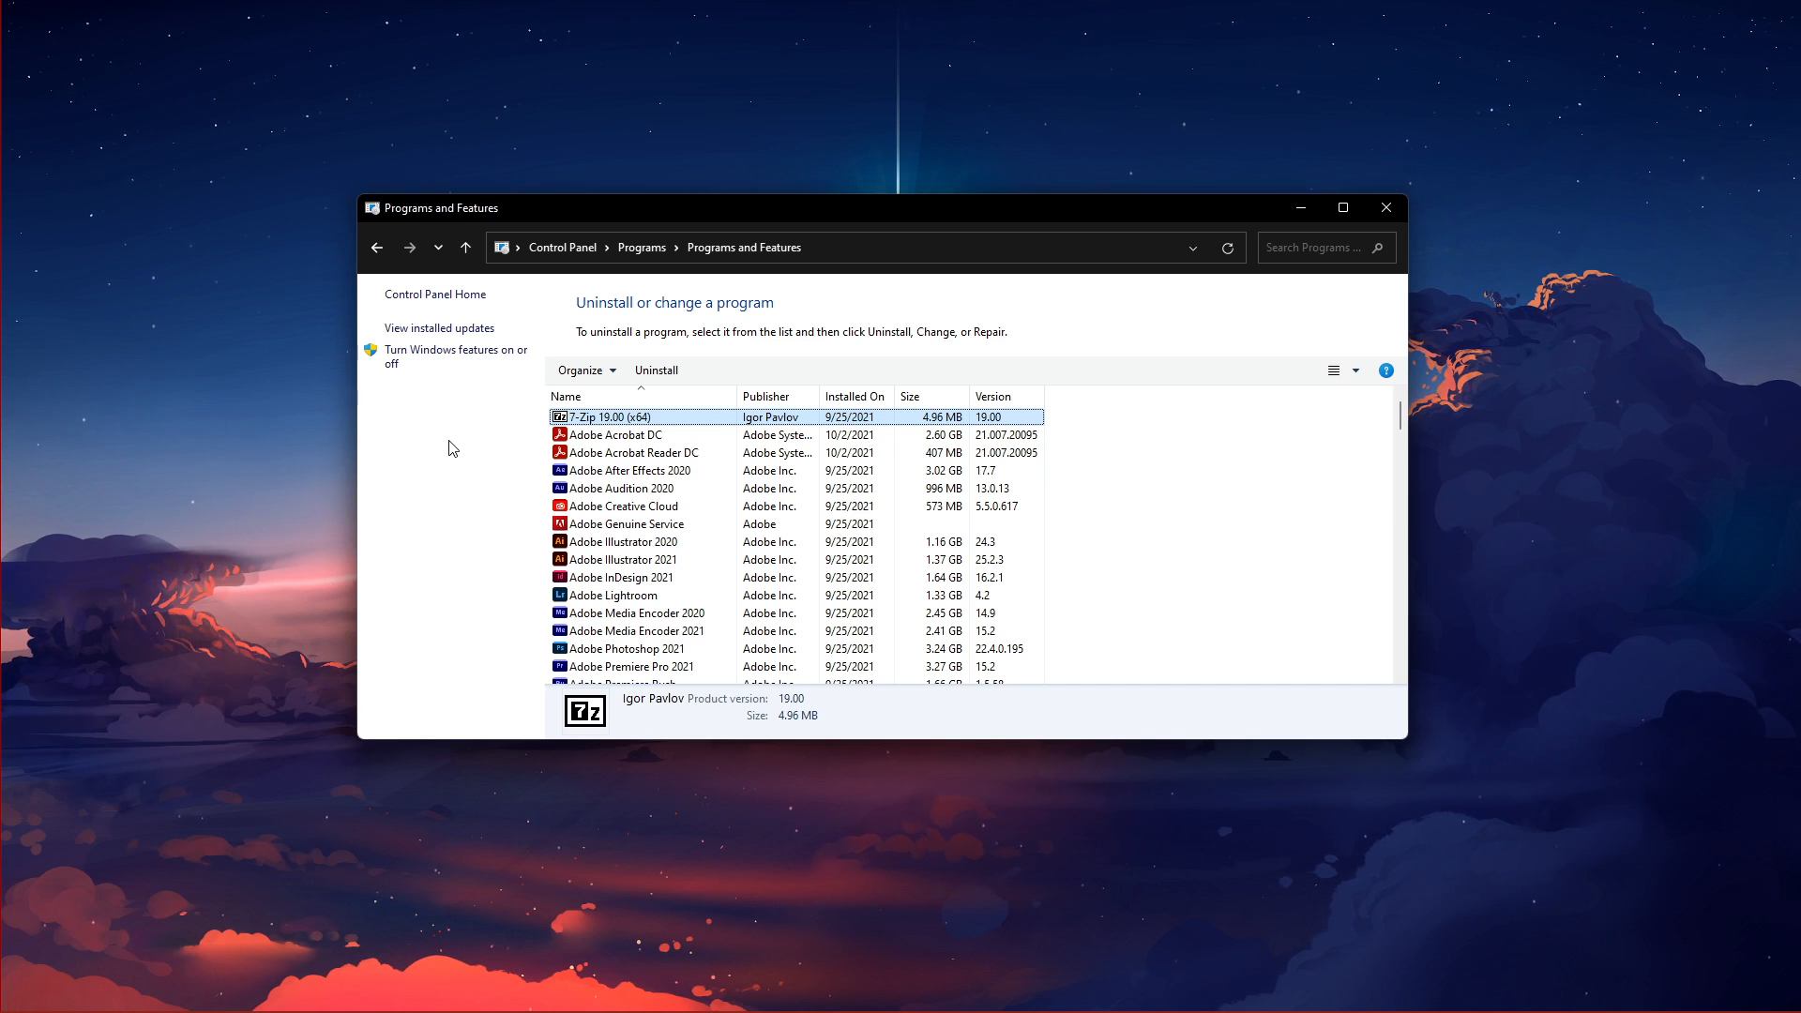
pyautogui.scroll(-3)
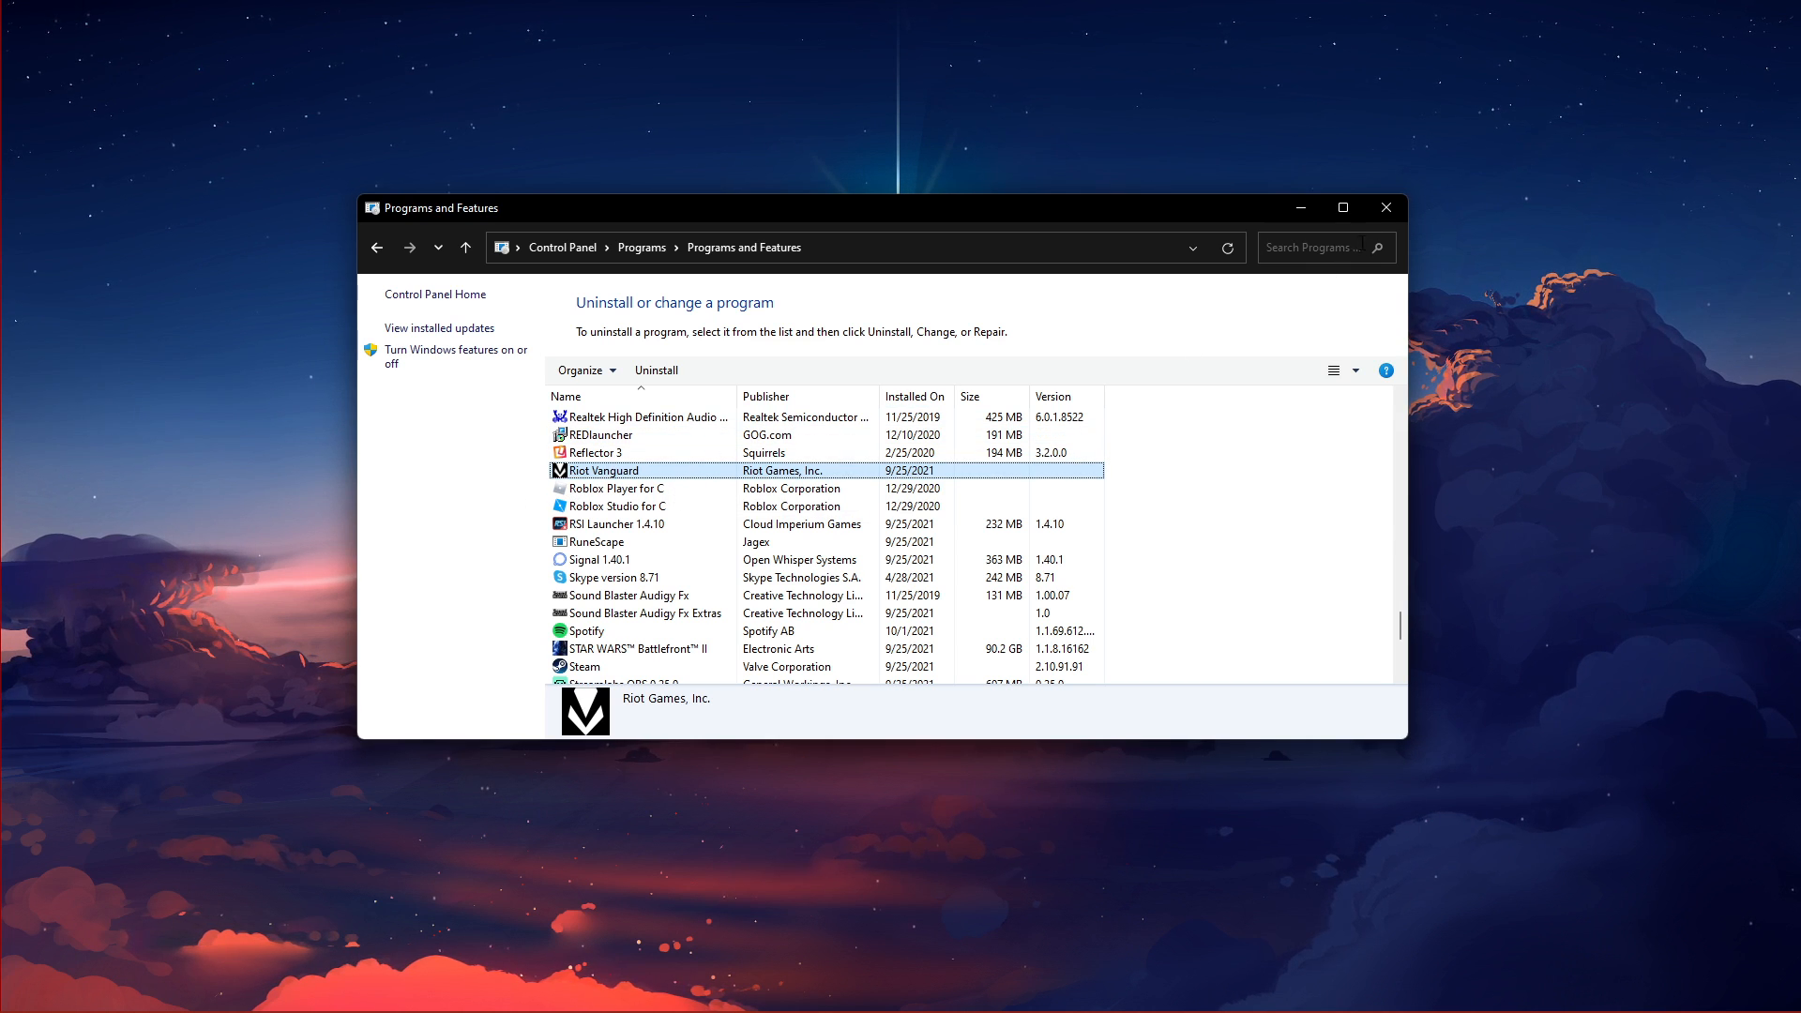
pyautogui.click(1385, 208)
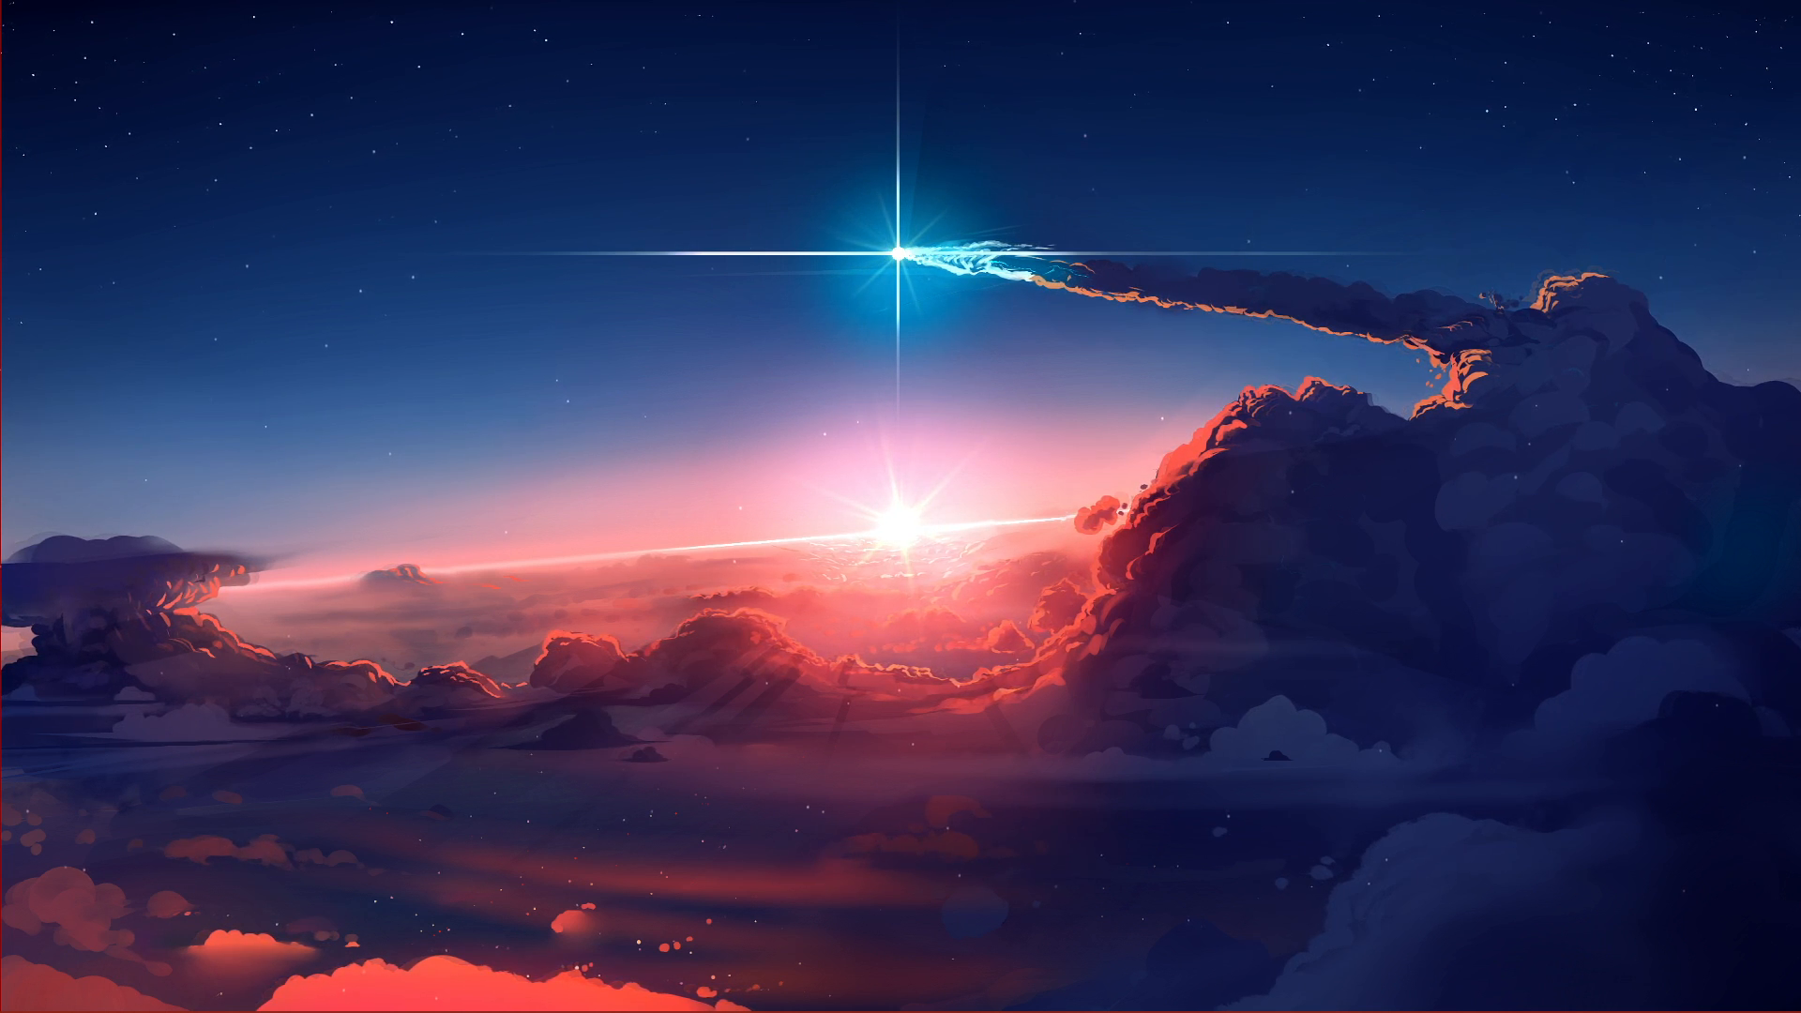
# Step: Launch Task Manager and bring up End task for the OBS Studio and Discord processes
pyautogui.write('task Manager')
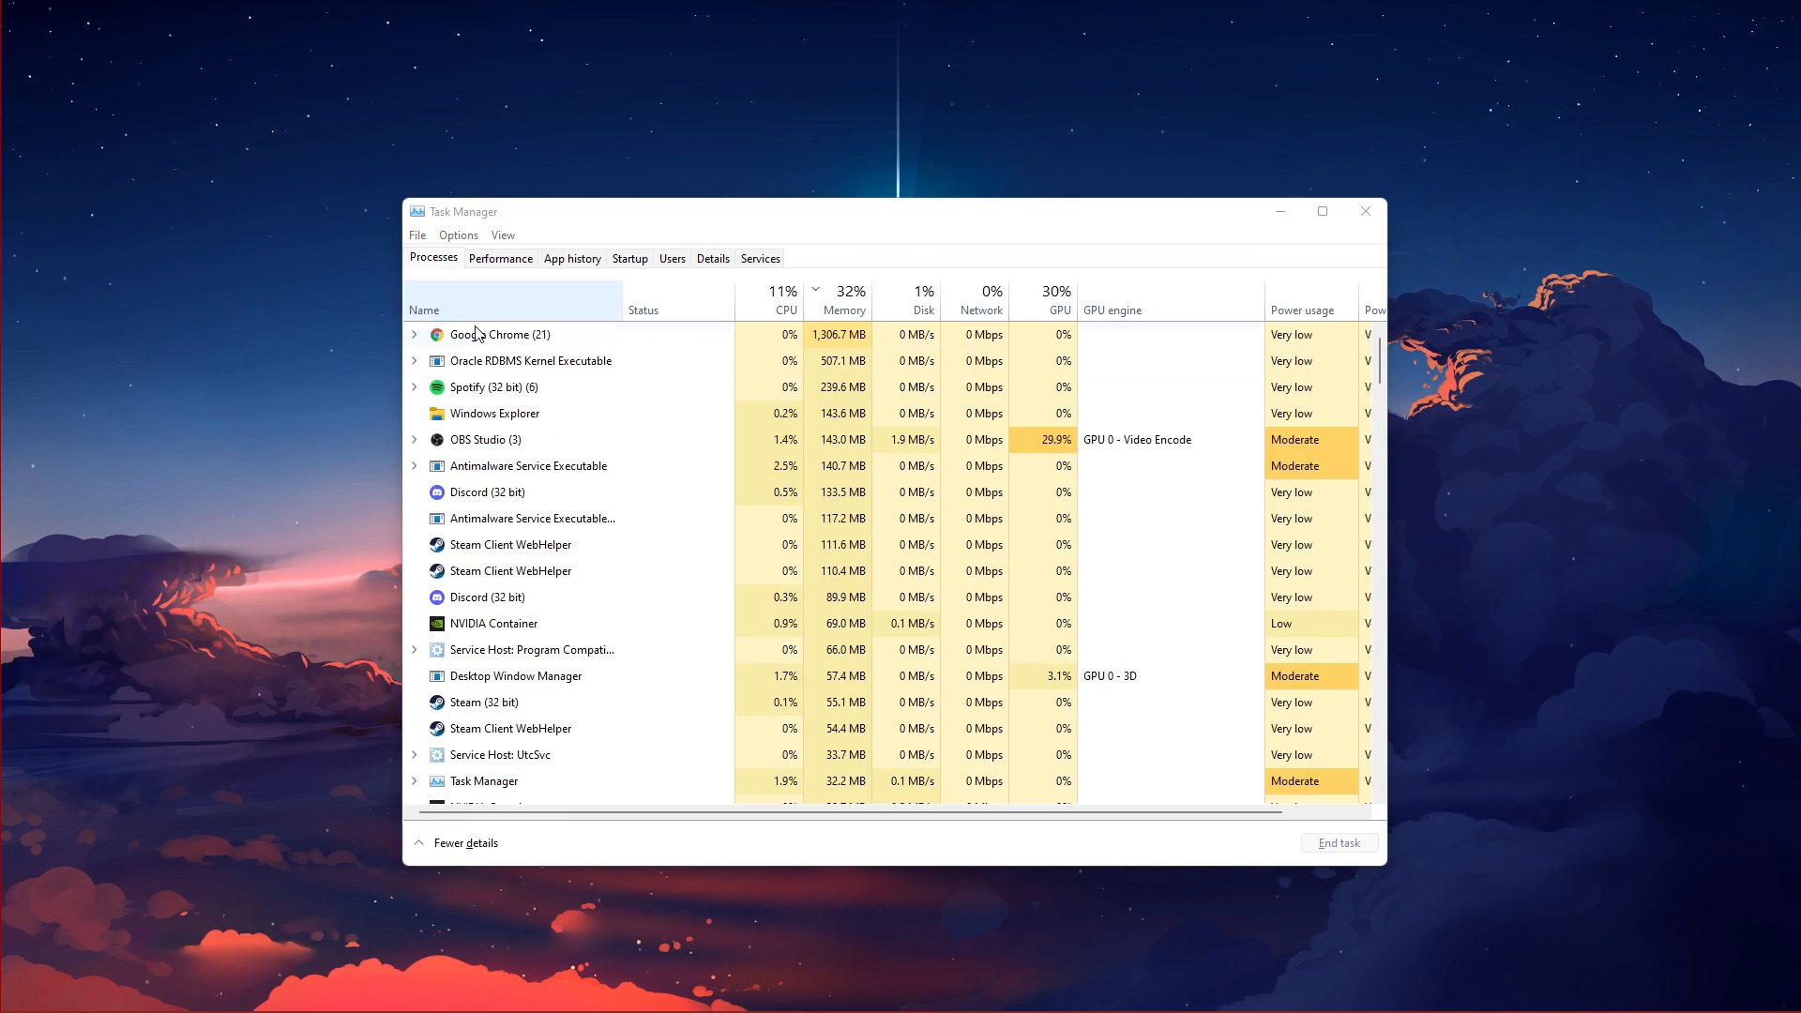
pyautogui.rightClick(484, 439)
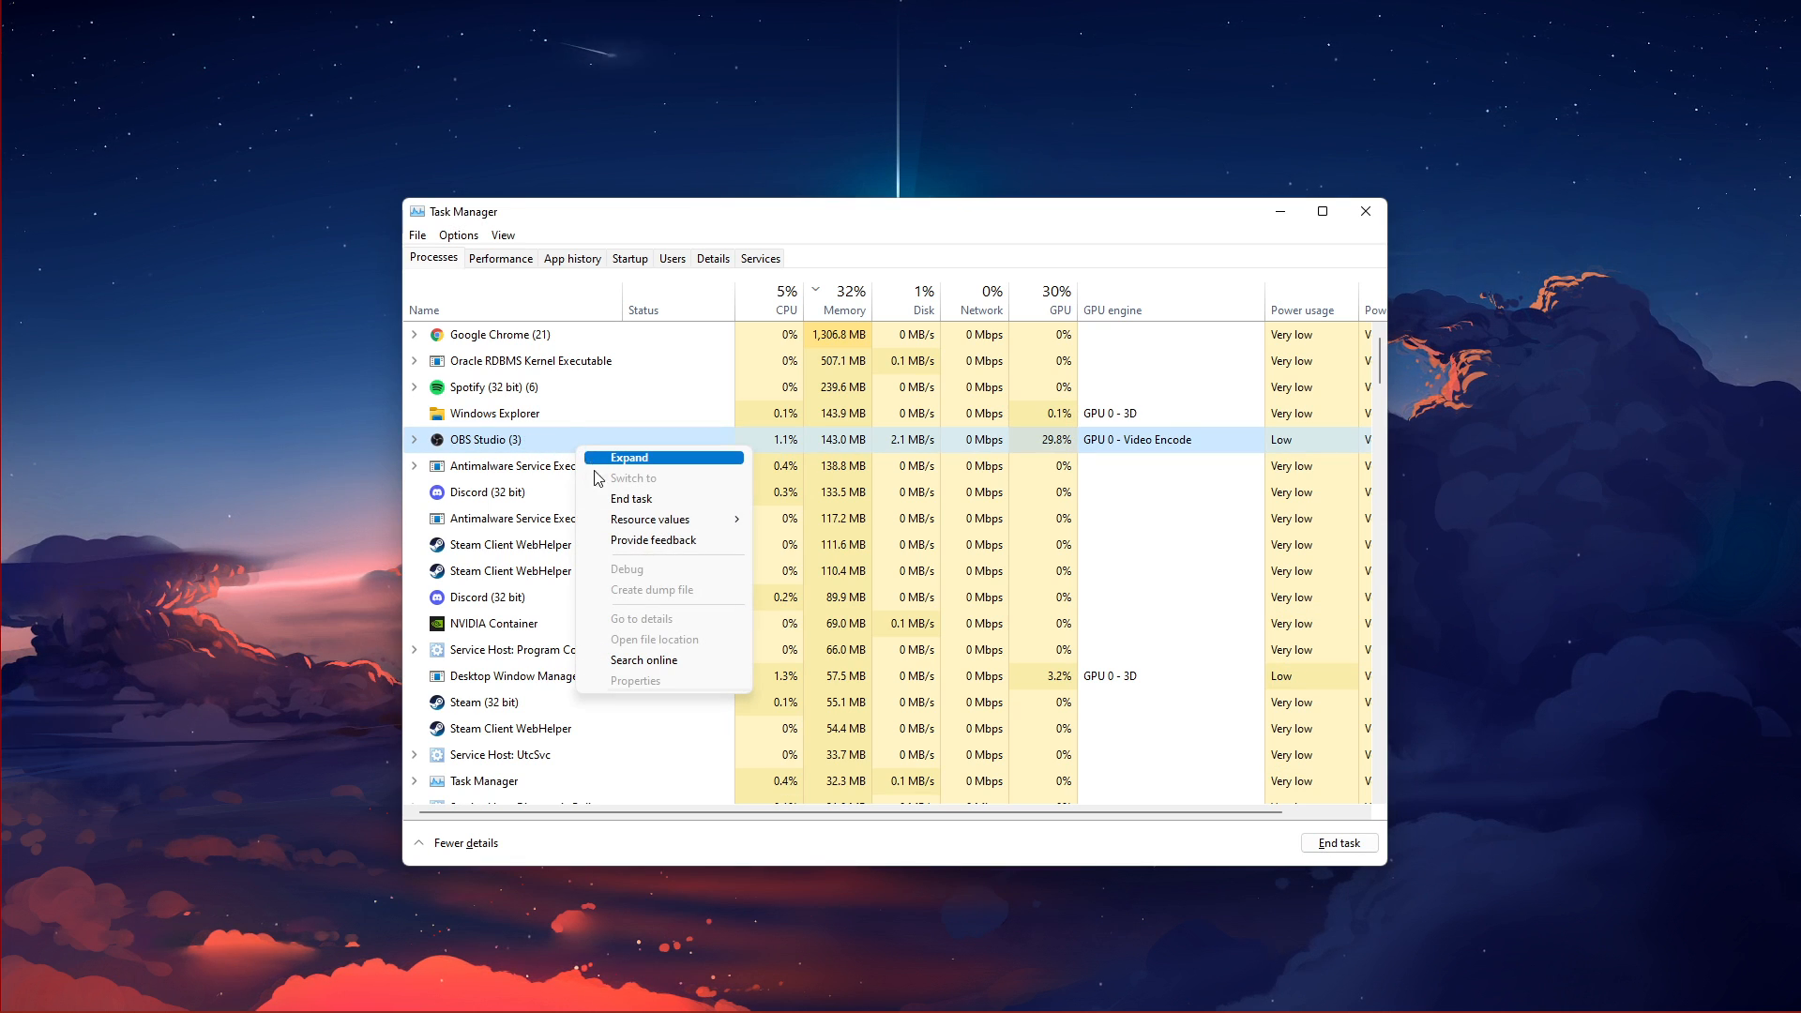
pyautogui.rightClick(483, 492)
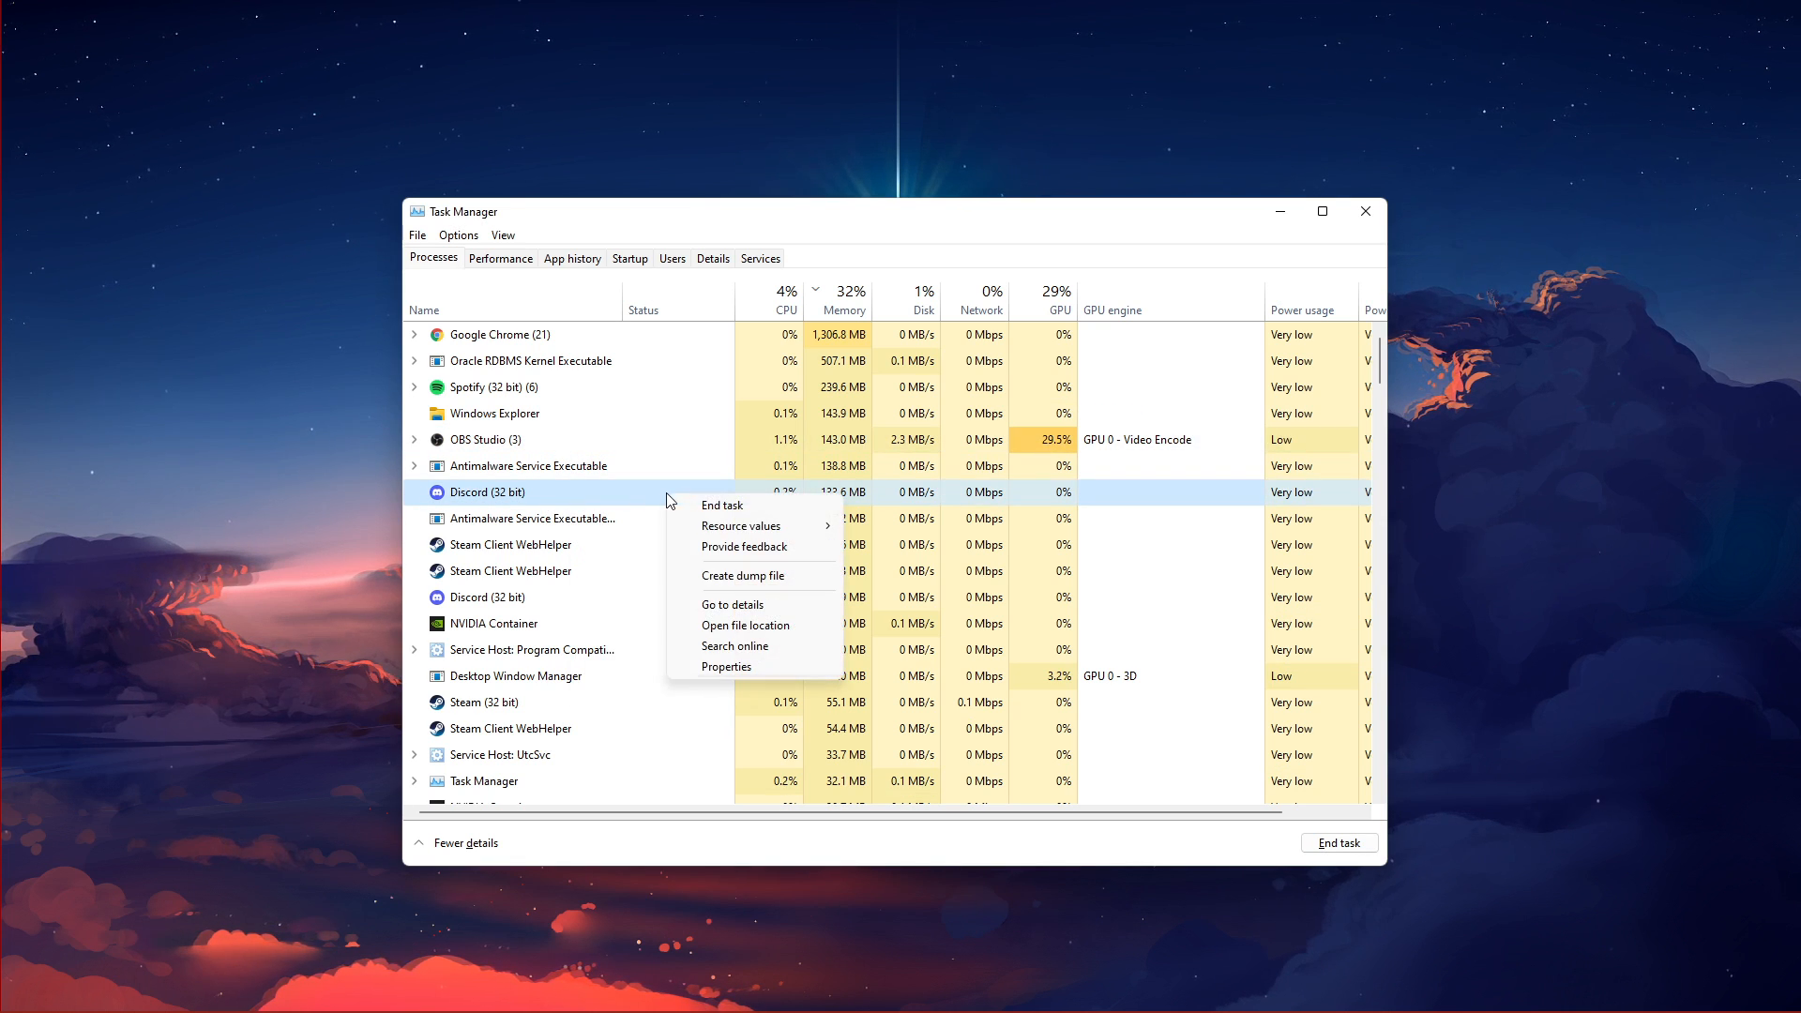
pyautogui.moveTo(721, 505)
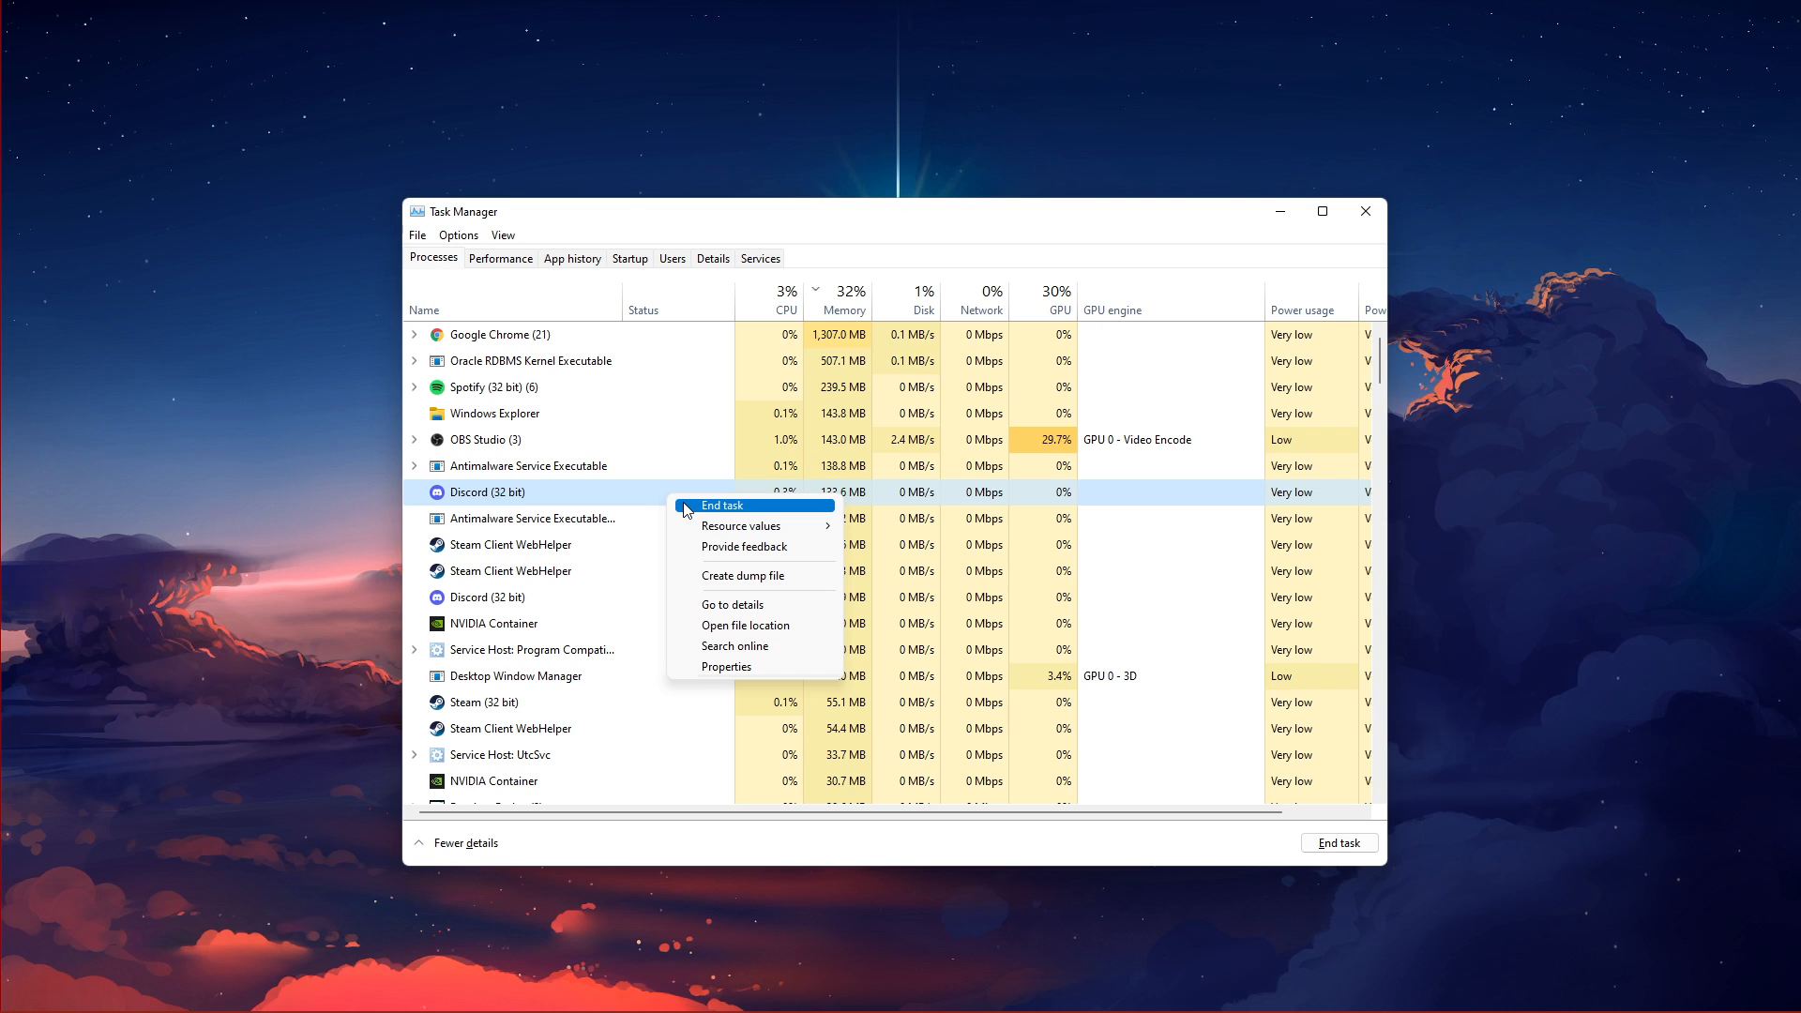
pyautogui.moveTo(646, 493)
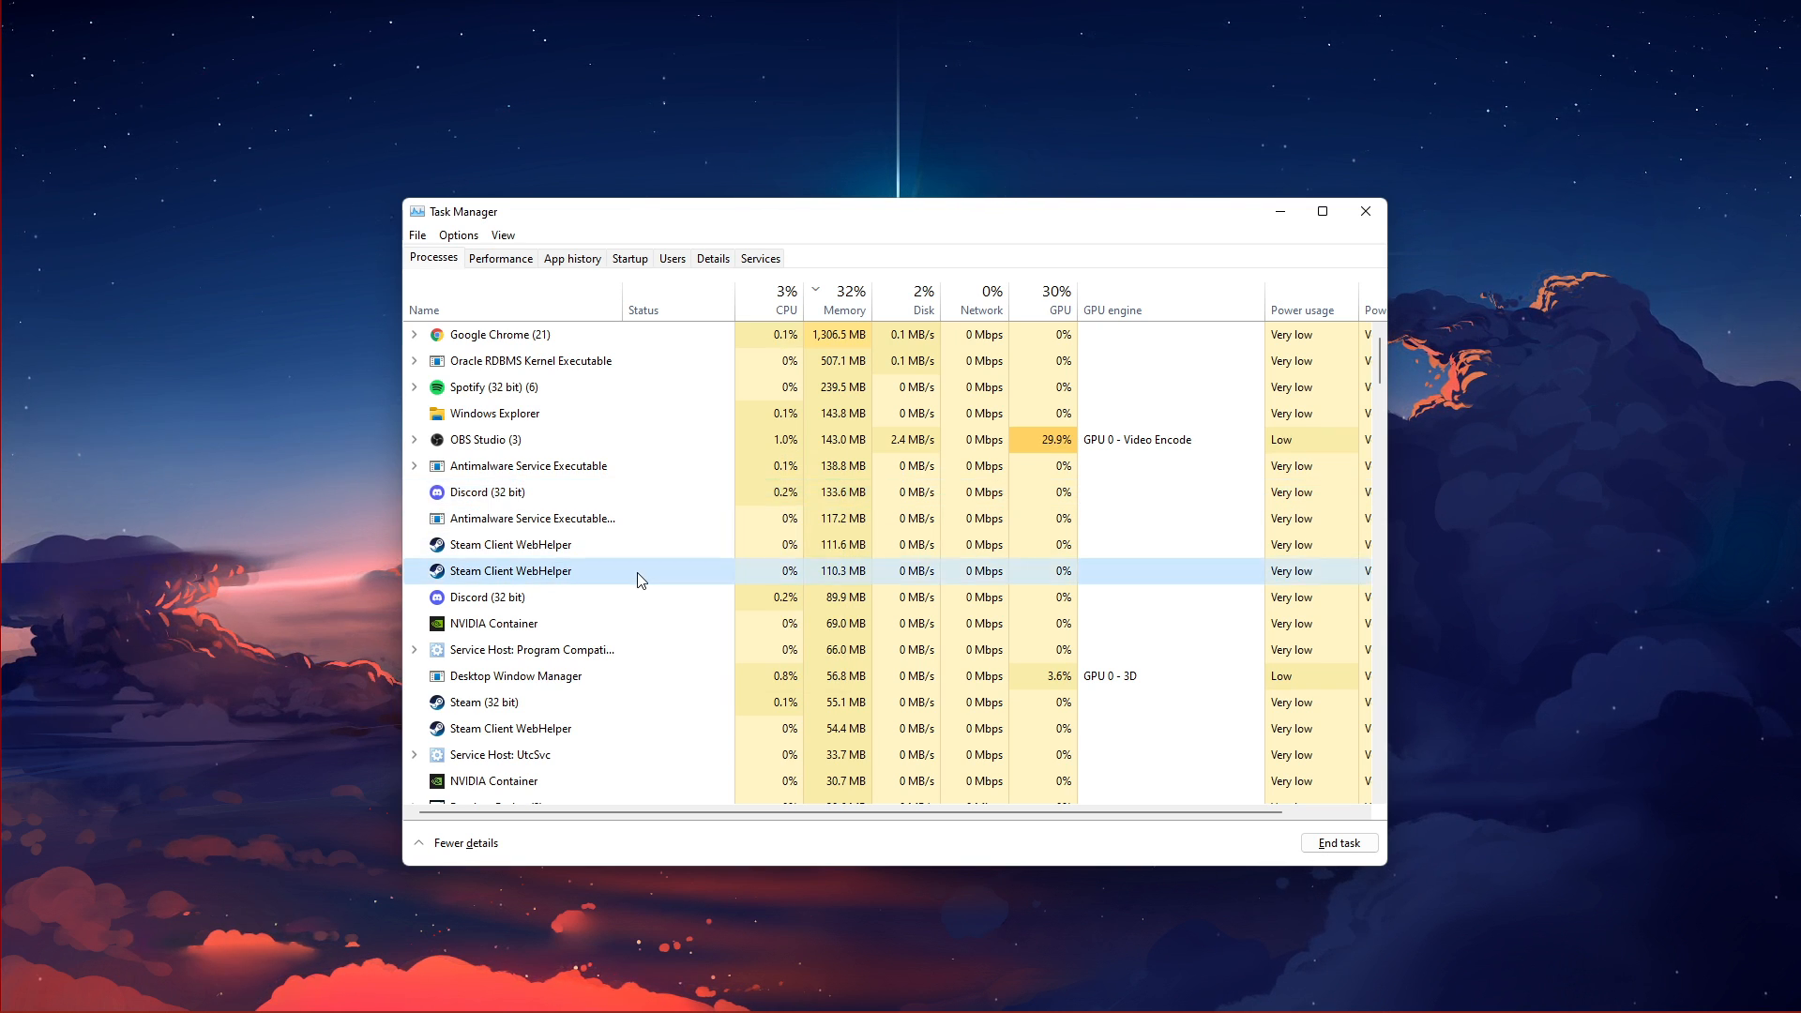
# Step: Review the remaining processes for overlay apps, then close Task Manager
pyautogui.scroll(-3)
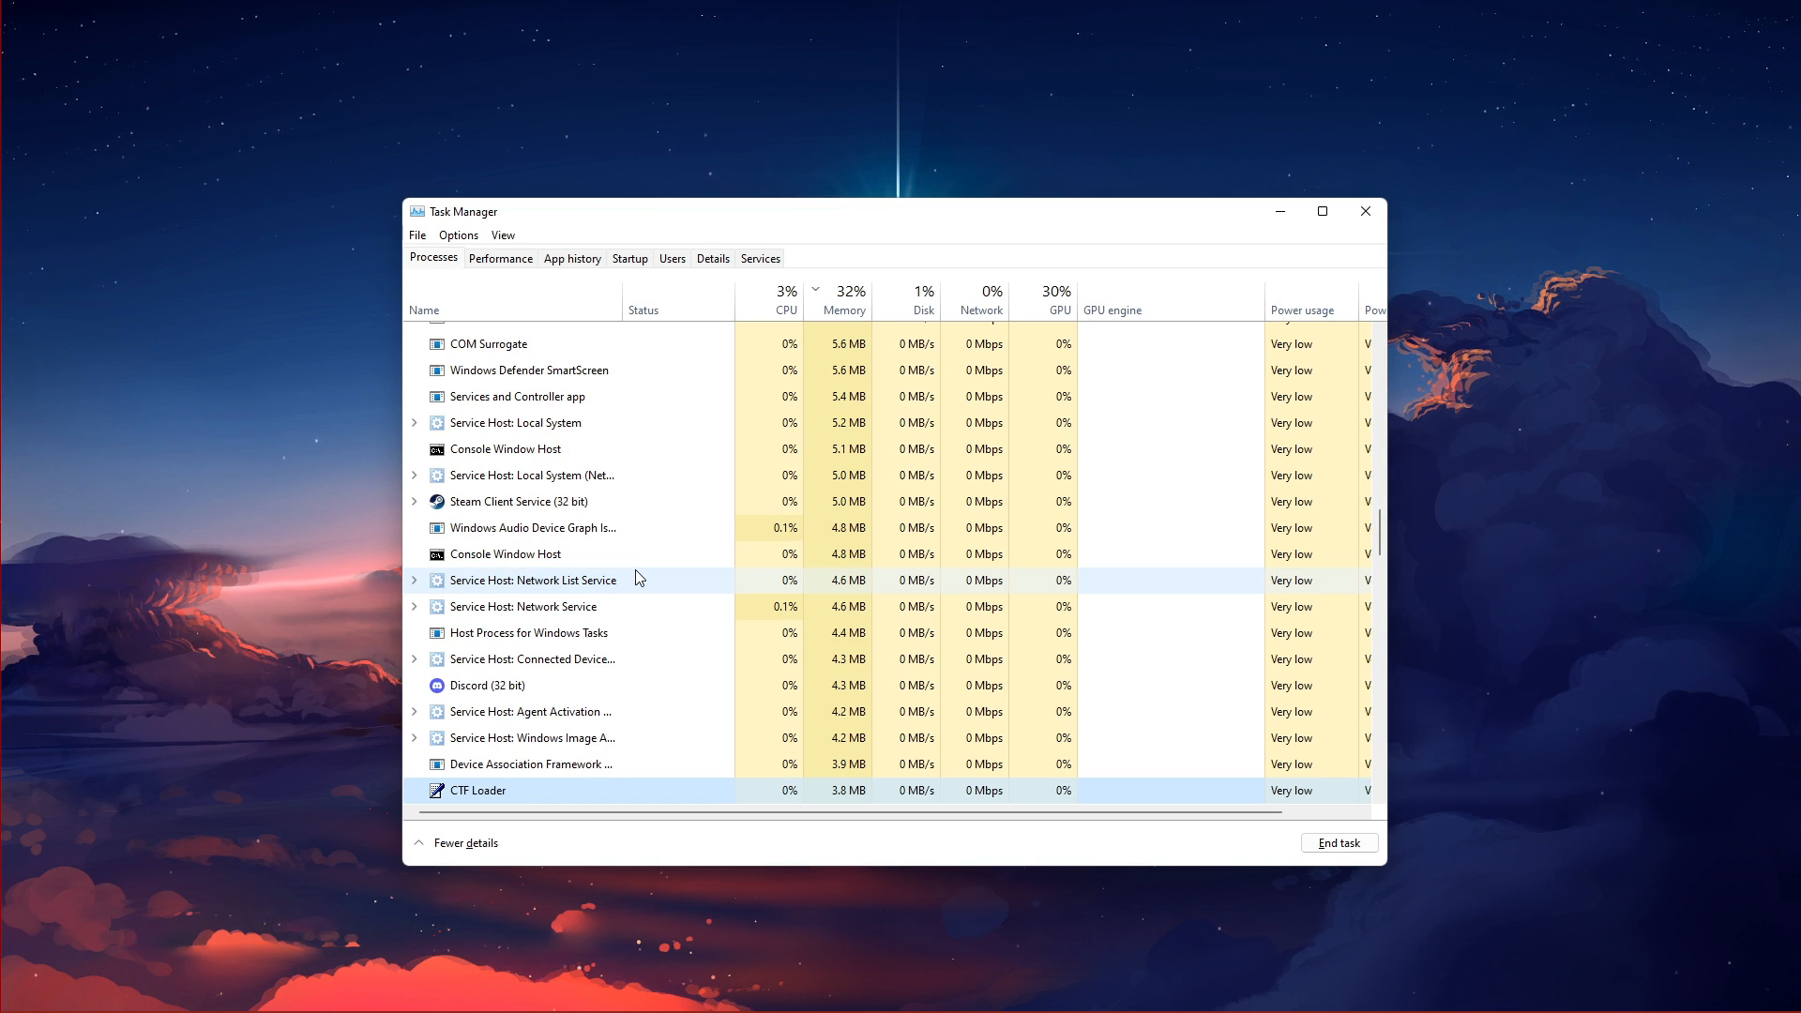
pyautogui.scroll(-3)
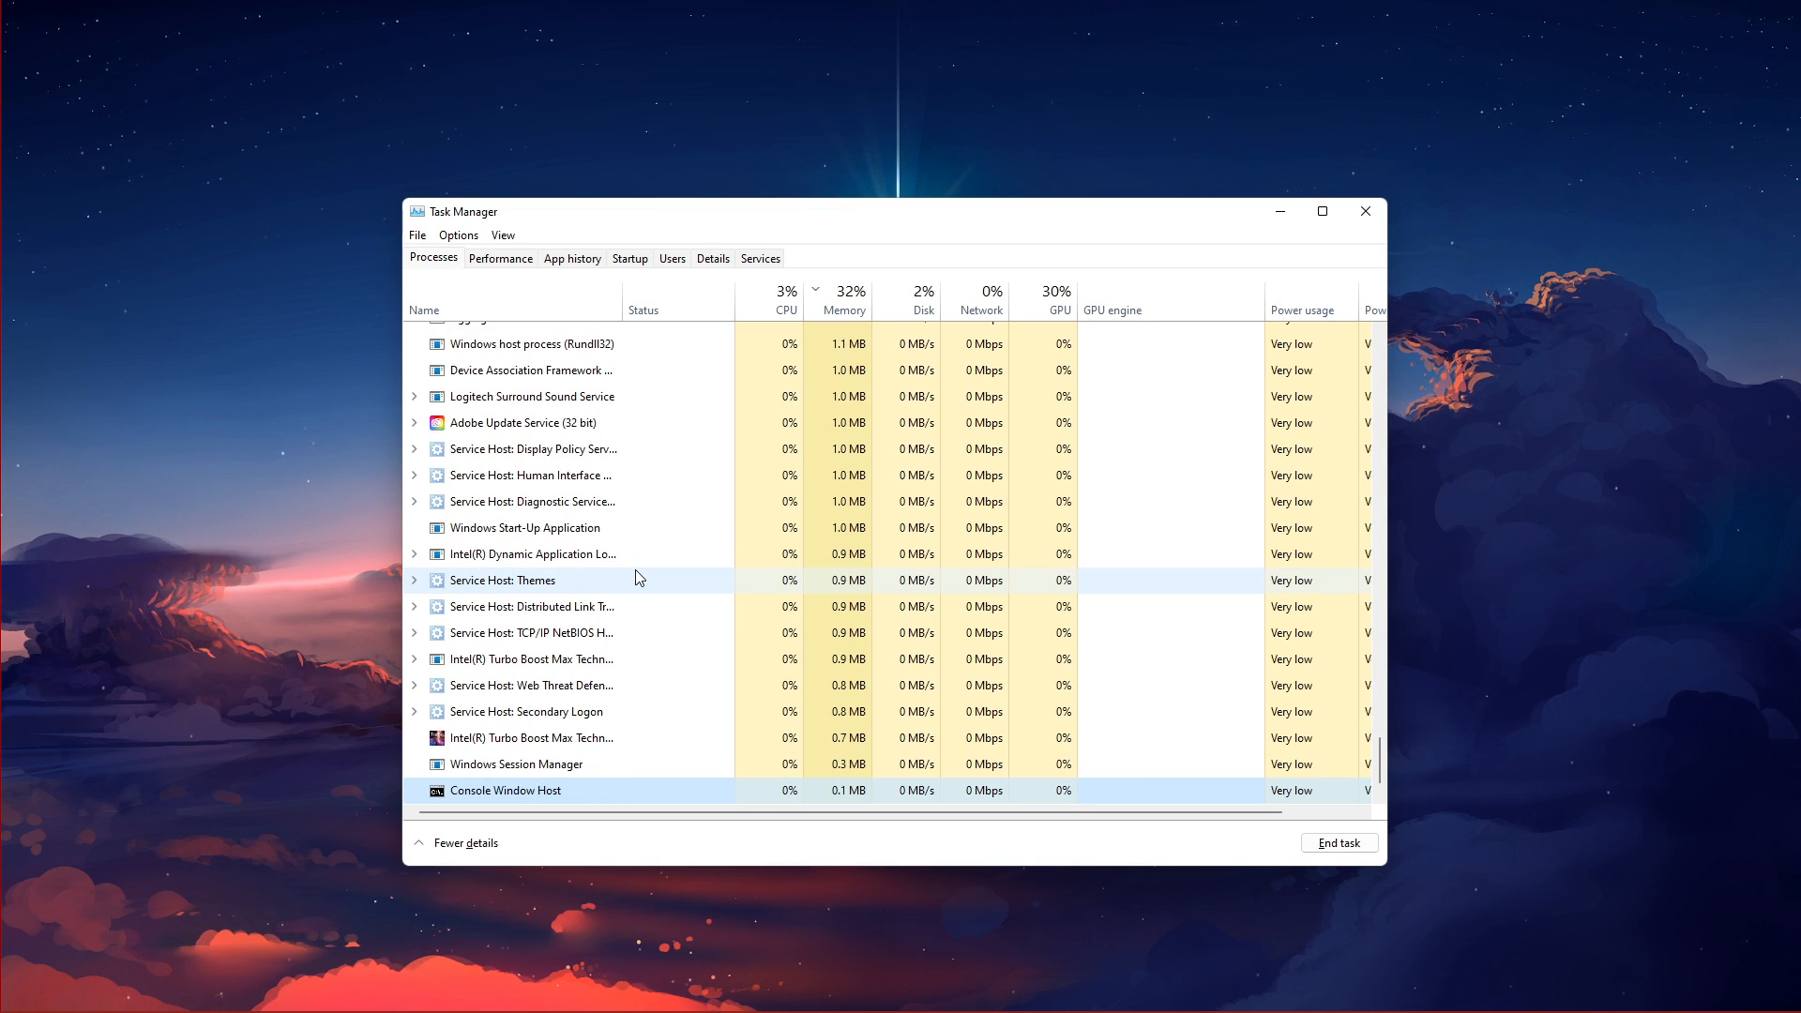
pyautogui.scroll(3)
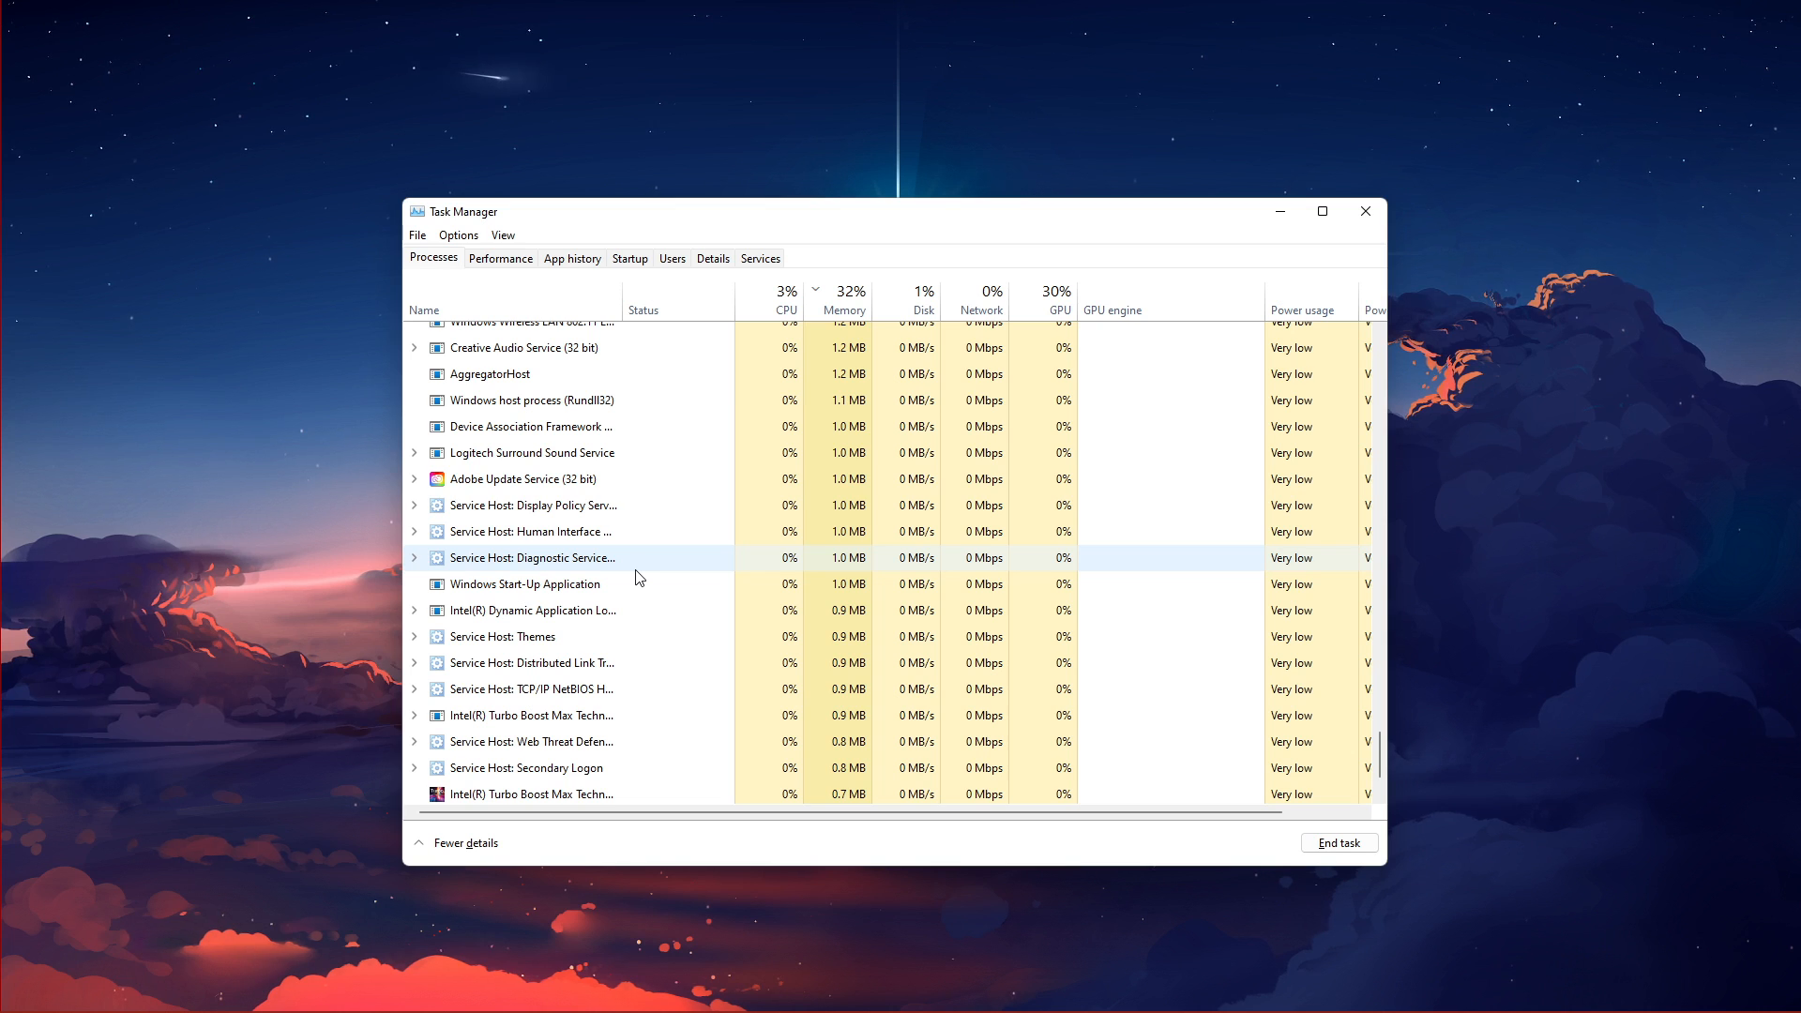
pyautogui.rightClick(523, 478)
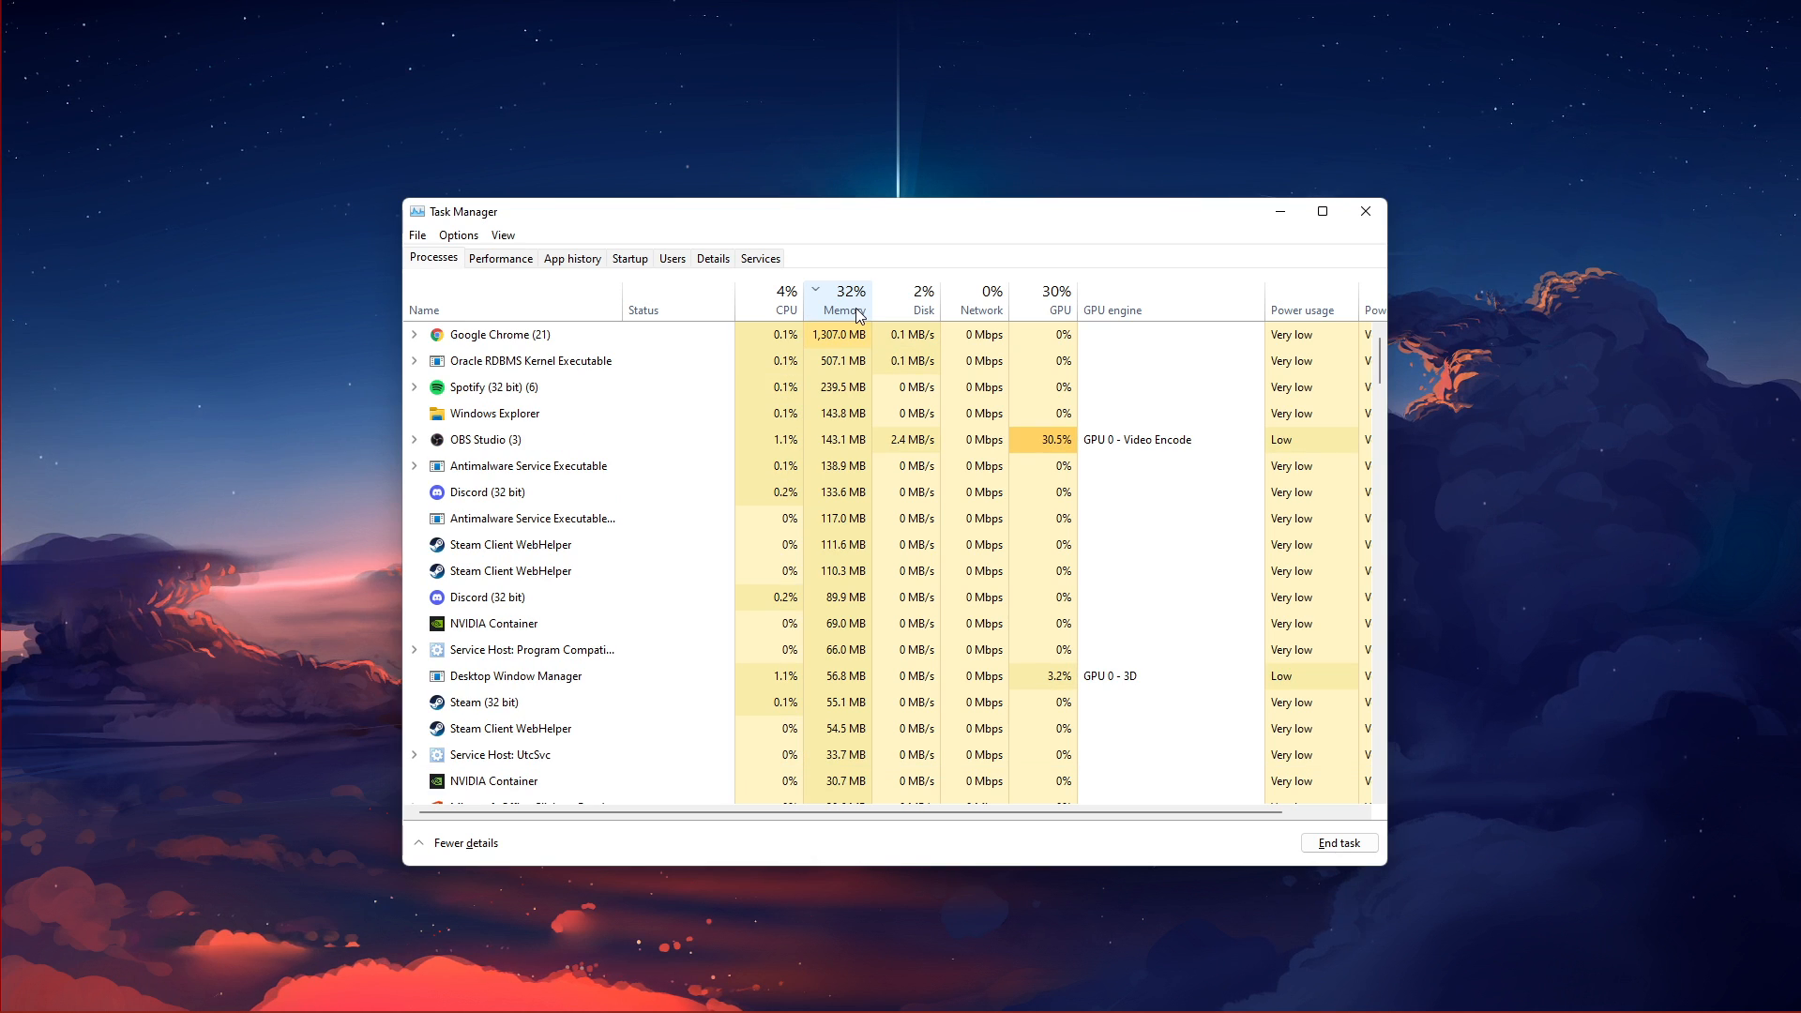
pyautogui.moveTo(594, 424)
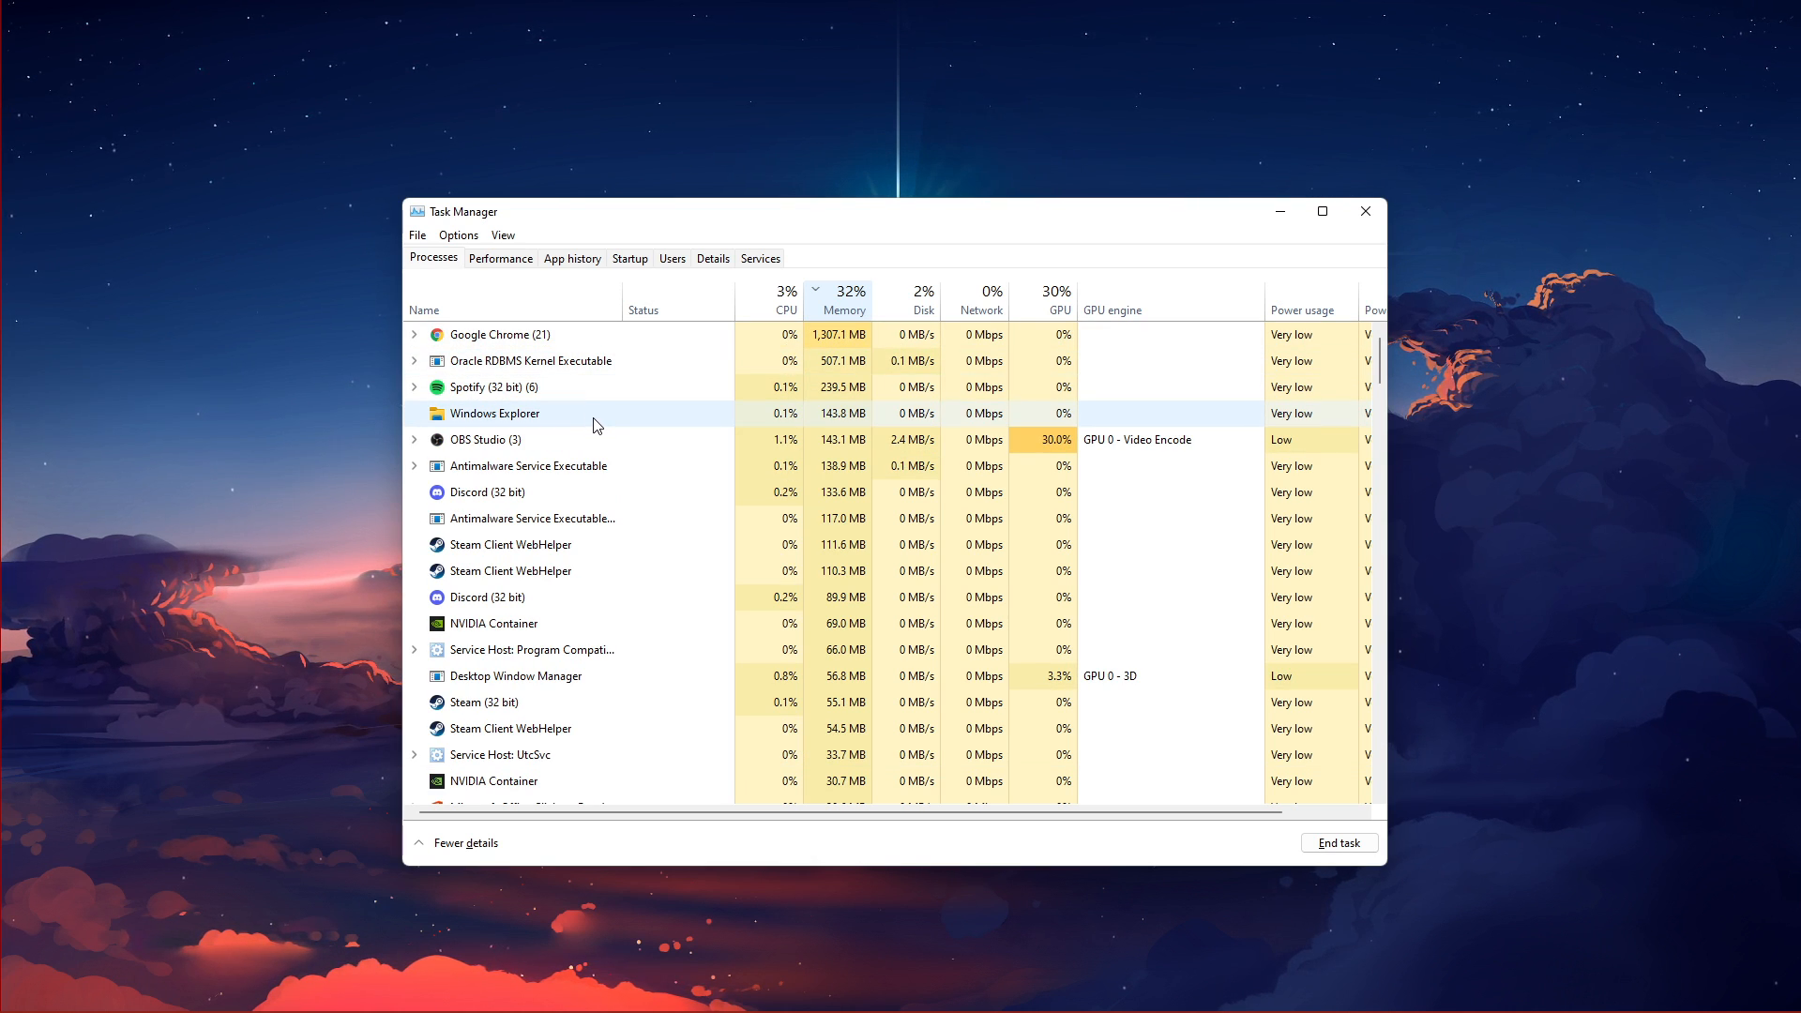
pyautogui.moveTo(1086, 360)
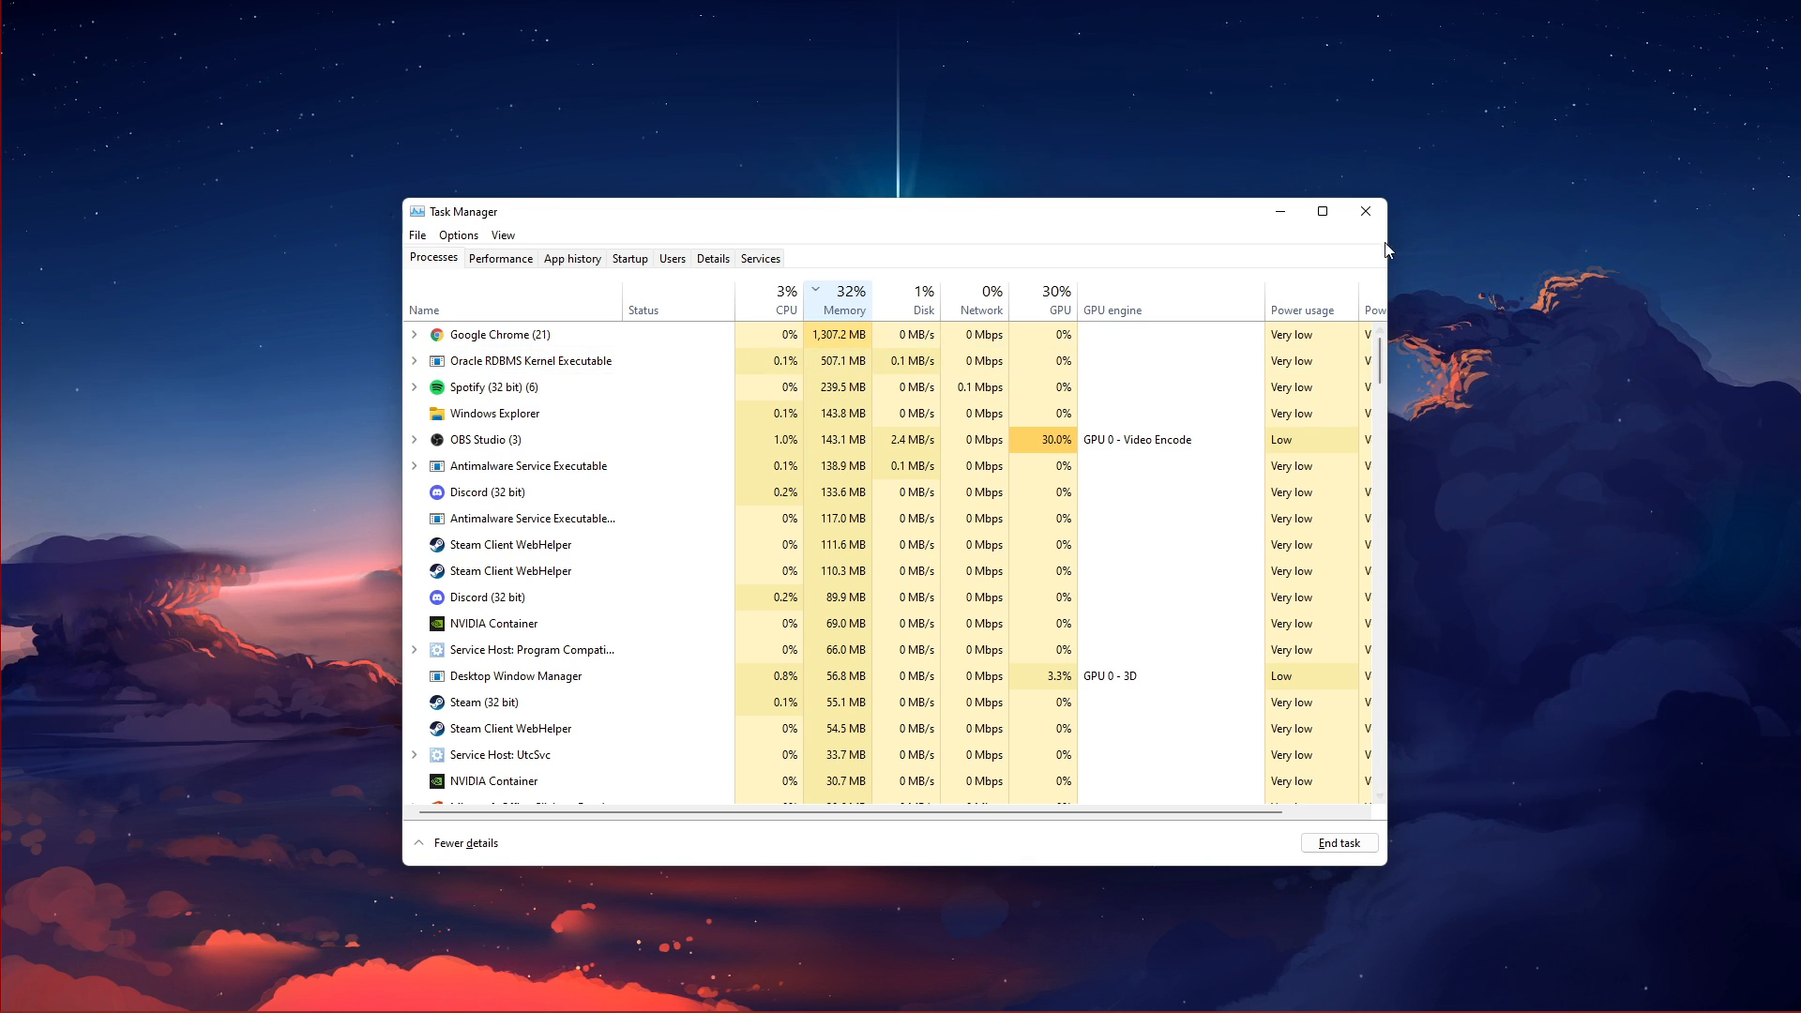
pyautogui.click(1363, 210)
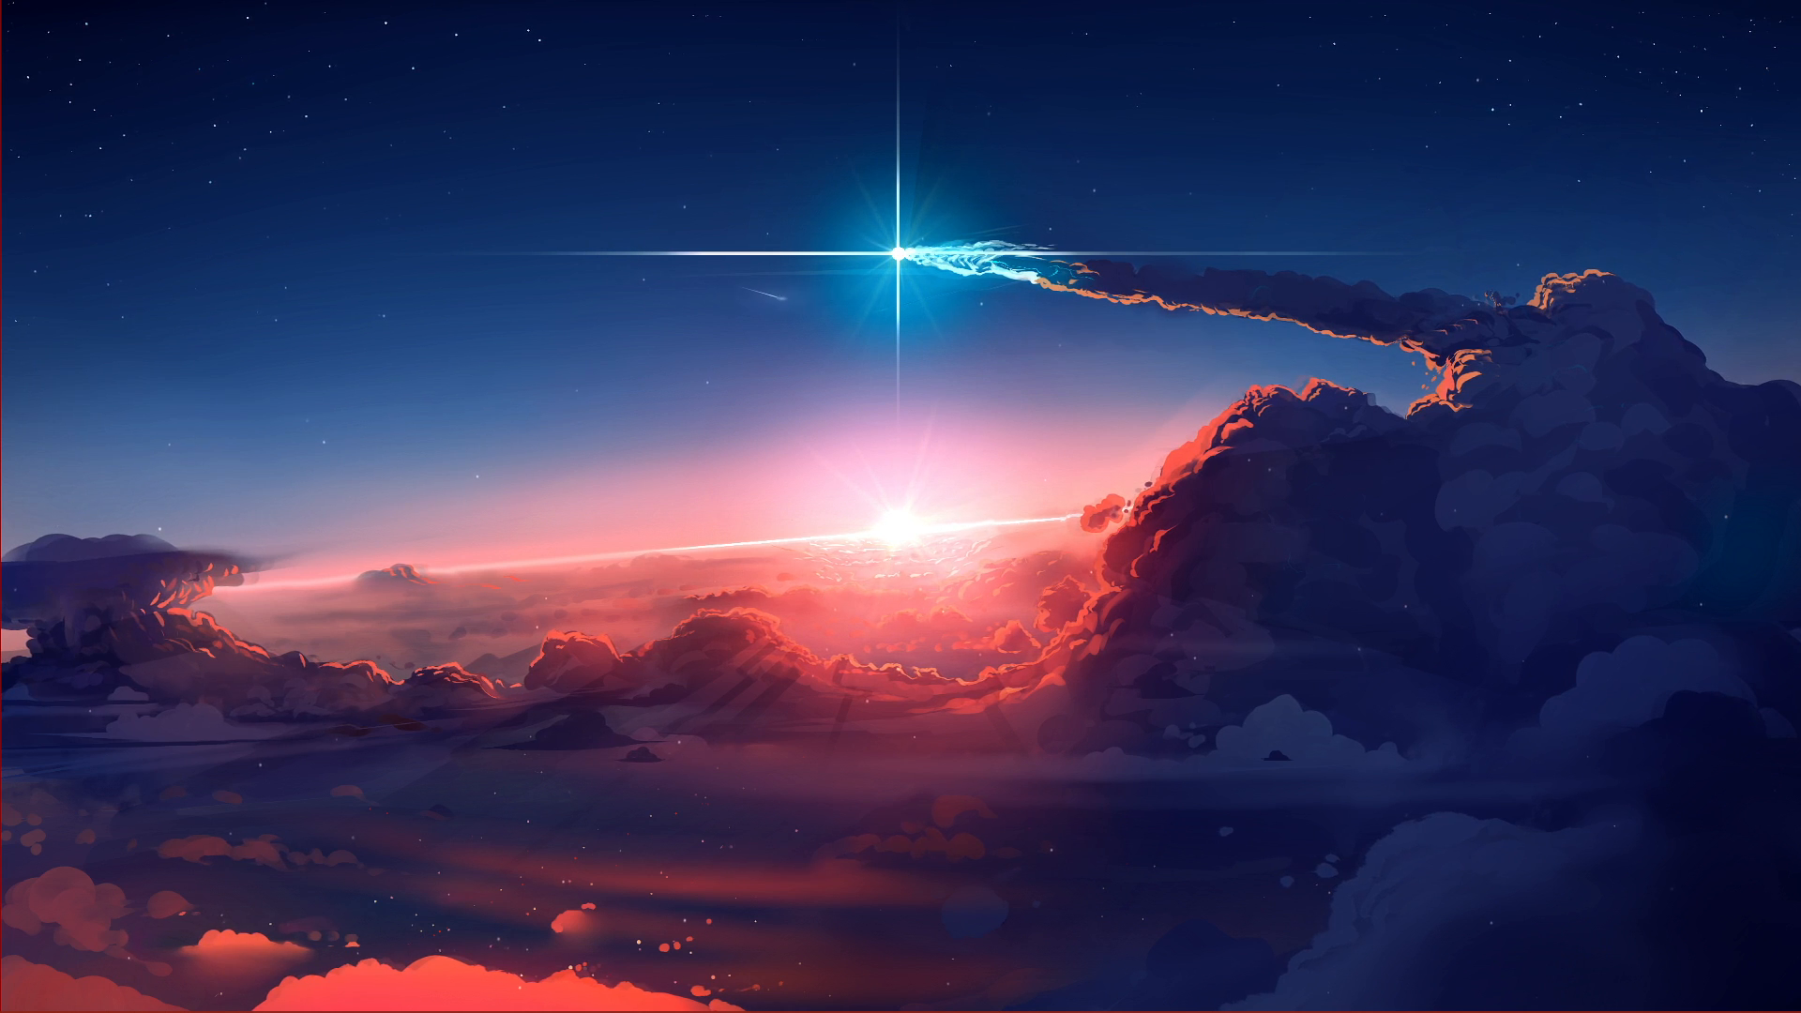